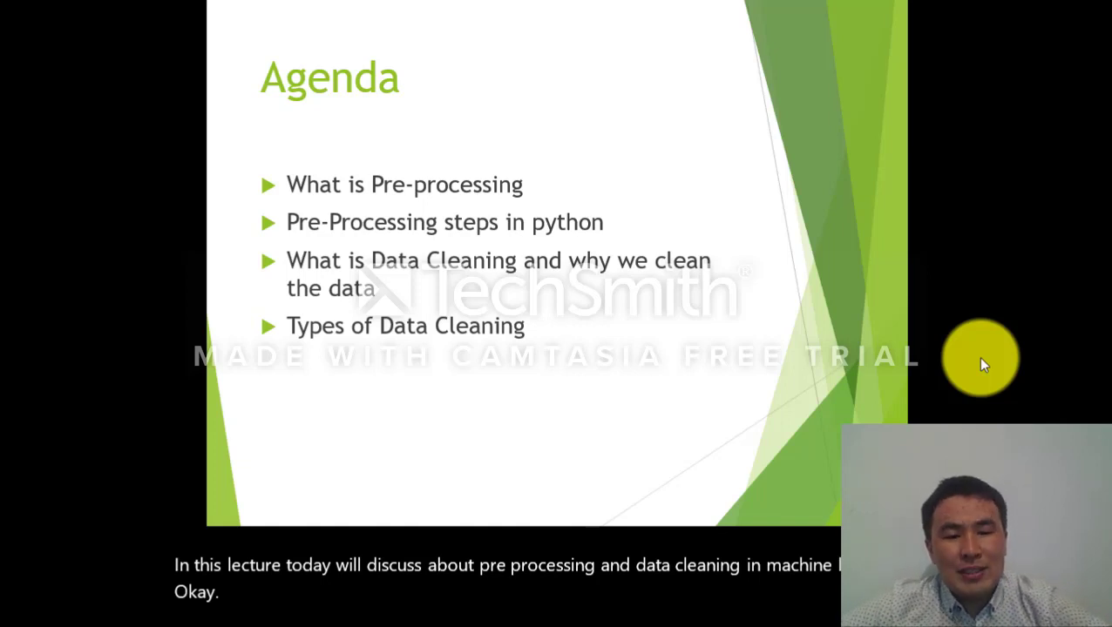
Advance from the Agenda slide to the slide defining data pre-processing
{"action": "key", "text": "Right"}
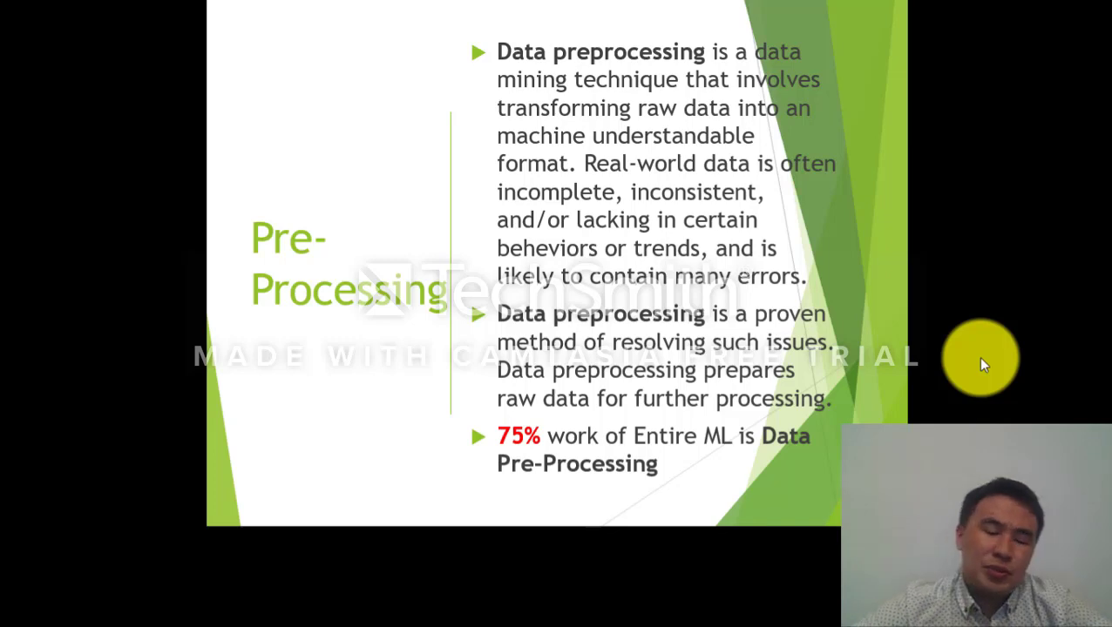
Advance to the 'Why Pre Processing is Important?' slide
{"action": "key", "text": "Right"}
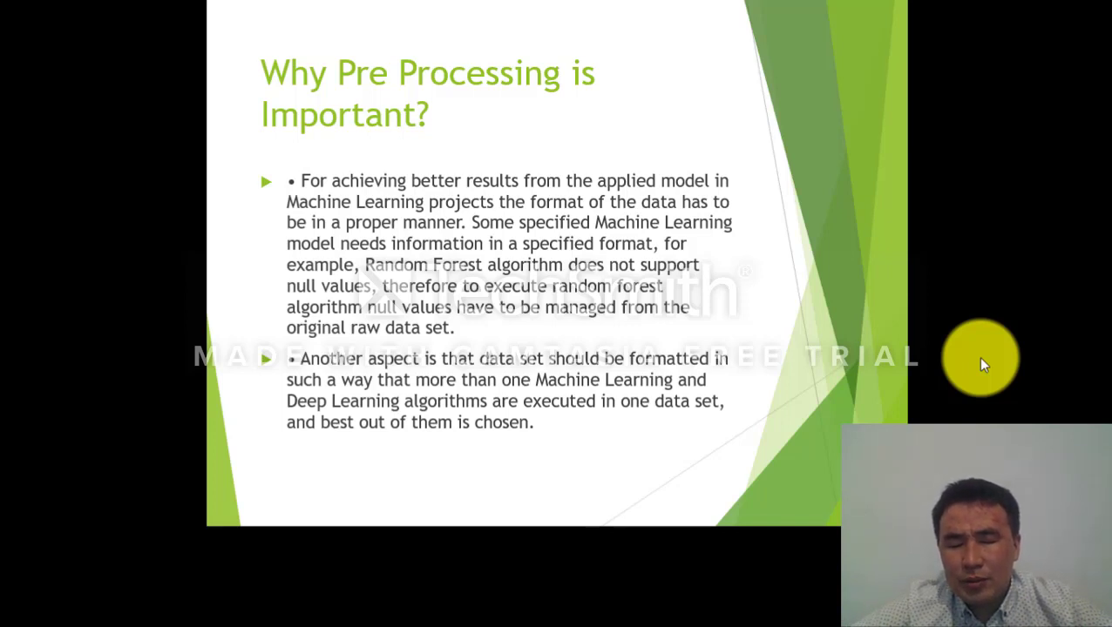
{"action": "key", "text": "Right"}
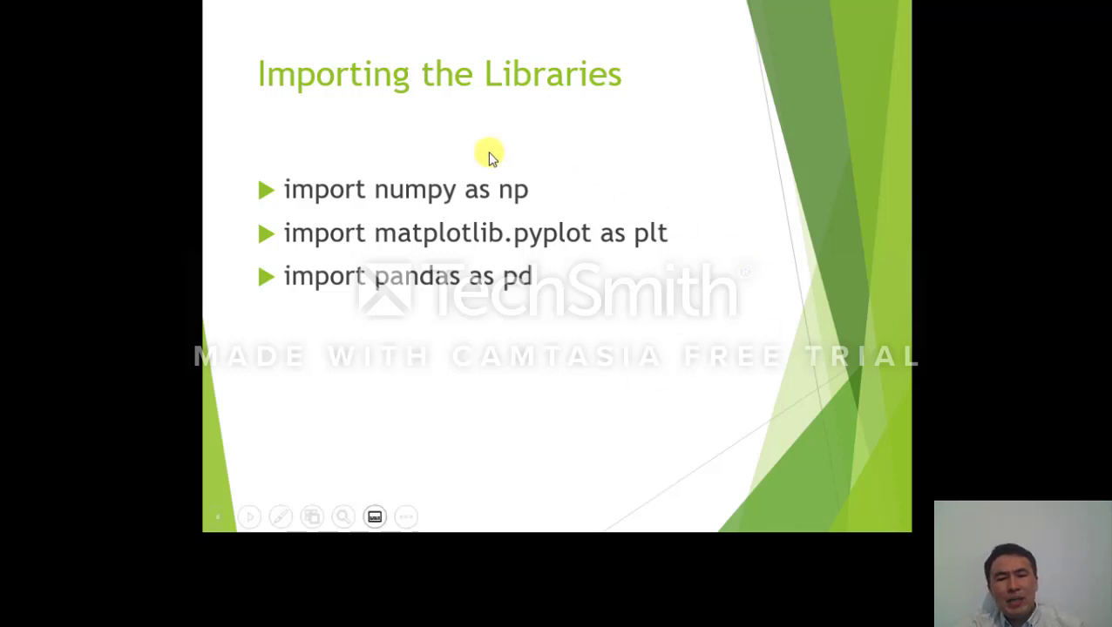
{"action": "mouse_move", "coordinate": [567, 190]}
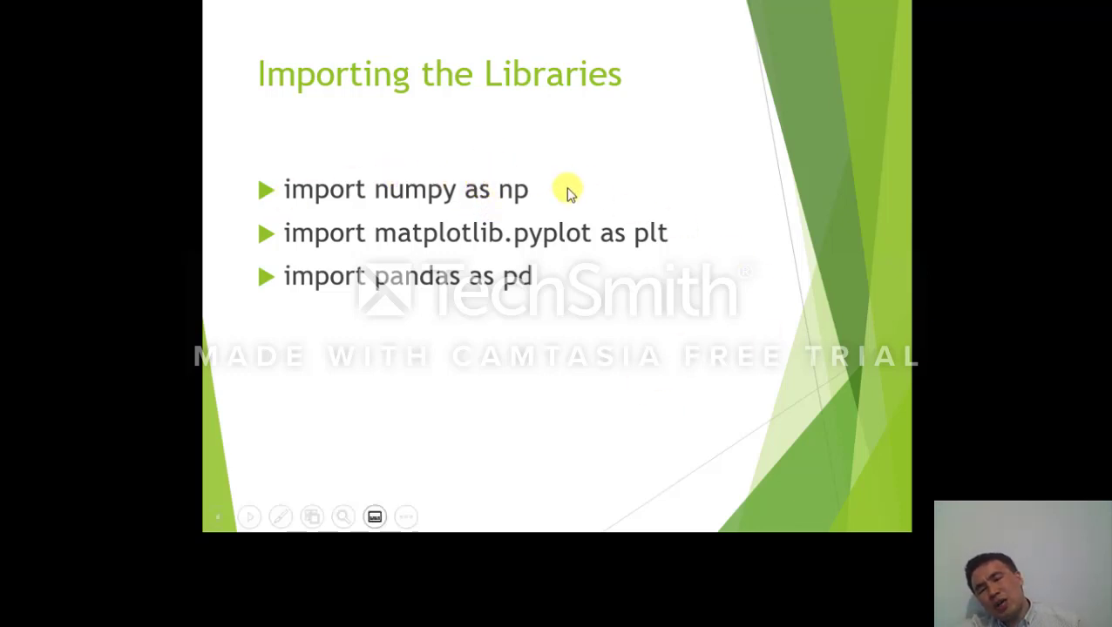
{"action": "mouse_move", "coordinate": [530, 166]}
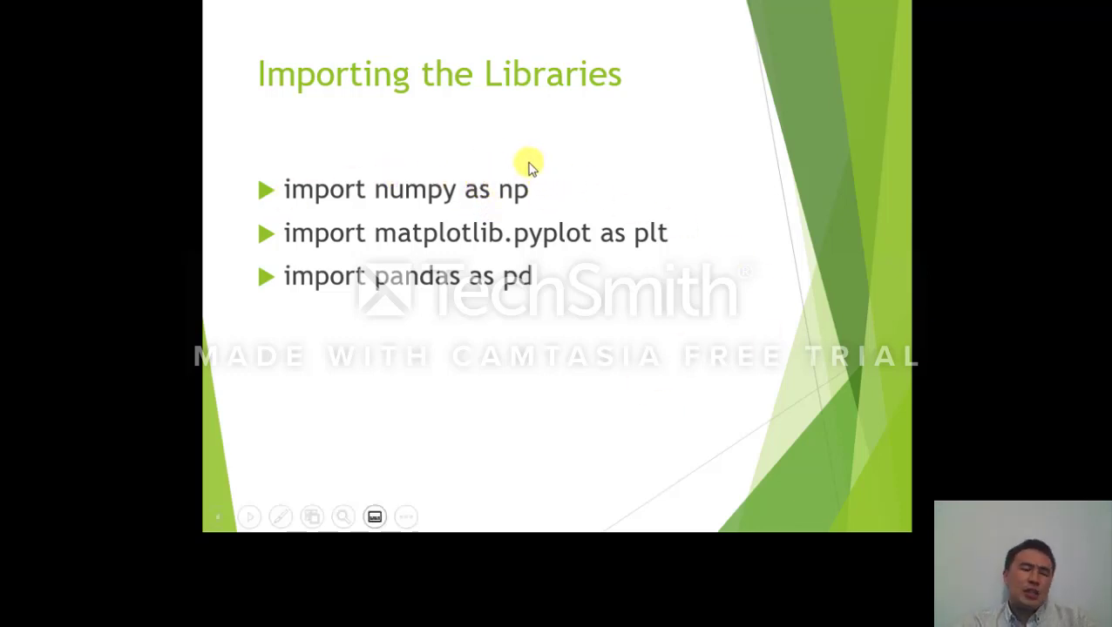
{"action": "mouse_move", "coordinate": [540, 212]}
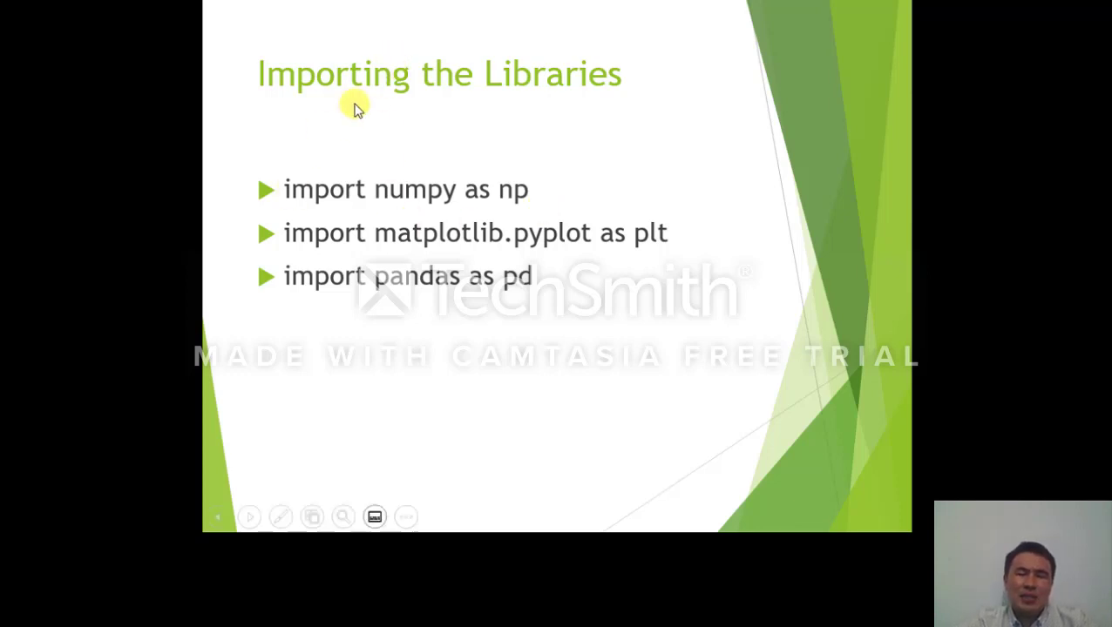
{"action": "mouse_move", "coordinate": [512, 225]}
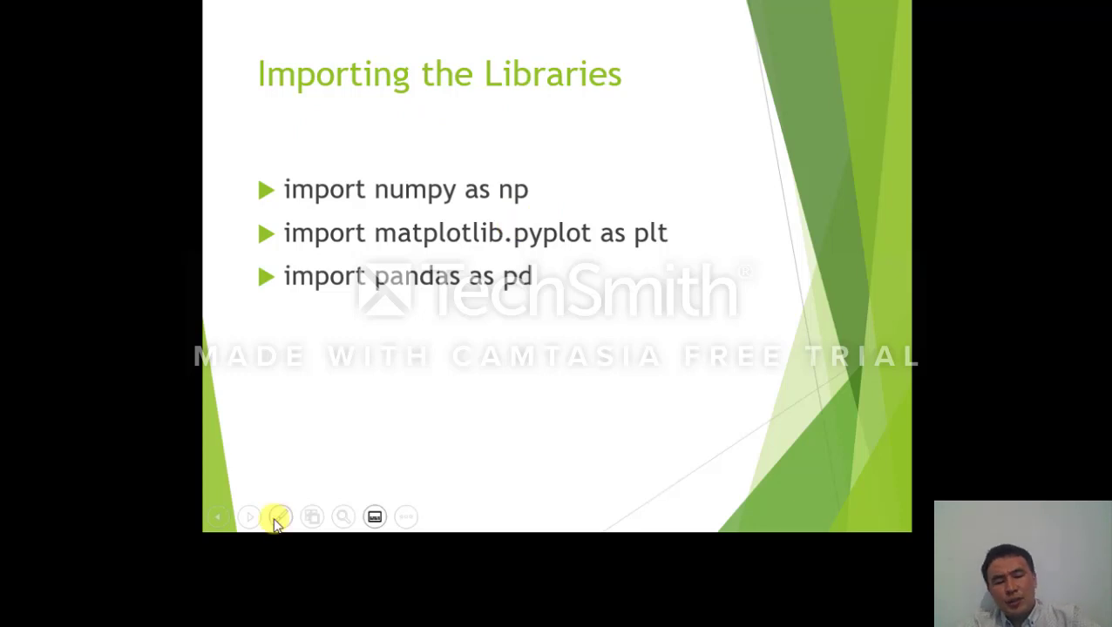
{"action": "mouse_move", "coordinate": [284, 522]}
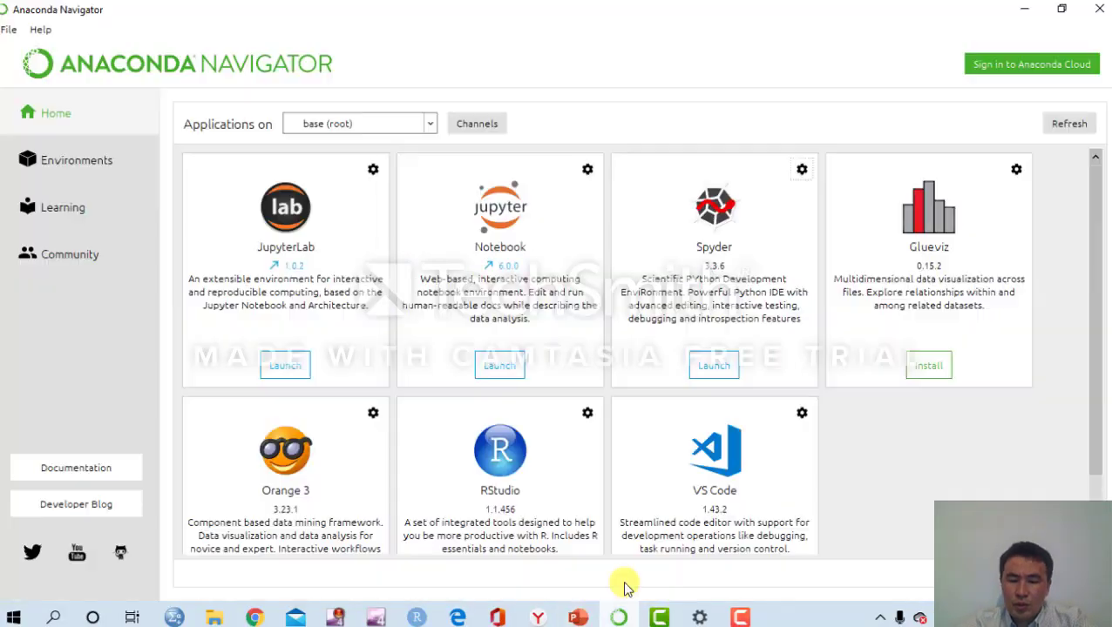
{"action": "mouse_move", "coordinate": [499, 366]}
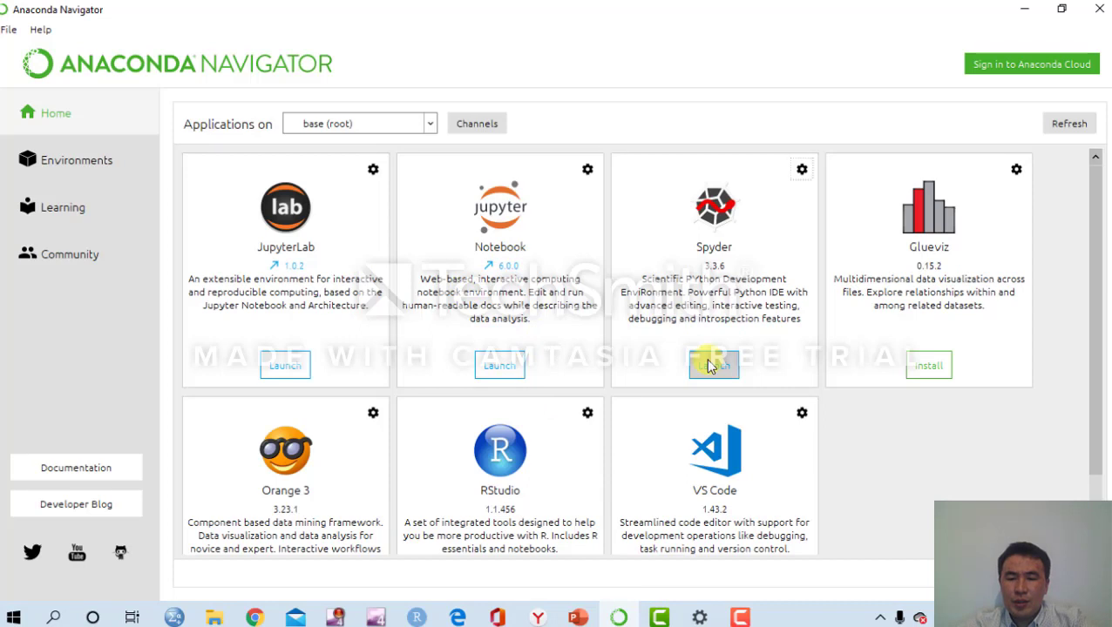
Launch Spyder from the Anaconda Navigator Home page
{"action": "left_click", "coordinate": [715, 366]}
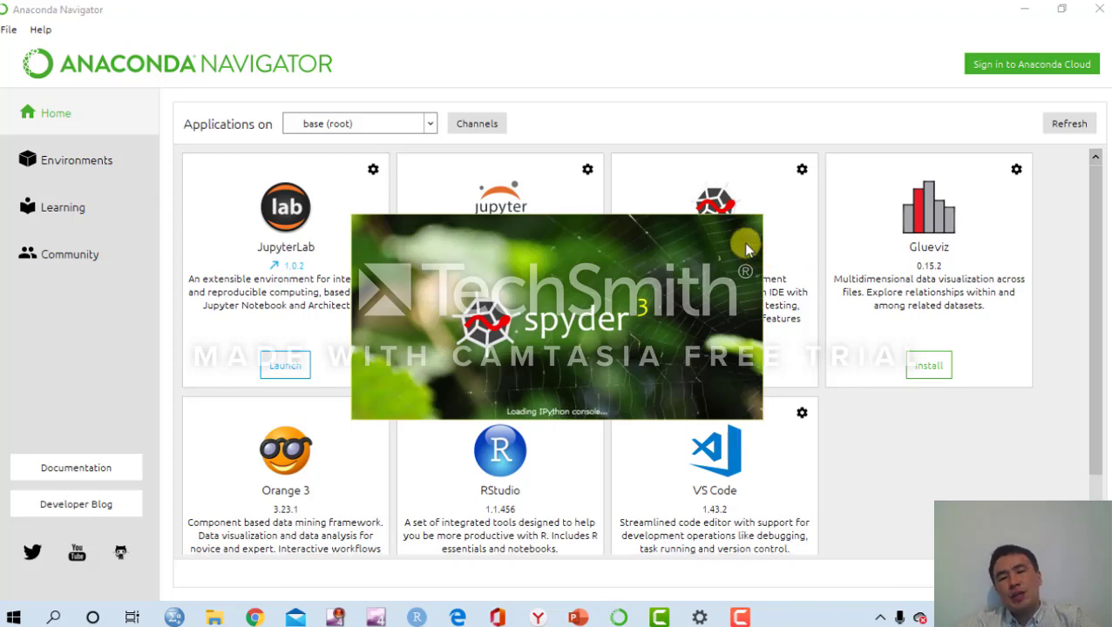
{"action": "mouse_move", "coordinate": [718, 235]}
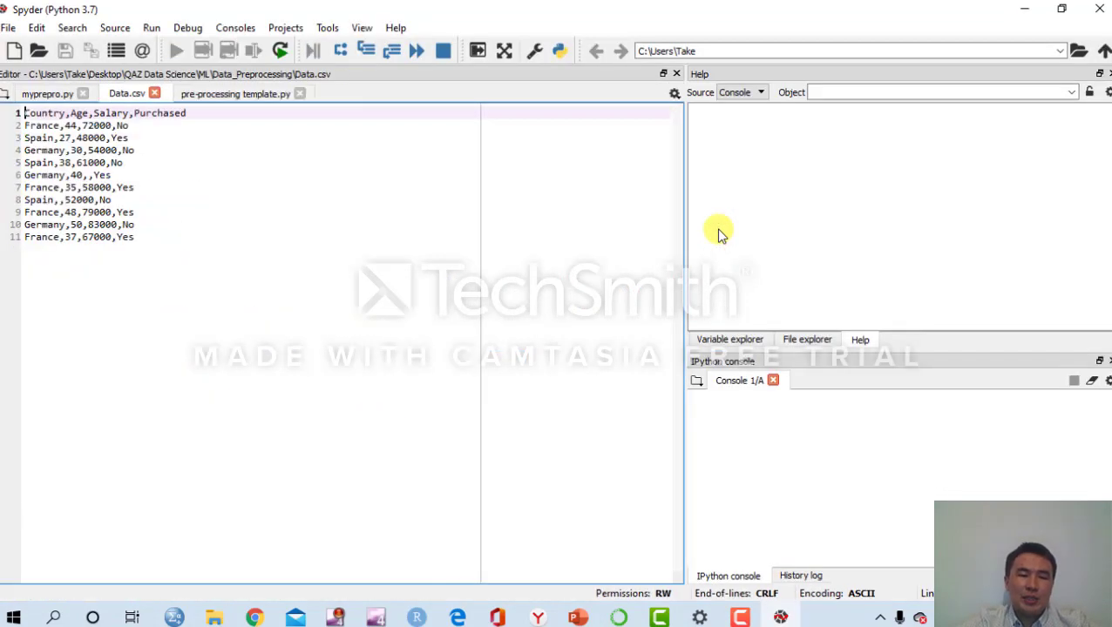
Show the pre-processing template script, then start a new empty script
{"action": "left_click", "coordinate": [235, 94]}
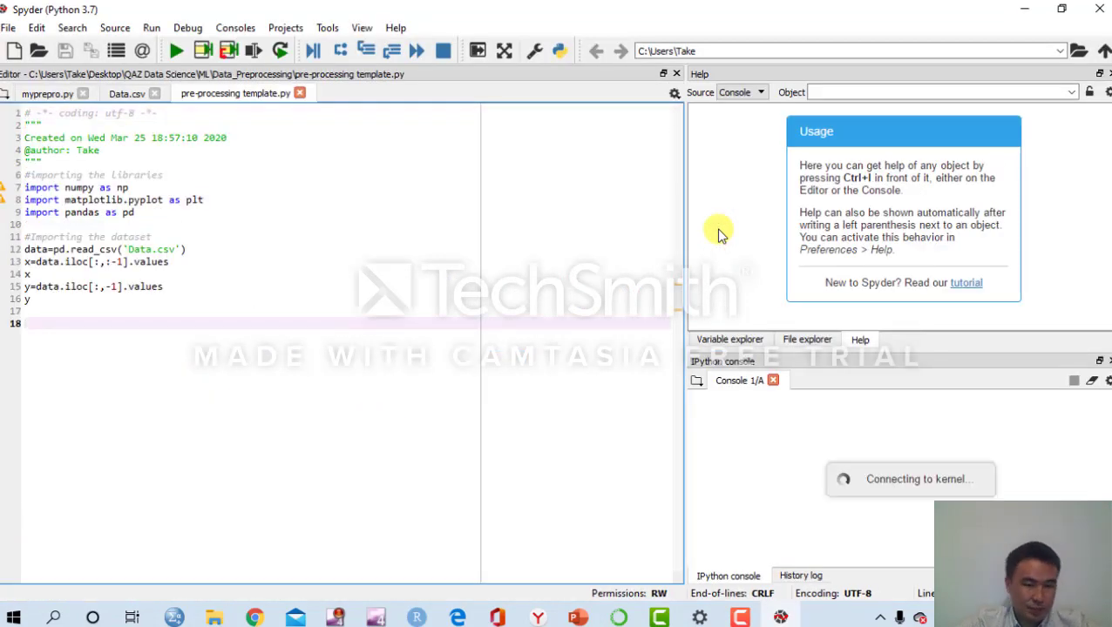
{"action": "mouse_move", "coordinate": [921, 122]}
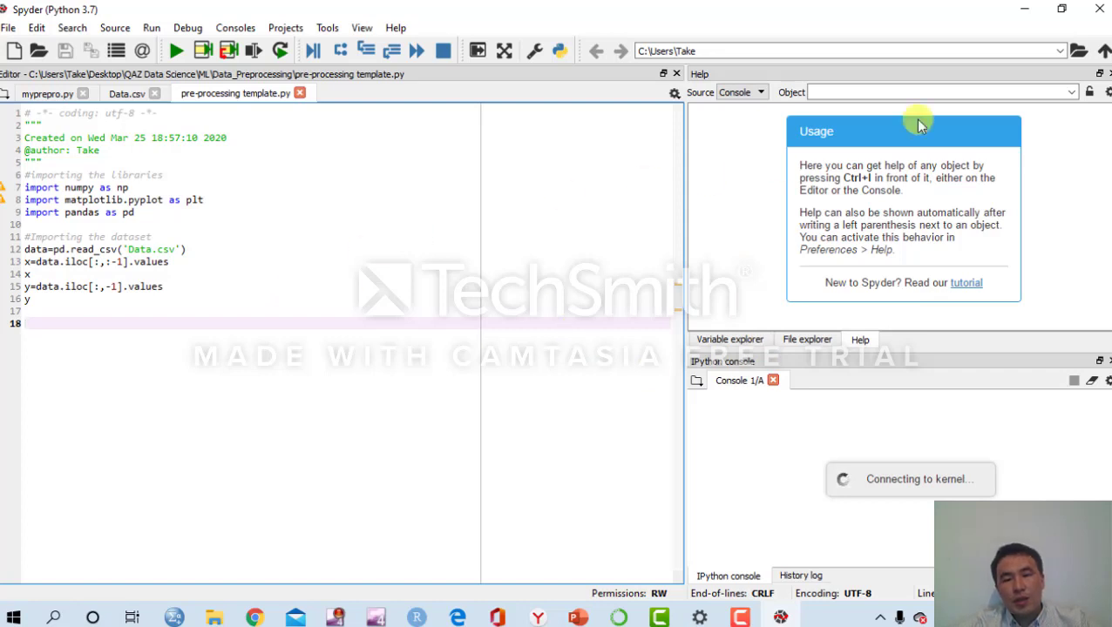
{"action": "mouse_move", "coordinate": [822, 390]}
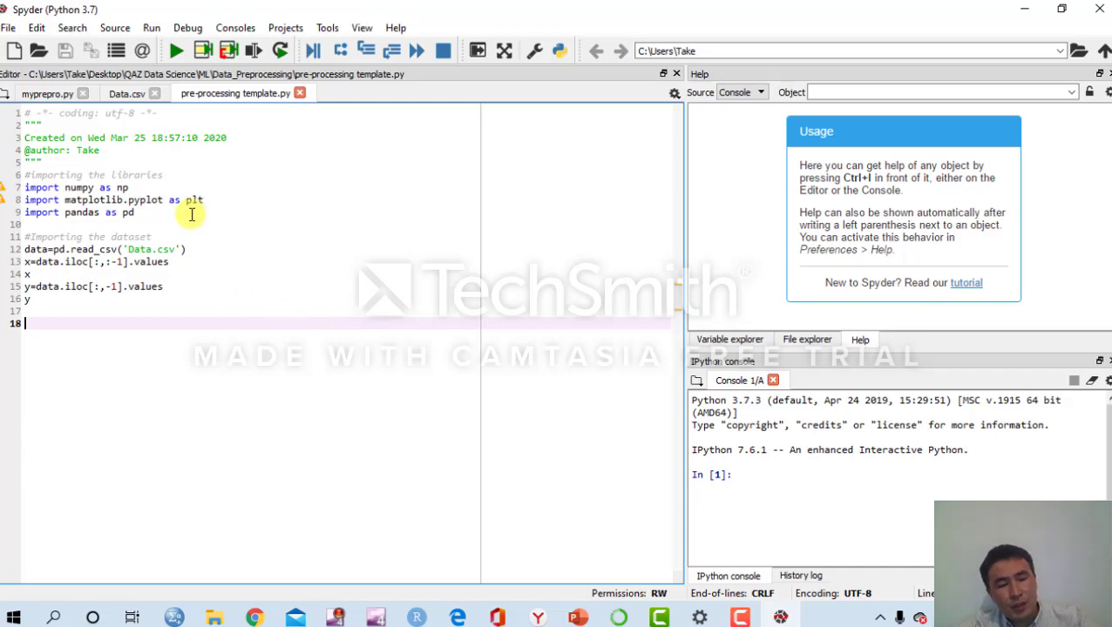
{"action": "mouse_move", "coordinate": [296, 200]}
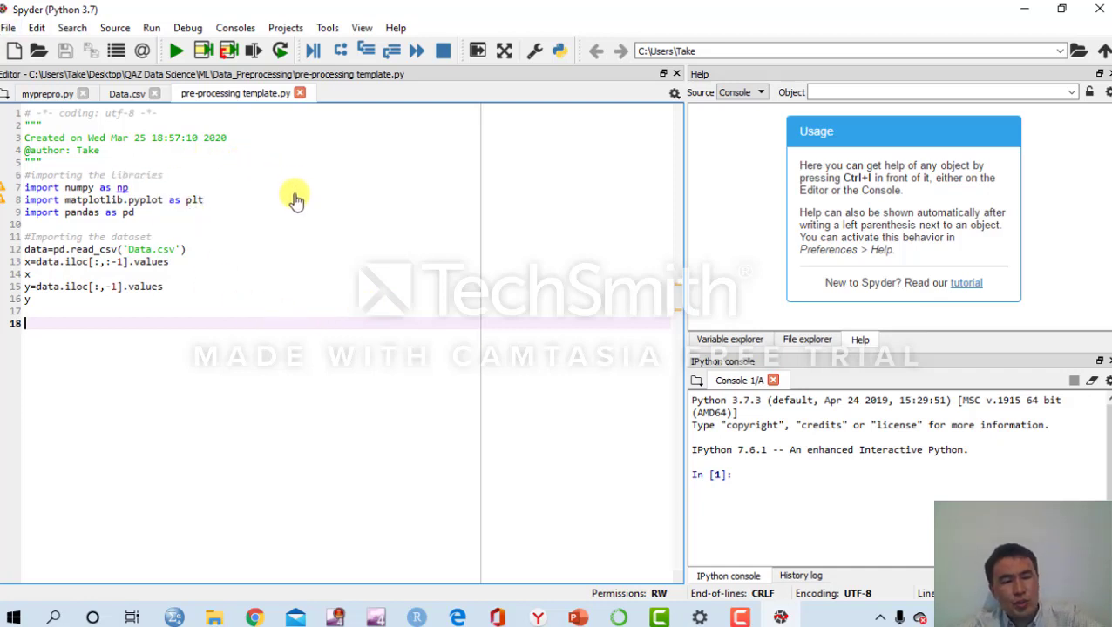
{"action": "left_click", "coordinate": [14, 49]}
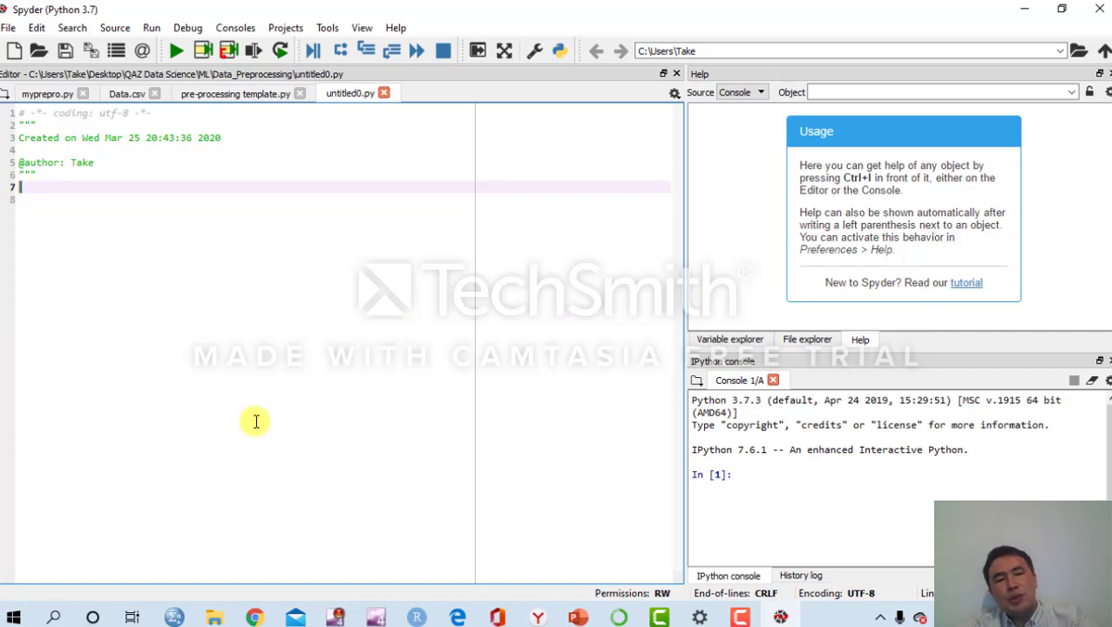
{"action": "mouse_move", "coordinate": [261, 391]}
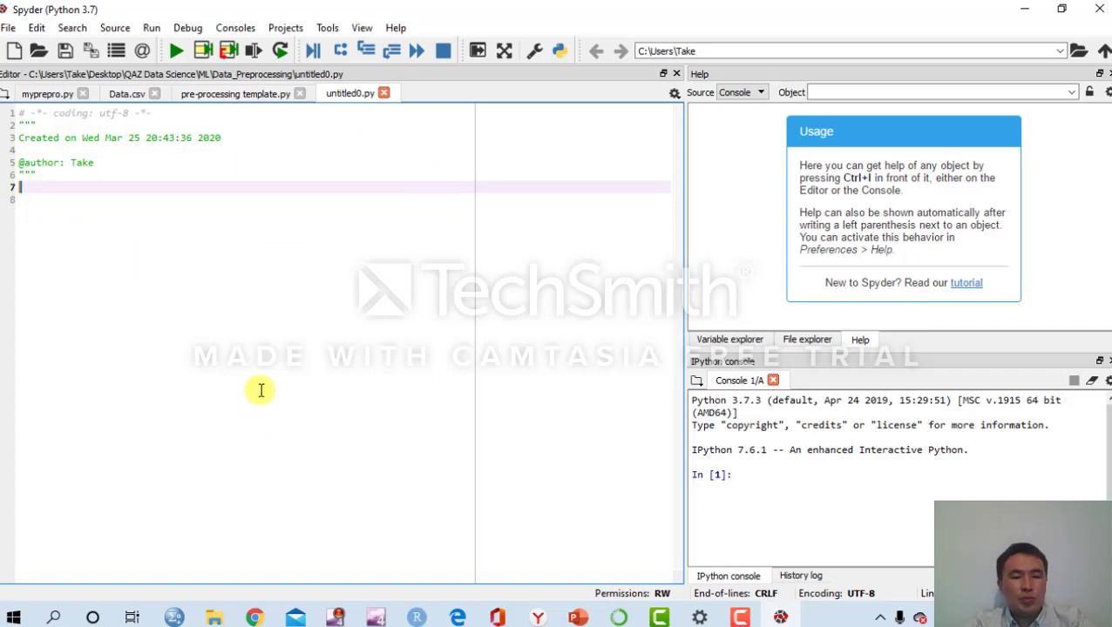
{"action": "mouse_move", "coordinate": [467, 244]}
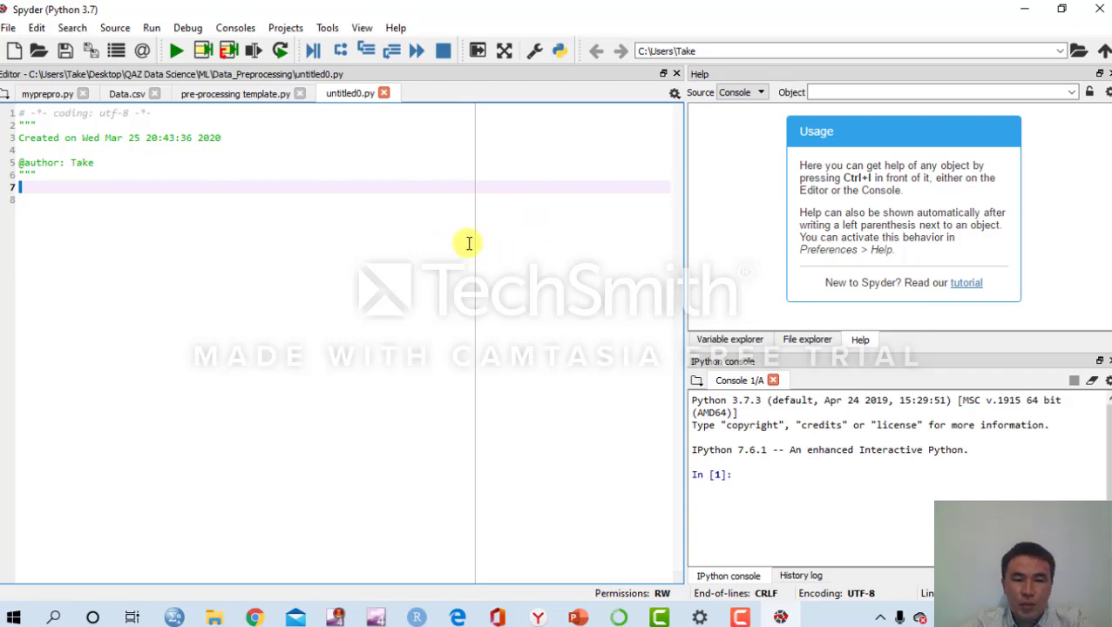
{"action": "mouse_move", "coordinate": [328, 142]}
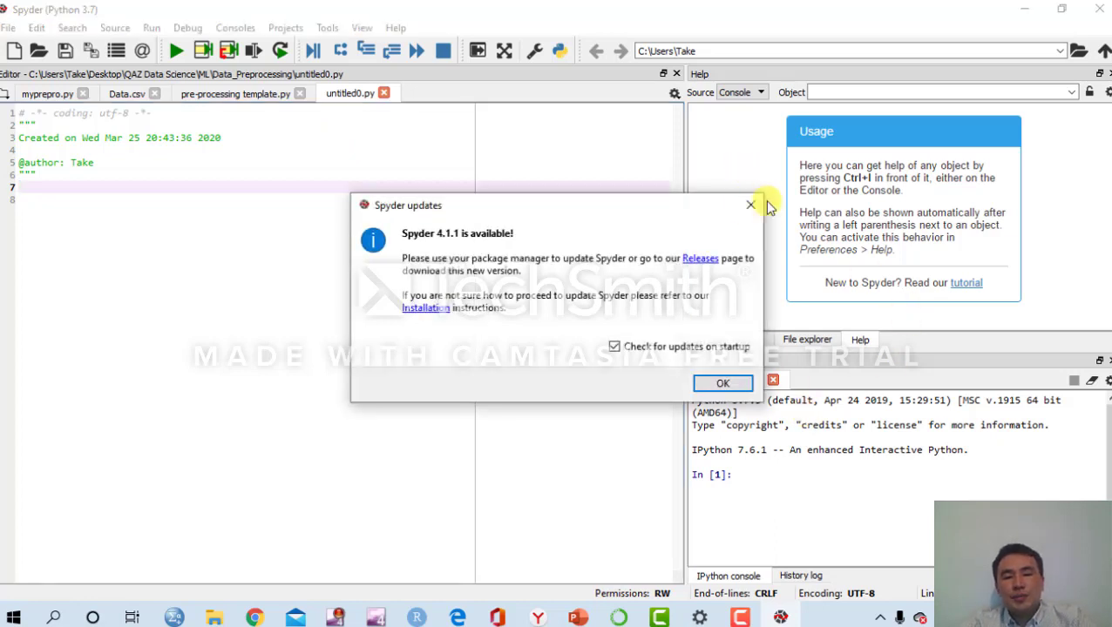
Dismiss the Spyder update notice so untitled0.py stays in the editor
{"action": "left_click", "coordinate": [722, 384]}
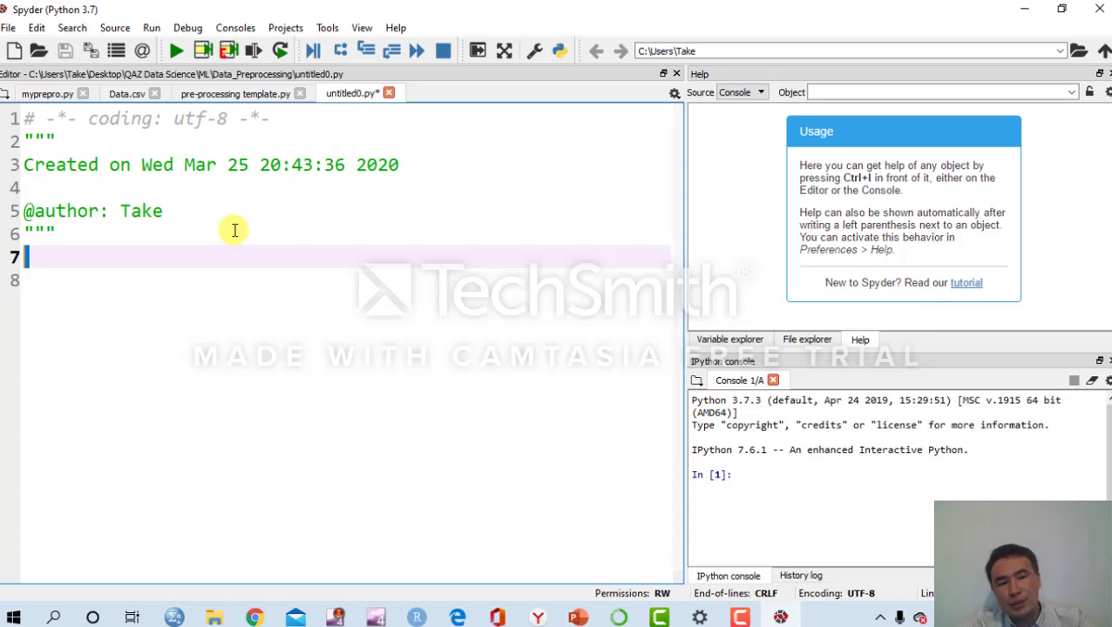
{"action": "mouse_move", "coordinate": [199, 183]}
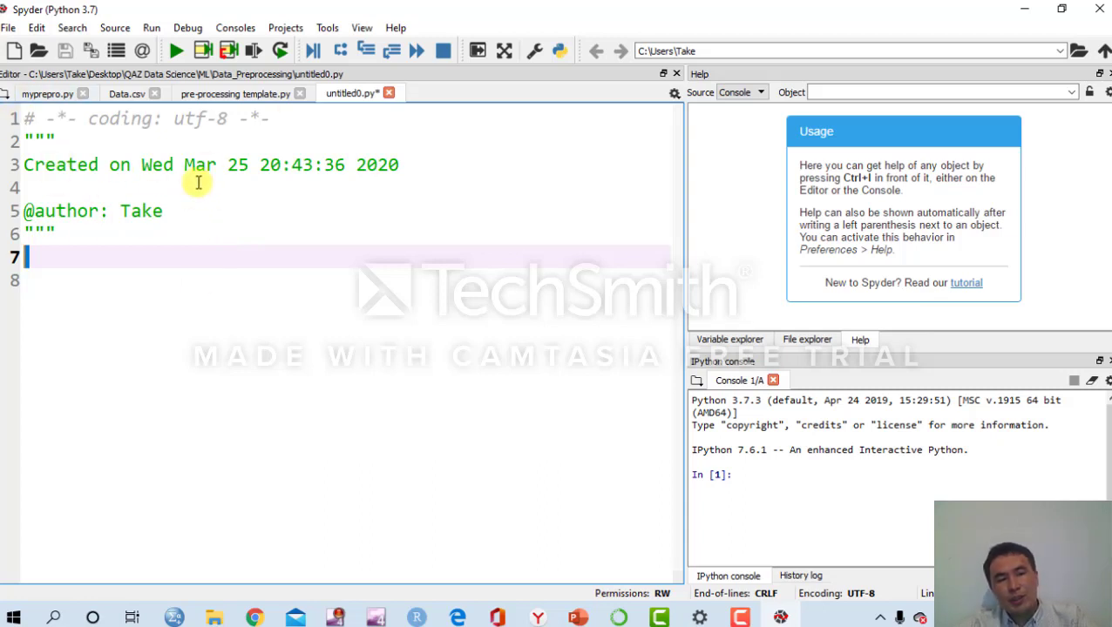
{"action": "mouse_move", "coordinate": [183, 209]}
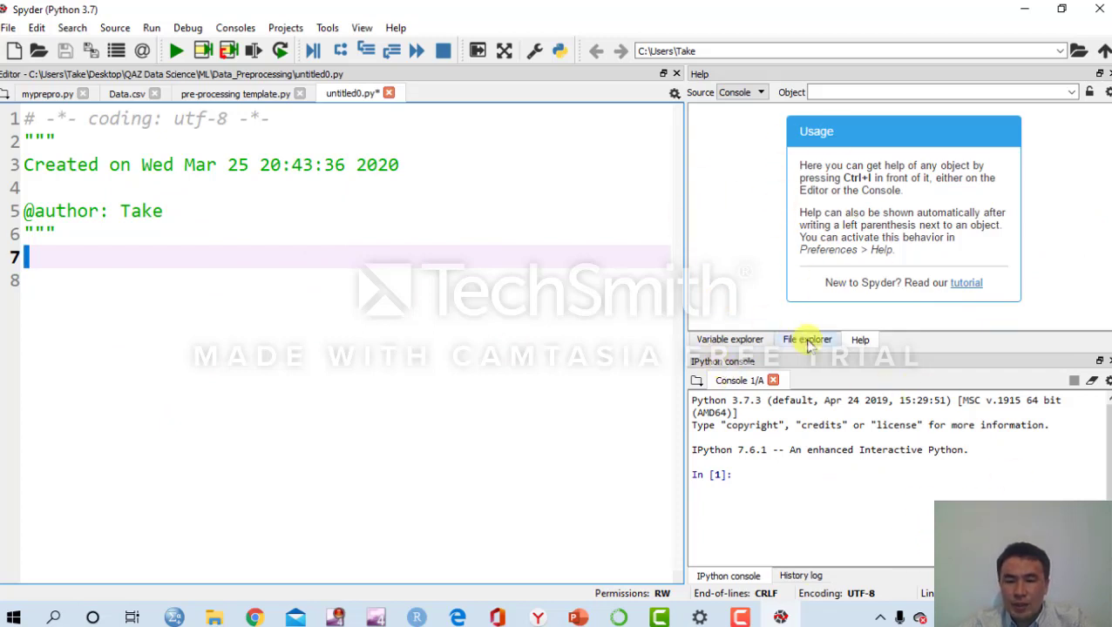
Show the Variable explorer, write 'import numpy as np' on line 7 and run it in the console
{"action": "left_click", "coordinate": [731, 338]}
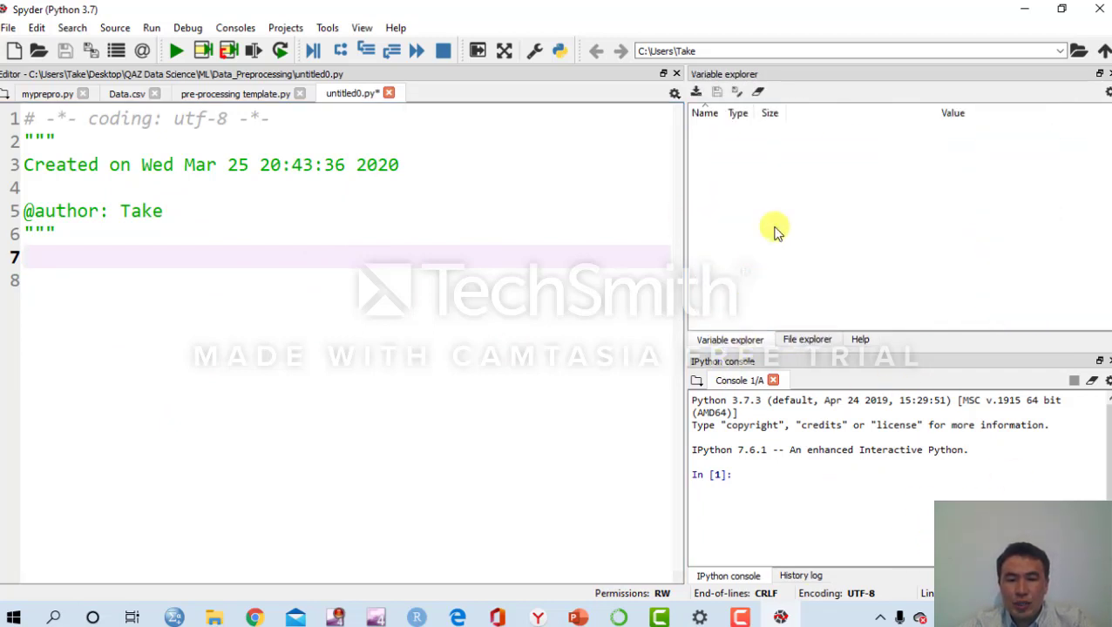
{"action": "mouse_move", "coordinate": [819, 375]}
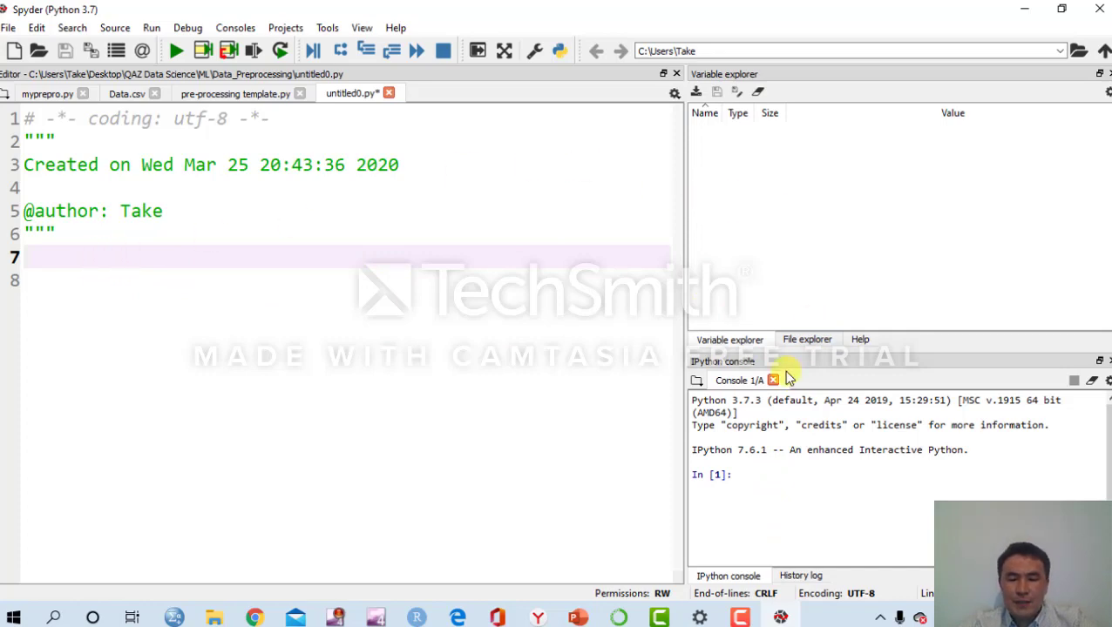
{"action": "key", "text": "alt+tab"}
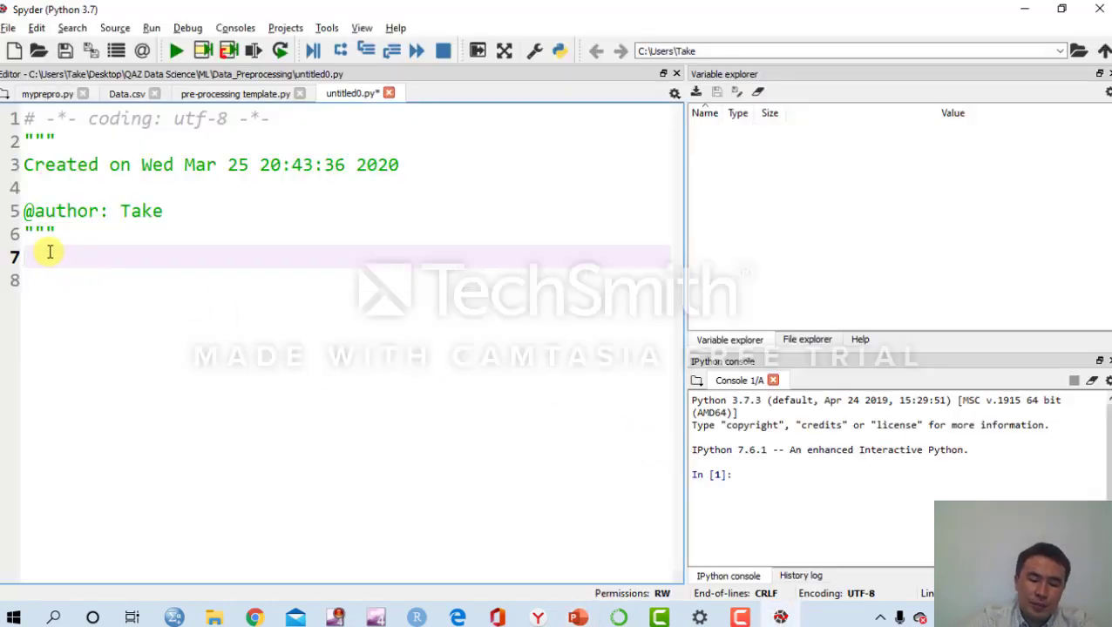
{"action": "type", "text": "import"}
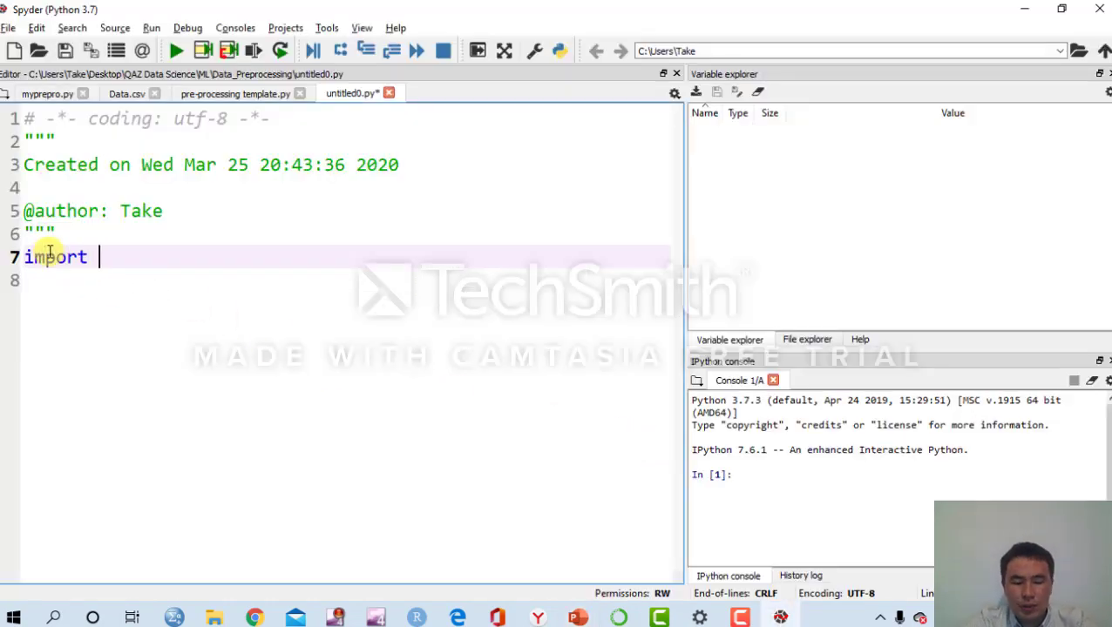
{"action": "type", "text": "num"}
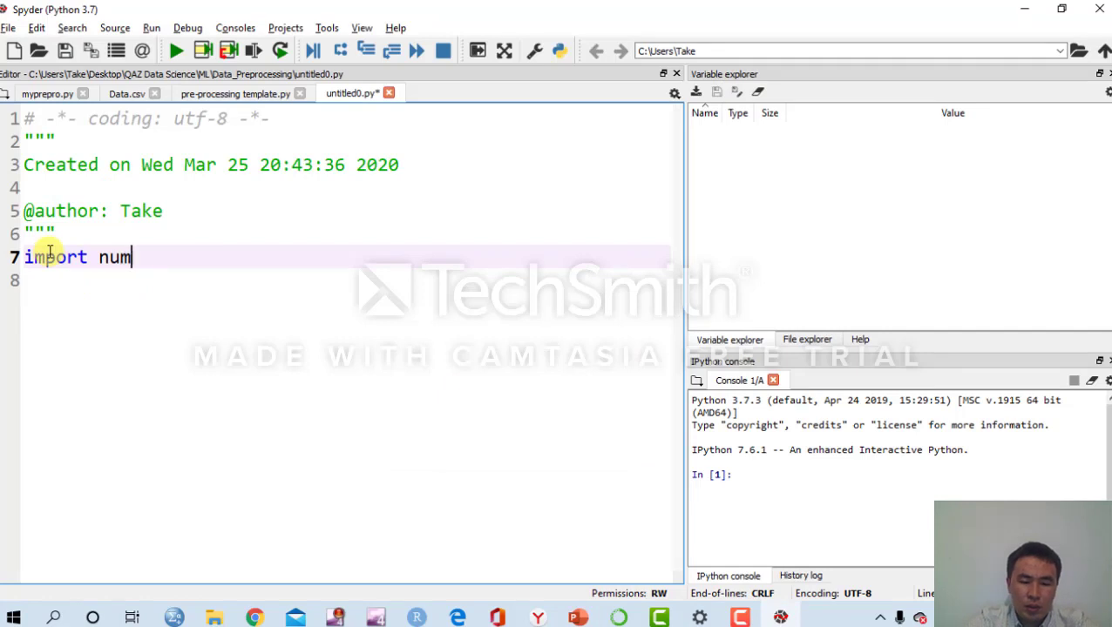
{"action": "type", "text": "py as"}
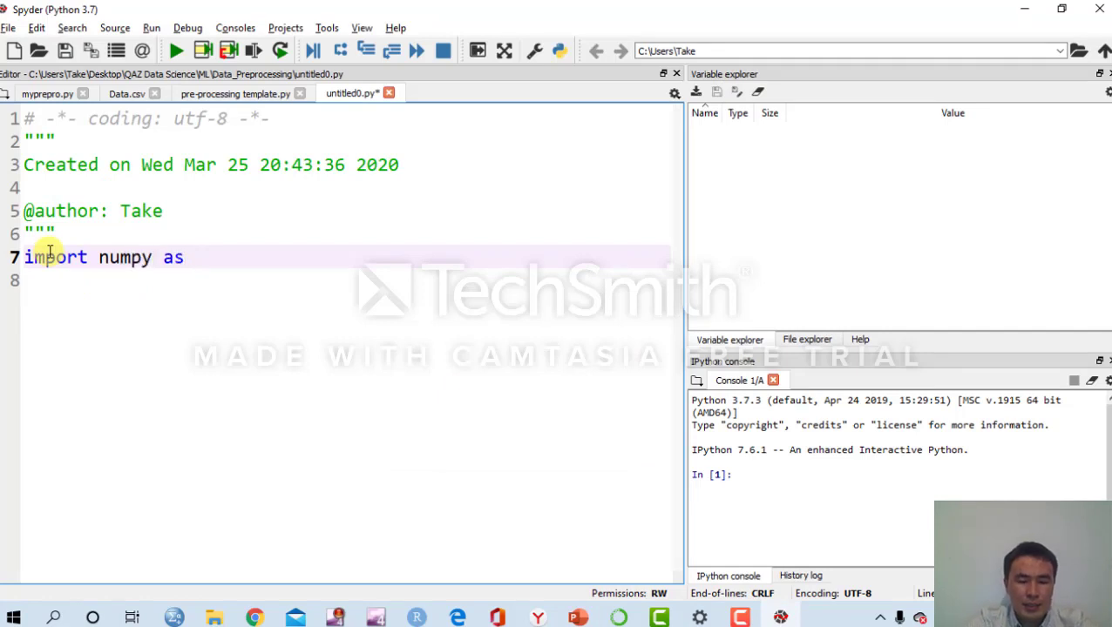
{"action": "type", "text": "np"}
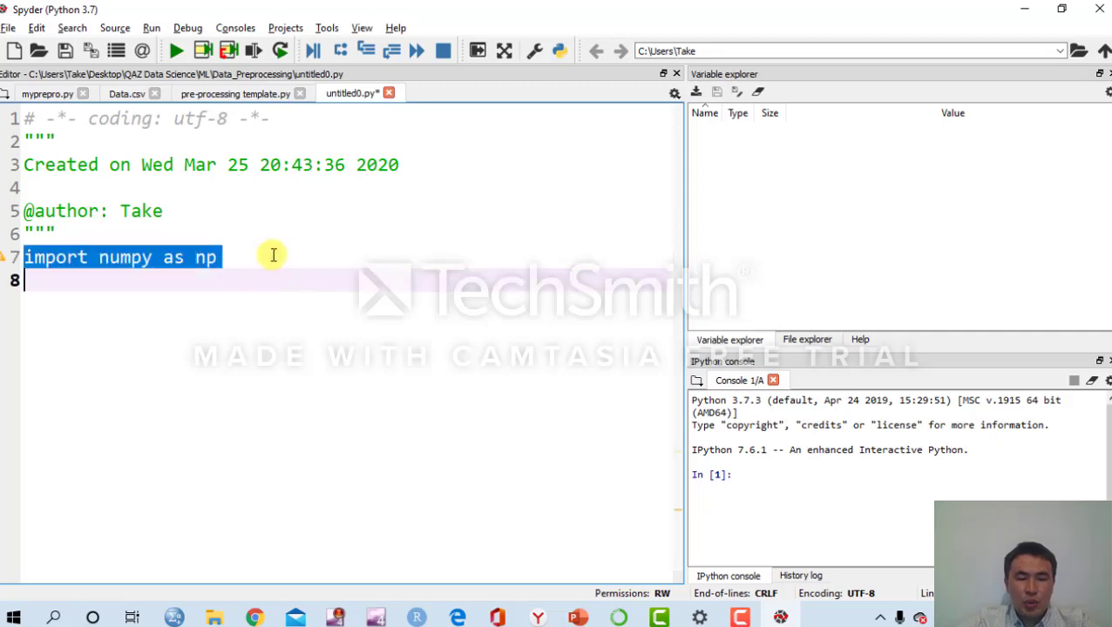
{"action": "mouse_move", "coordinate": [274, 255]}
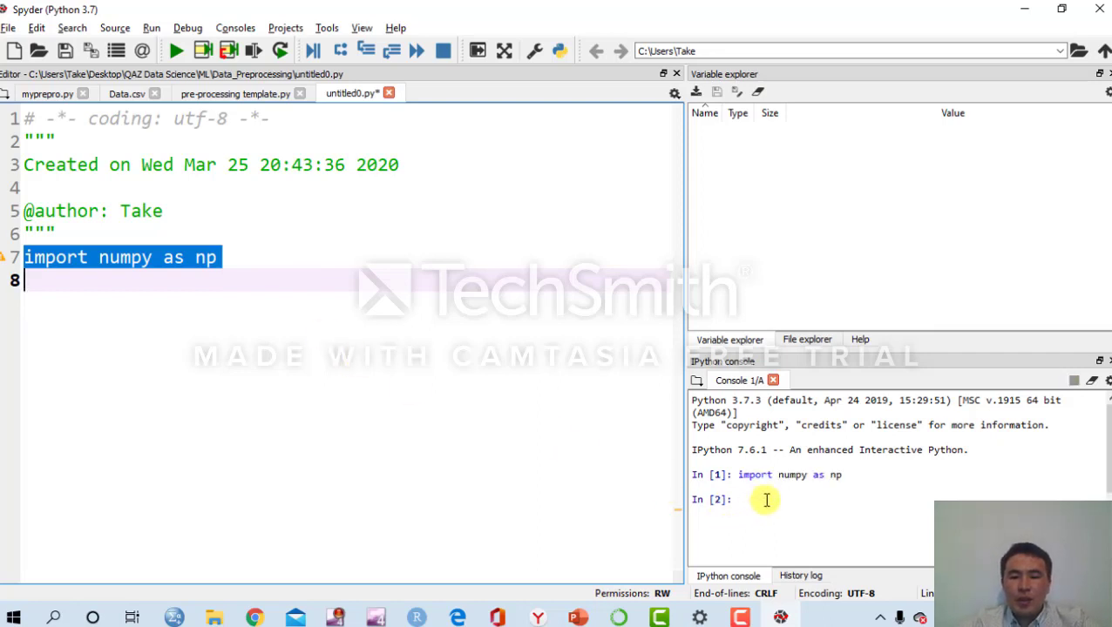
{"action": "left_click", "coordinate": [104, 281]}
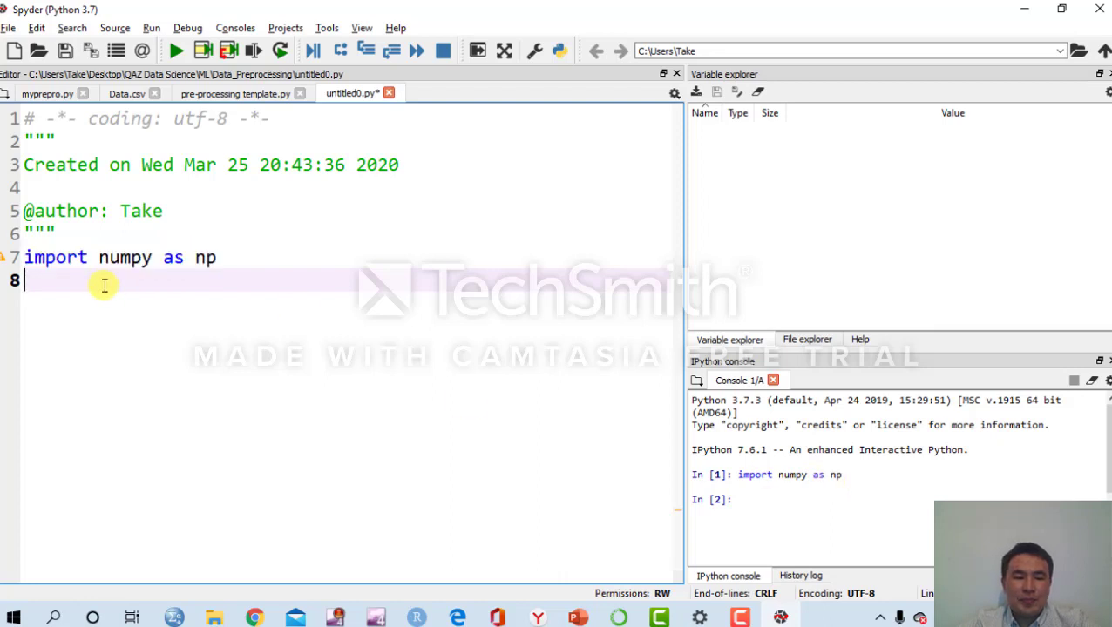
{"action": "mouse_move", "coordinate": [711, 485]}
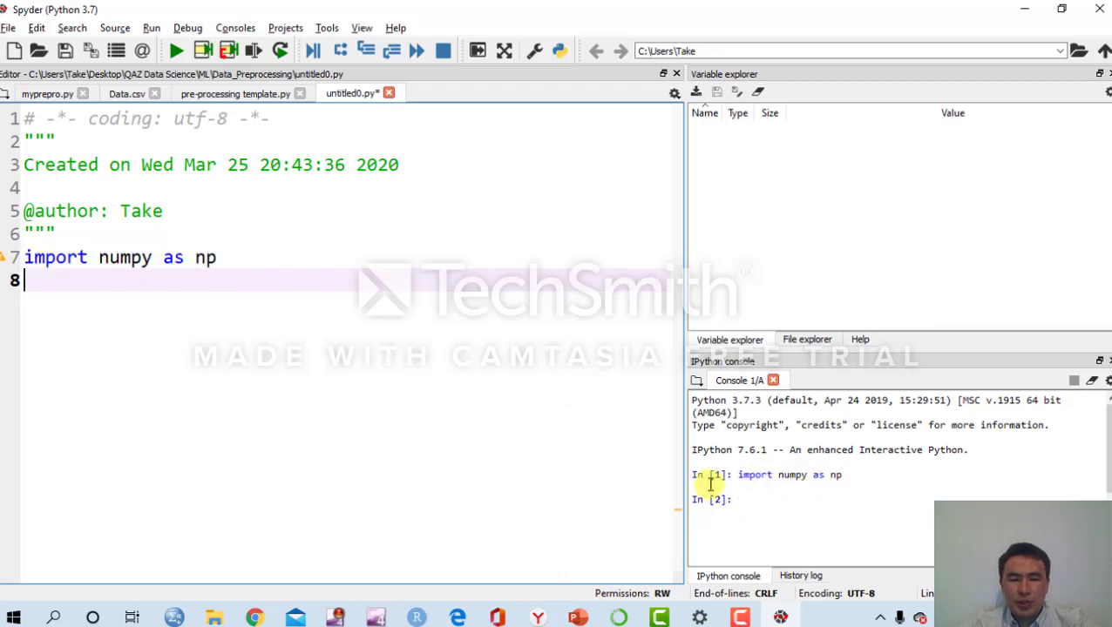
Write 'import matplotlib.pyplot as plt' on line 8 and select the line to run it
{"action": "type", "text": "im"}
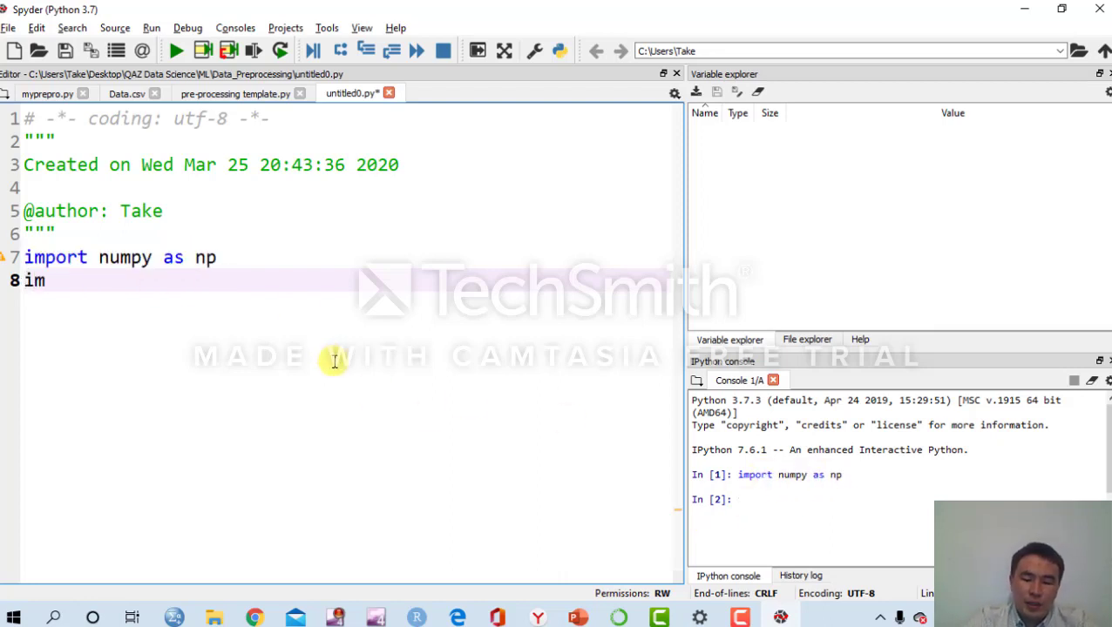
{"action": "type", "text": "port ma"}
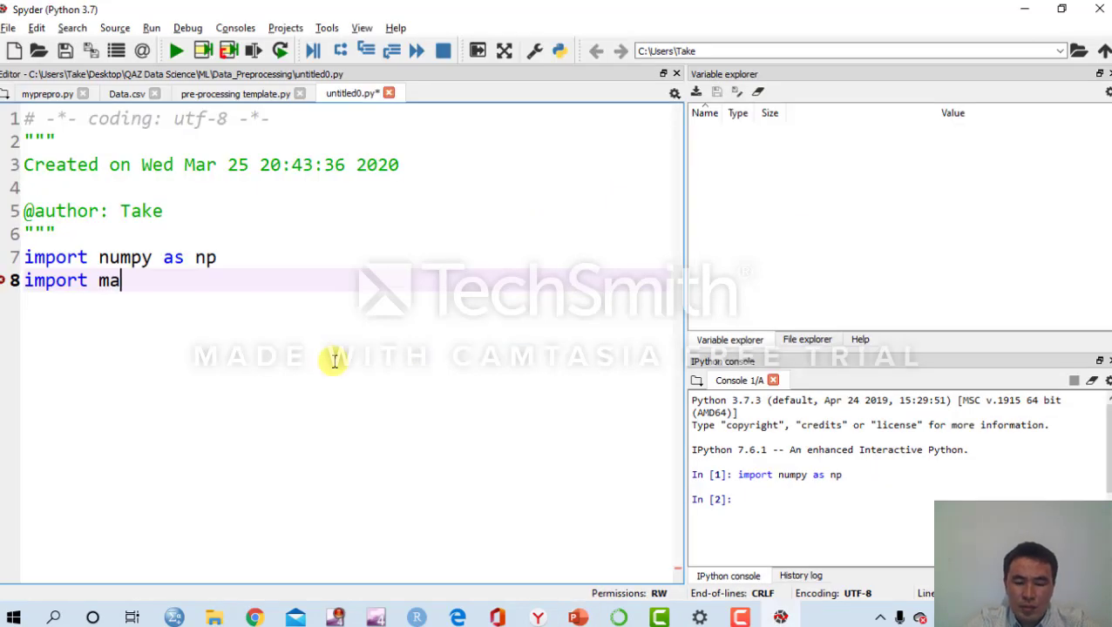
{"action": "type", "text": "tplot"}
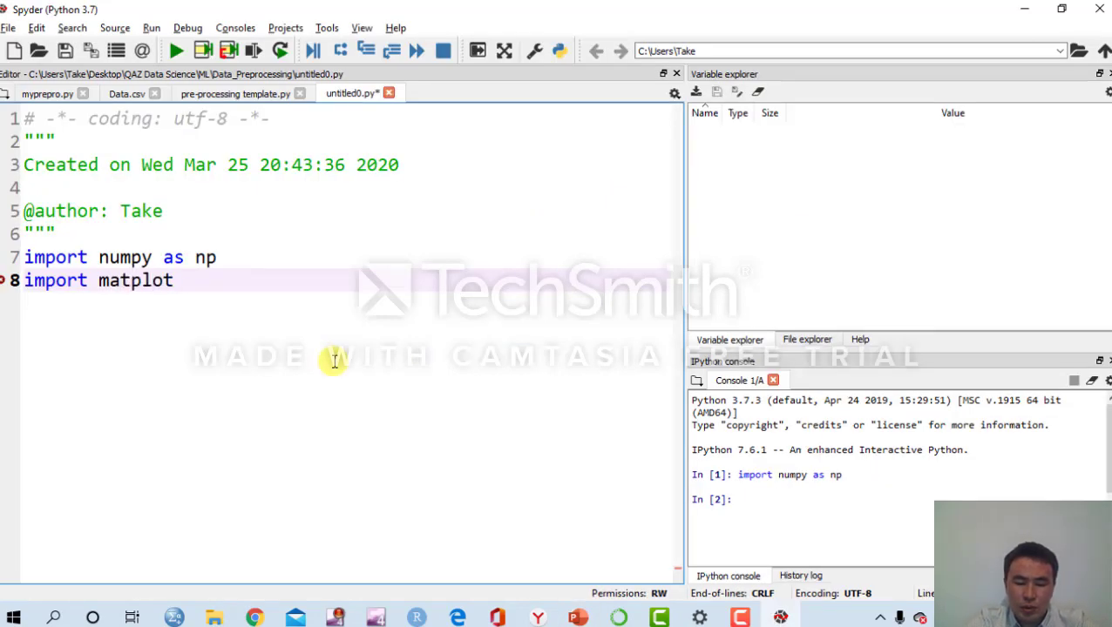
{"action": "type", "text": "lib"}
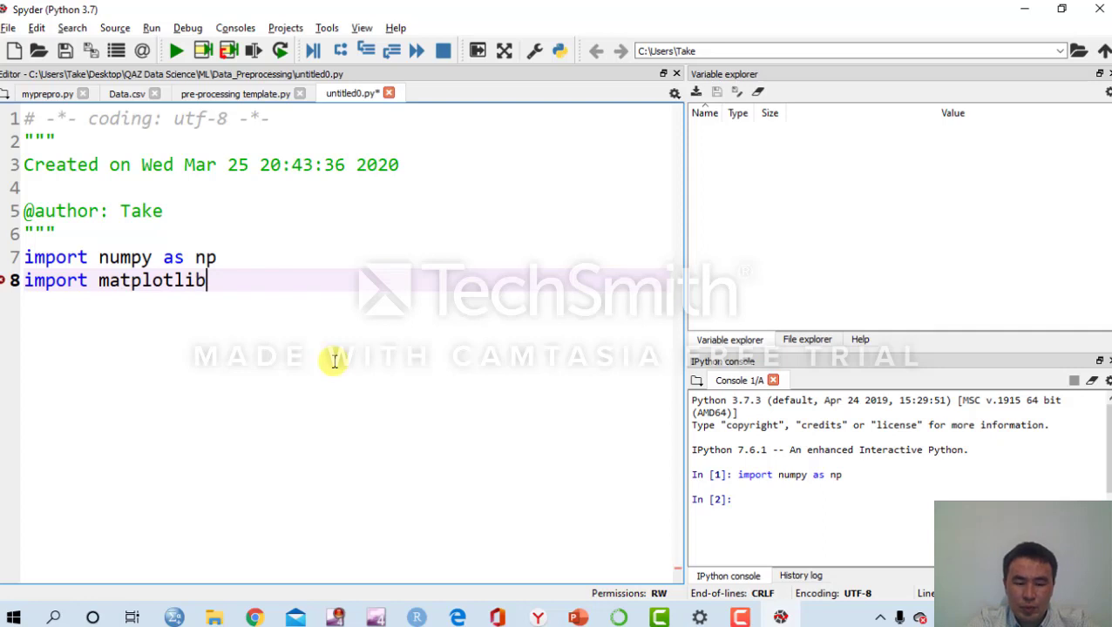
{"action": "type", "text": ".pyplot"}
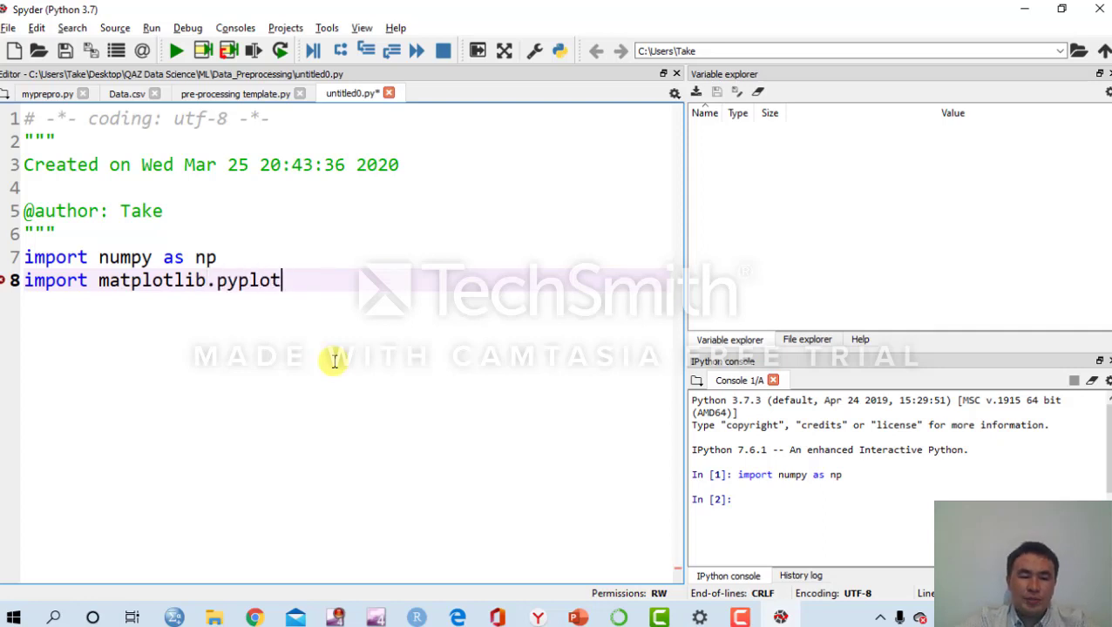
{"action": "type", "text": "as"}
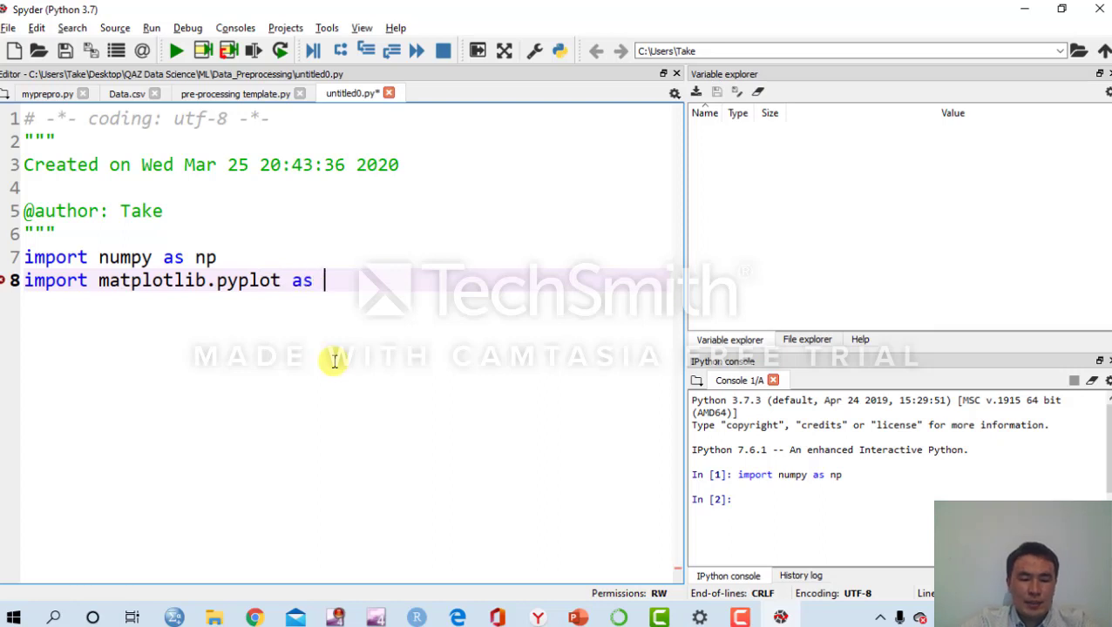
{"action": "type", "text": "plt"}
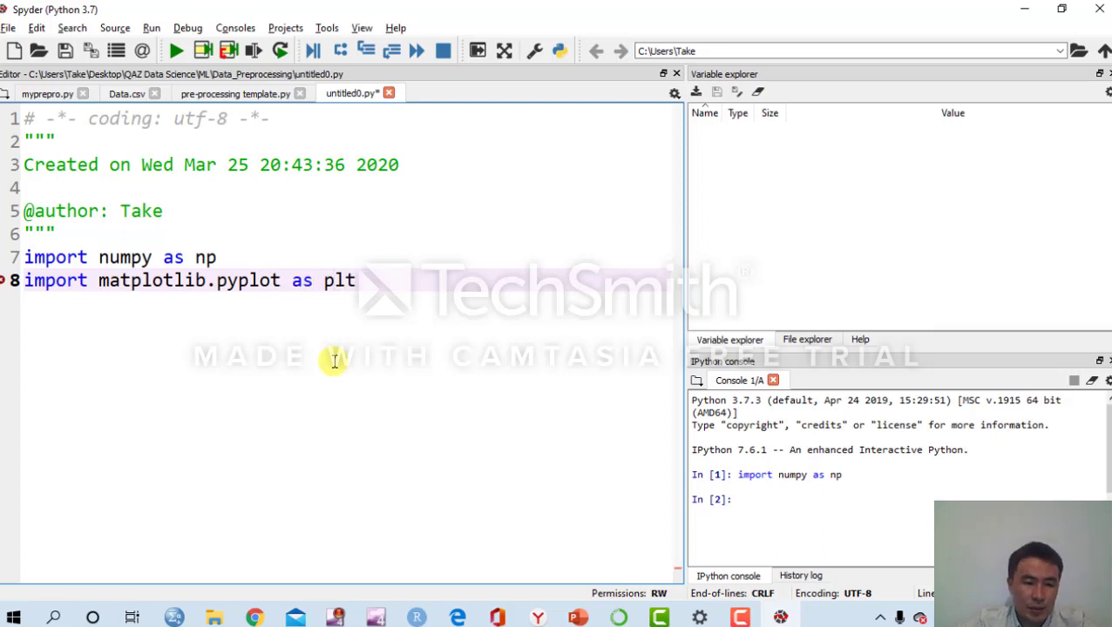
{"action": "double_click", "coordinate": [338, 279]}
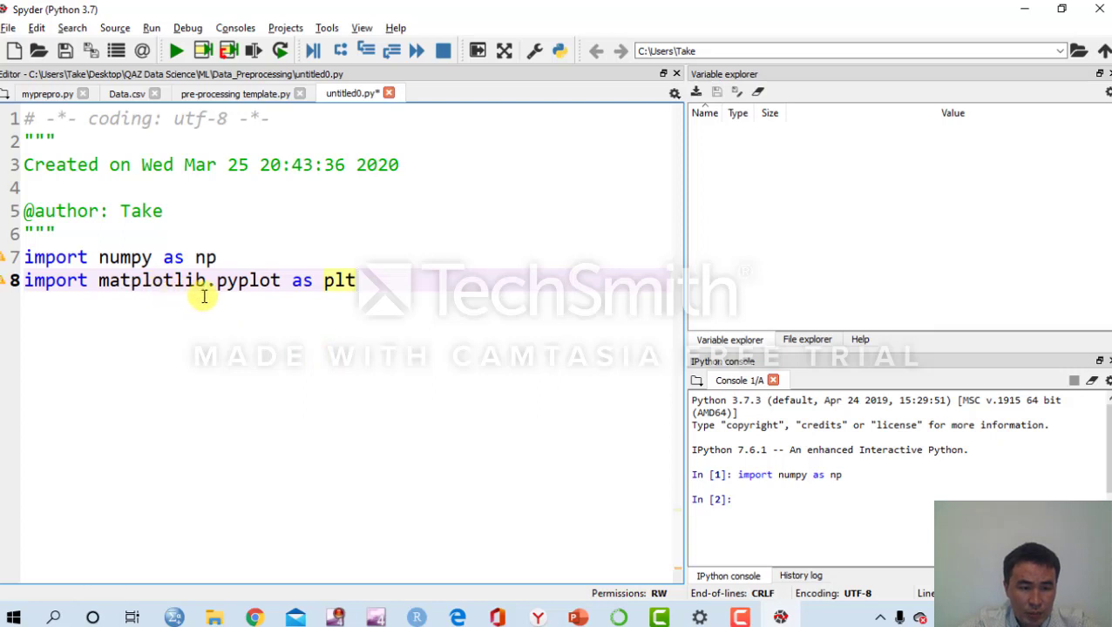
{"action": "triple_click", "coordinate": [175, 279]}
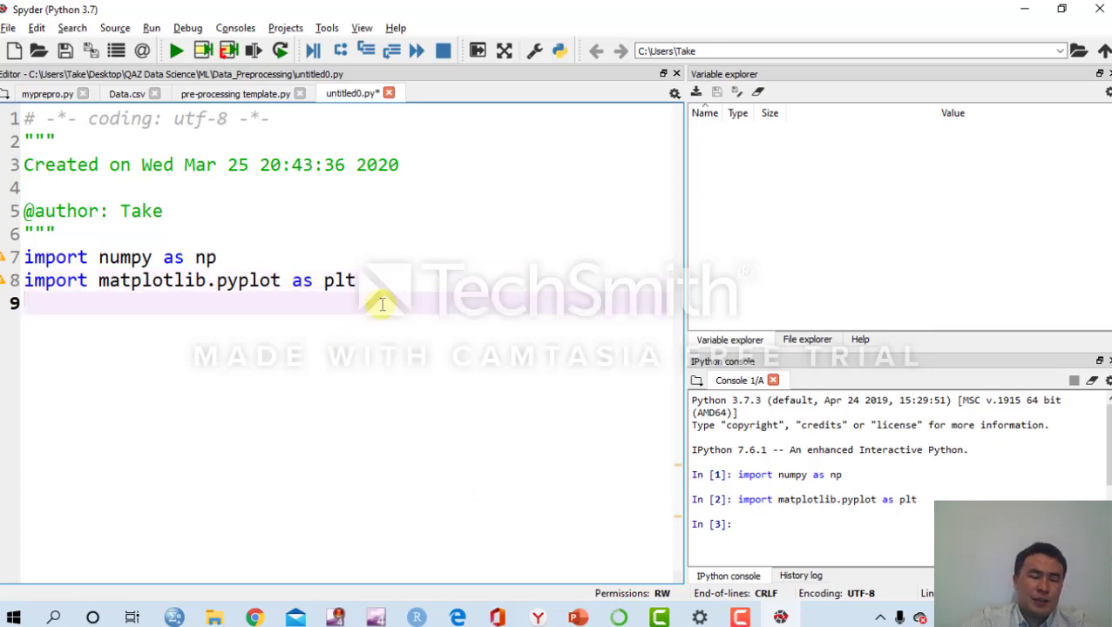
Write 'import pandas as pd' as the third library import
{"action": "type", "text": "import panda"}
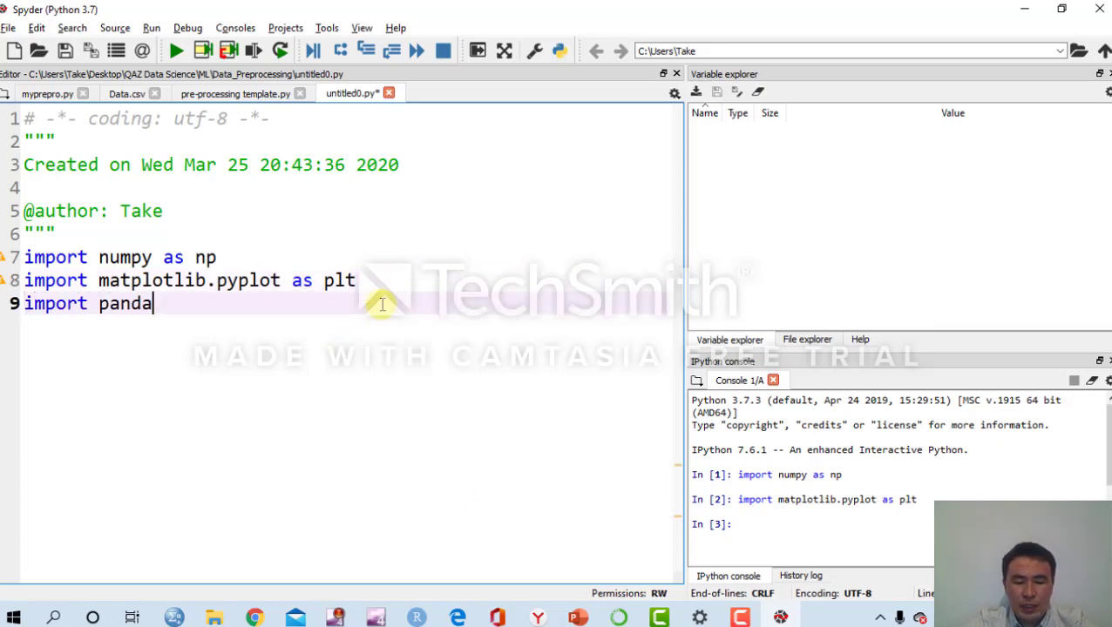
{"action": "type", "text": "s as"}
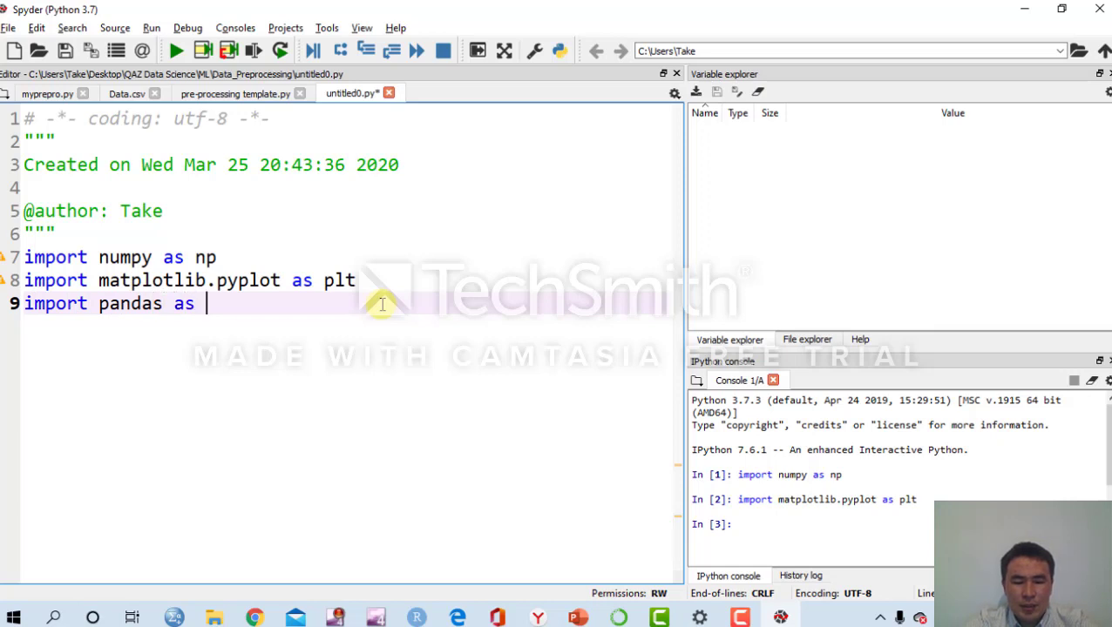
{"action": "type", "text": "pd"}
{"action": "type", "text": "#"}
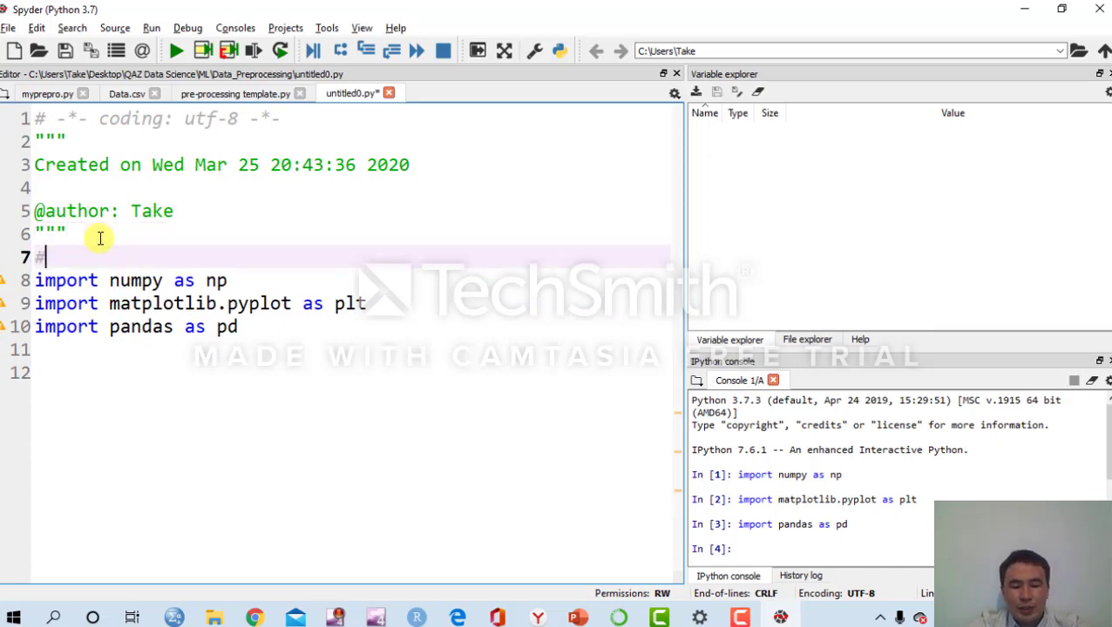
Add '#Importing the libraries' above the imports and '#Import the dataset' below them
{"action": "type", "text": "Importing the li"}
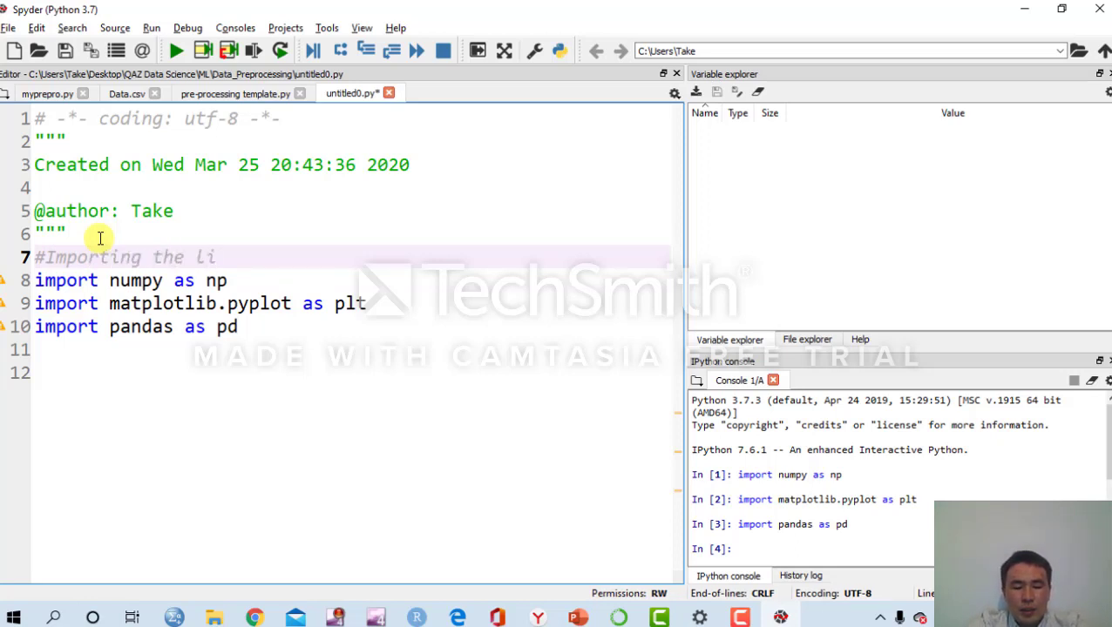
{"action": "type", "text": "braries"}
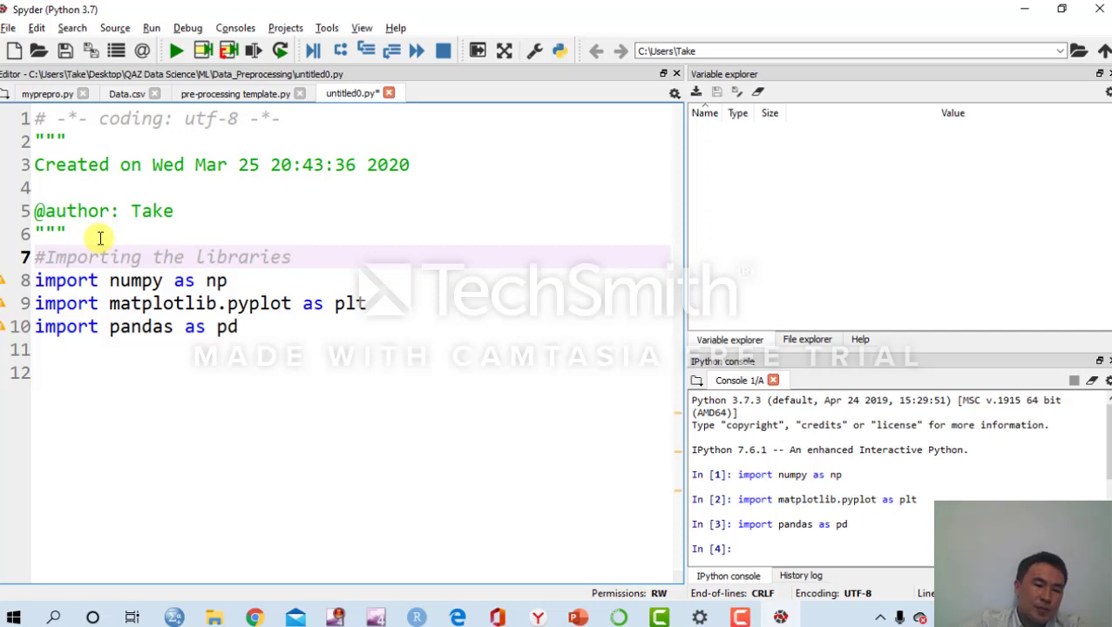
{"action": "double_click", "coordinate": [244, 256]}
{"action": "type", "text": "#"}
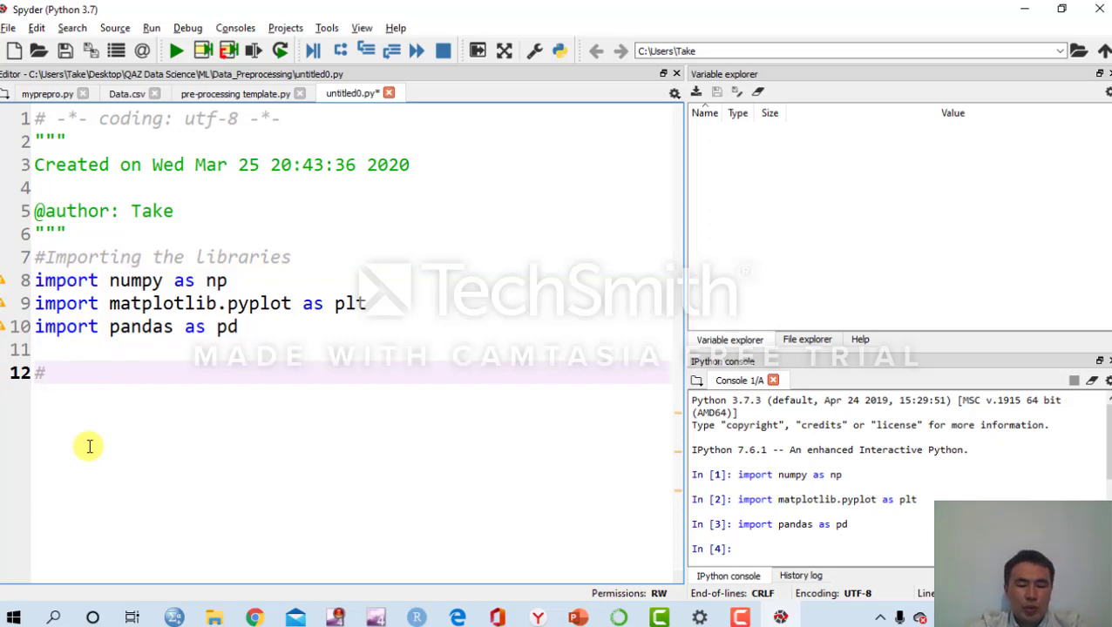
{"action": "type", "text": "Impoe"}
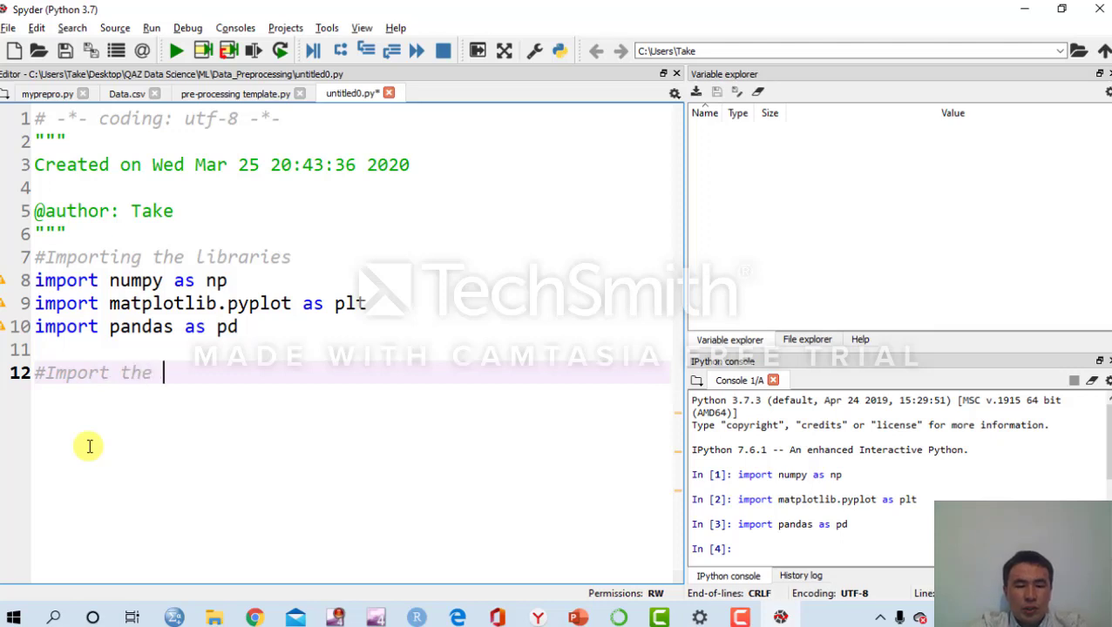
{"action": "type", "text": "dataset"}
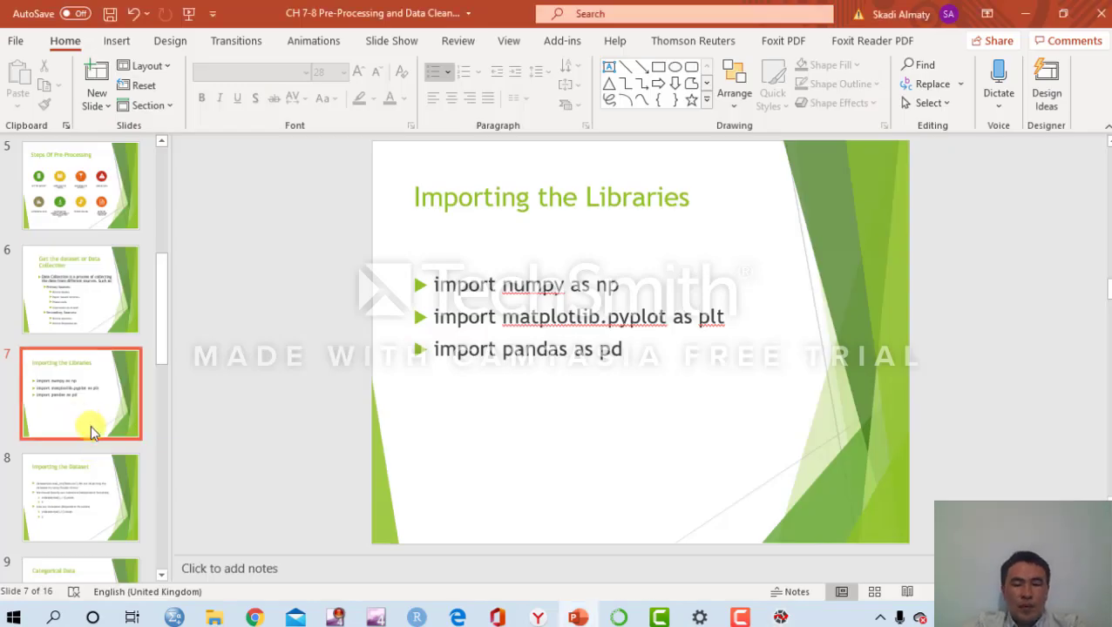
Show the 'Importing the Dataset' slide on pd.read_csv and iloc, then return to Spyder
{"action": "left_click", "coordinate": [80, 497]}
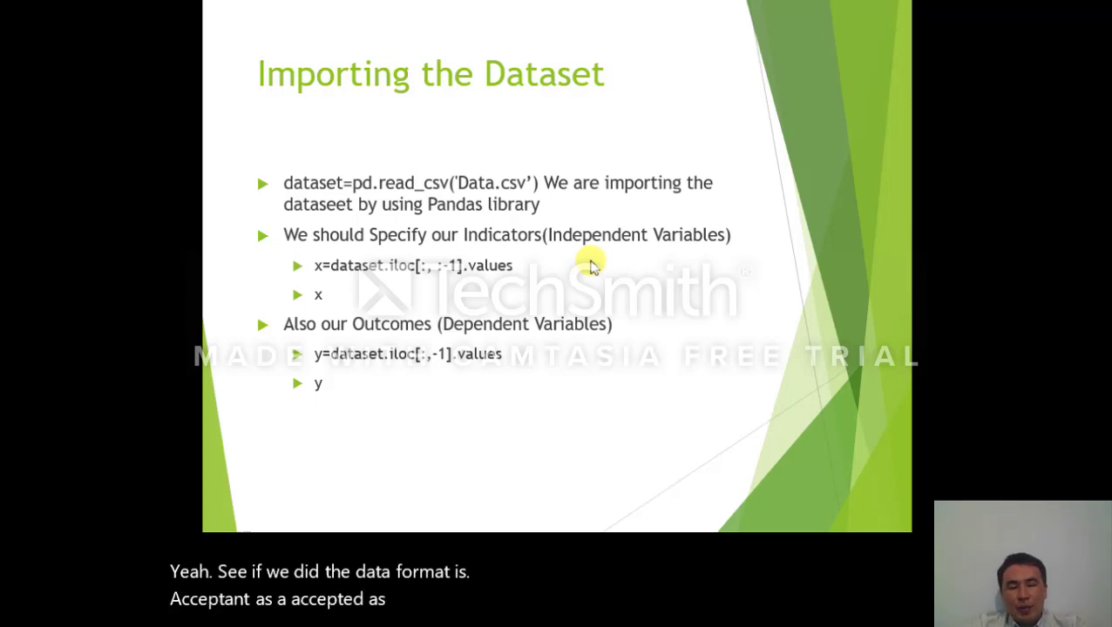
{"action": "key", "text": "Escape"}
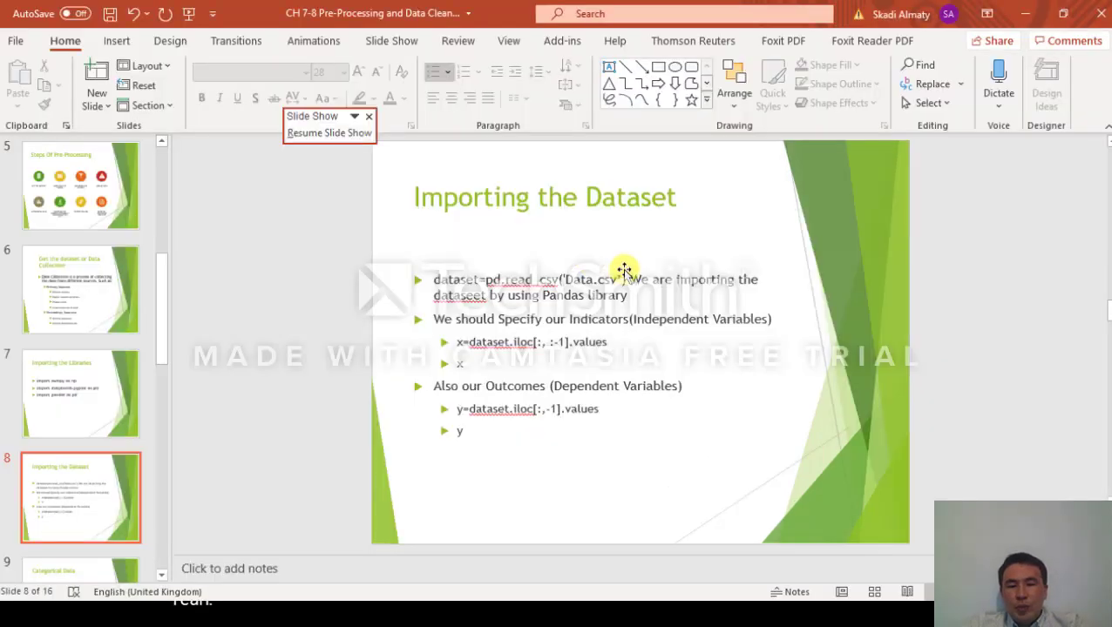
{"action": "key", "text": "alt+tab"}
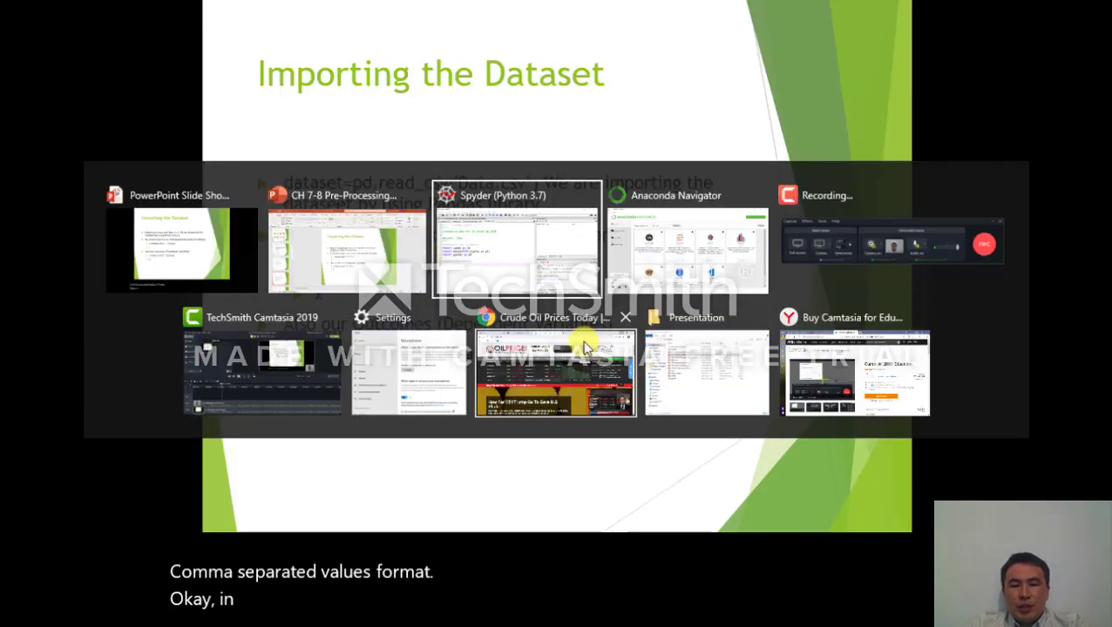
Bring the Spyder script window back to the front from the slides
{"action": "left_click", "coordinate": [516, 240]}
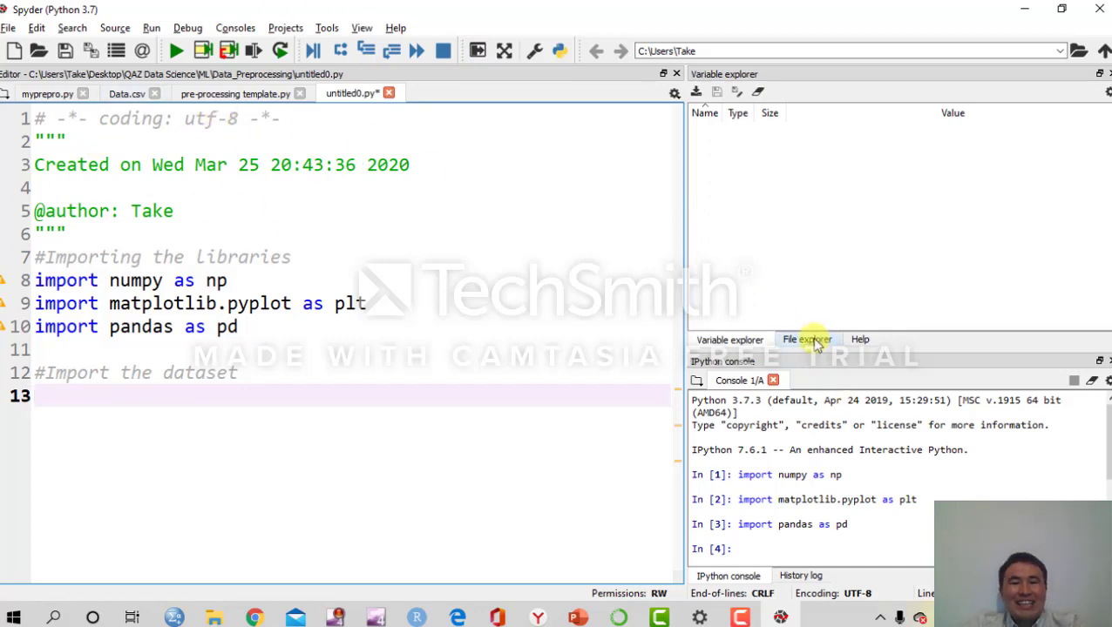
Navigate the file explorer through ML into the Data_Preprocessing folder containing Data.csv
{"action": "left_click", "coordinate": [805, 338]}
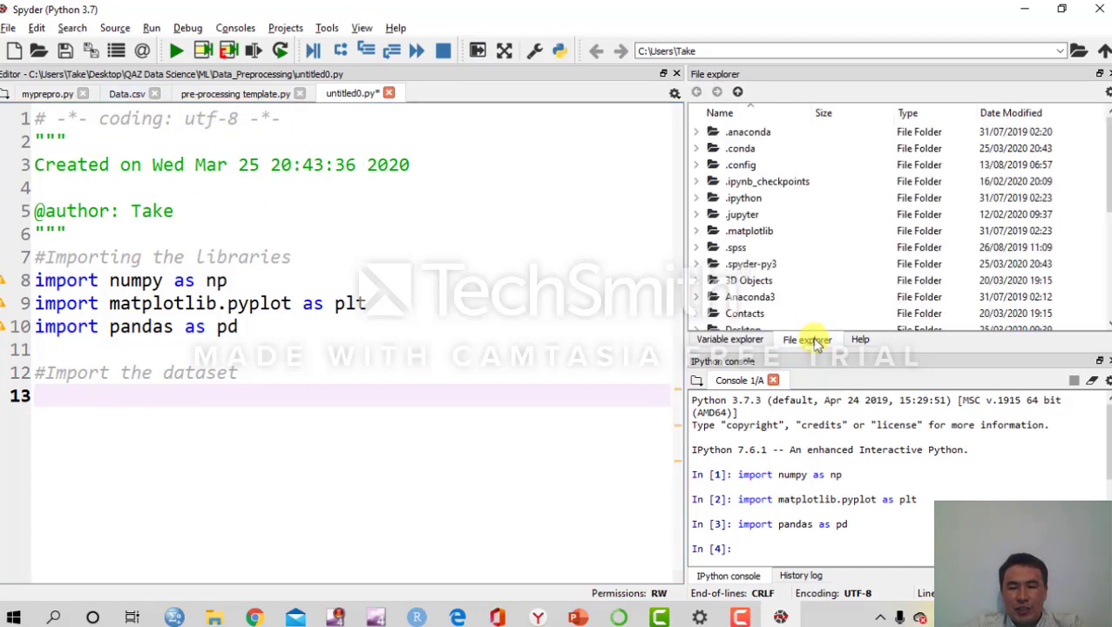
{"action": "scroll", "scroll_direction": "down", "scroll_amount": 3}
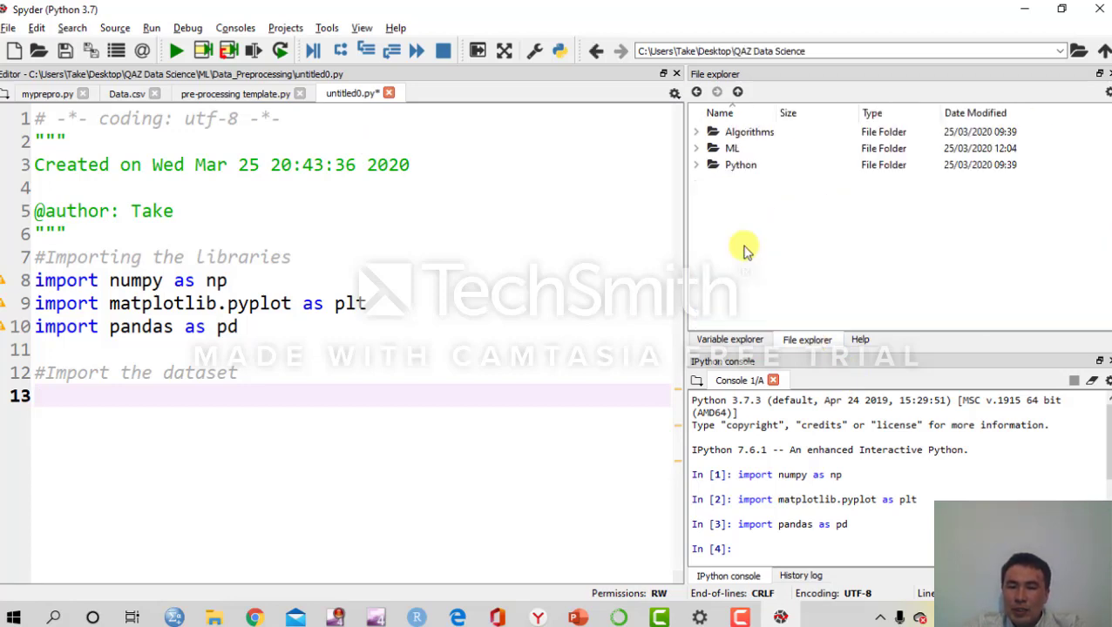
{"action": "double_click", "coordinate": [732, 148]}
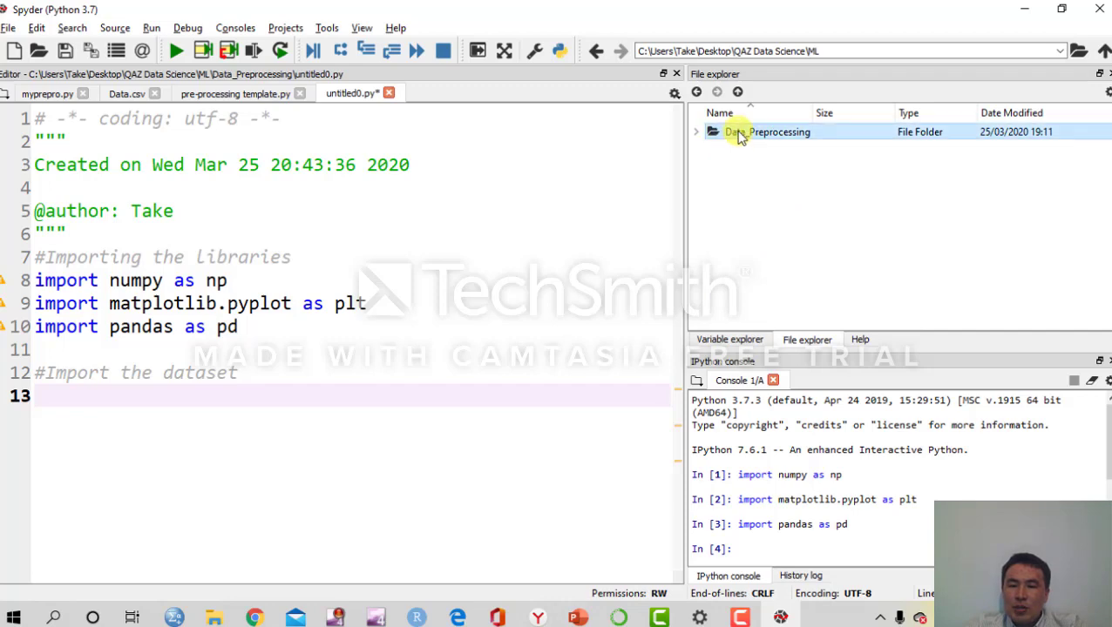
{"action": "double_click", "coordinate": [767, 132]}
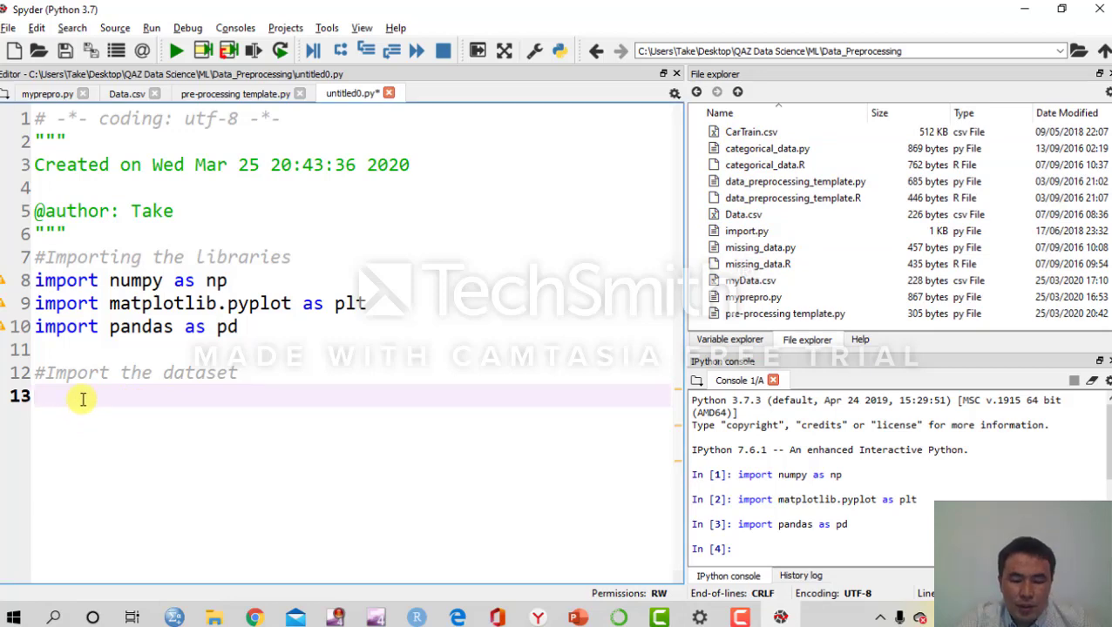
Write data=pd.read_csv('Data.csv') and run it so the DataFrame loads
{"action": "type", "text": "data="}
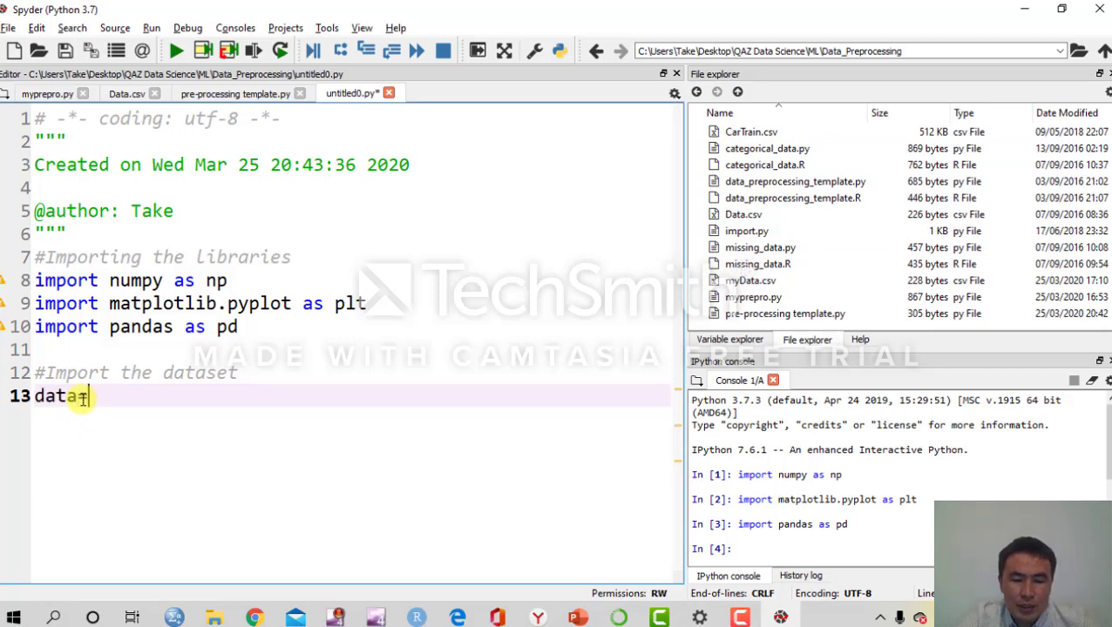
{"action": "type", "text": "pd.rea"}
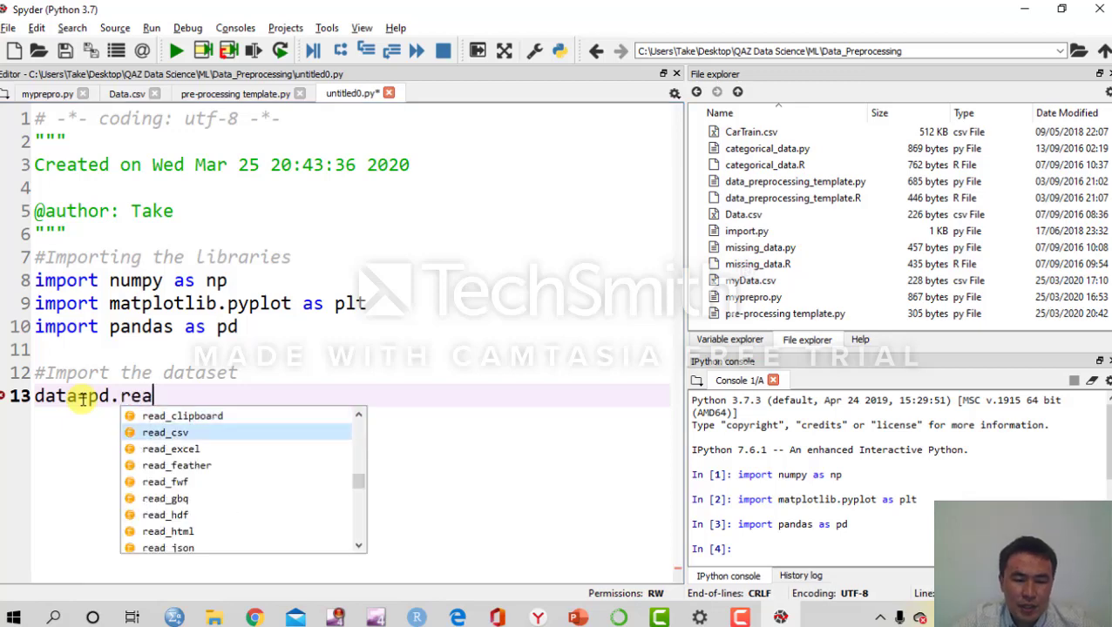
{"action": "left_click", "coordinate": [164, 433]}
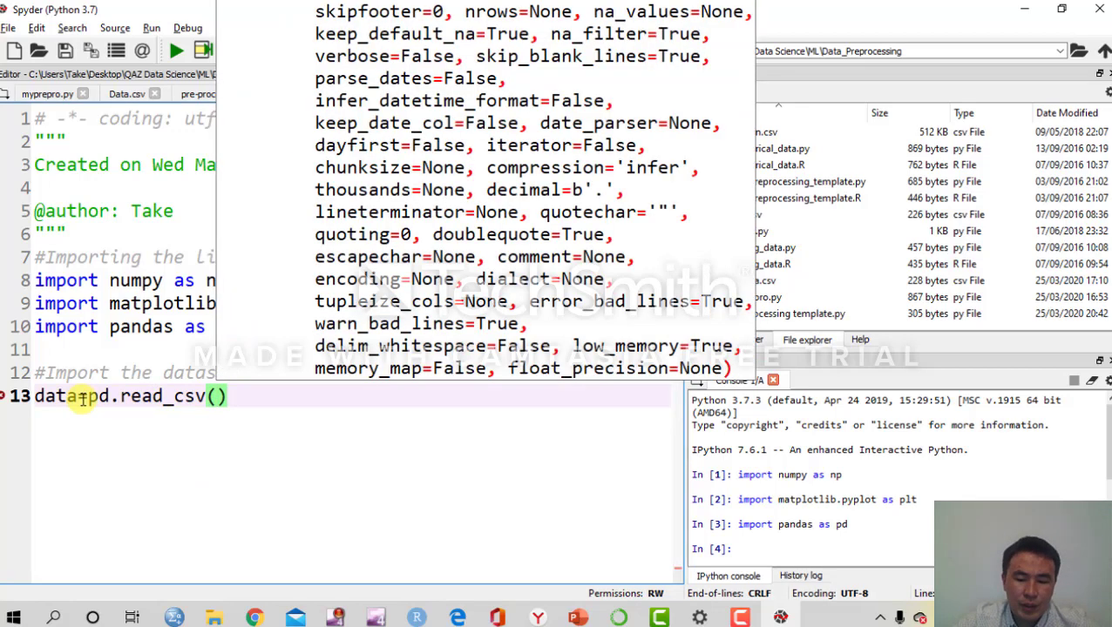
{"action": "type", "text": "'Data.cs"}
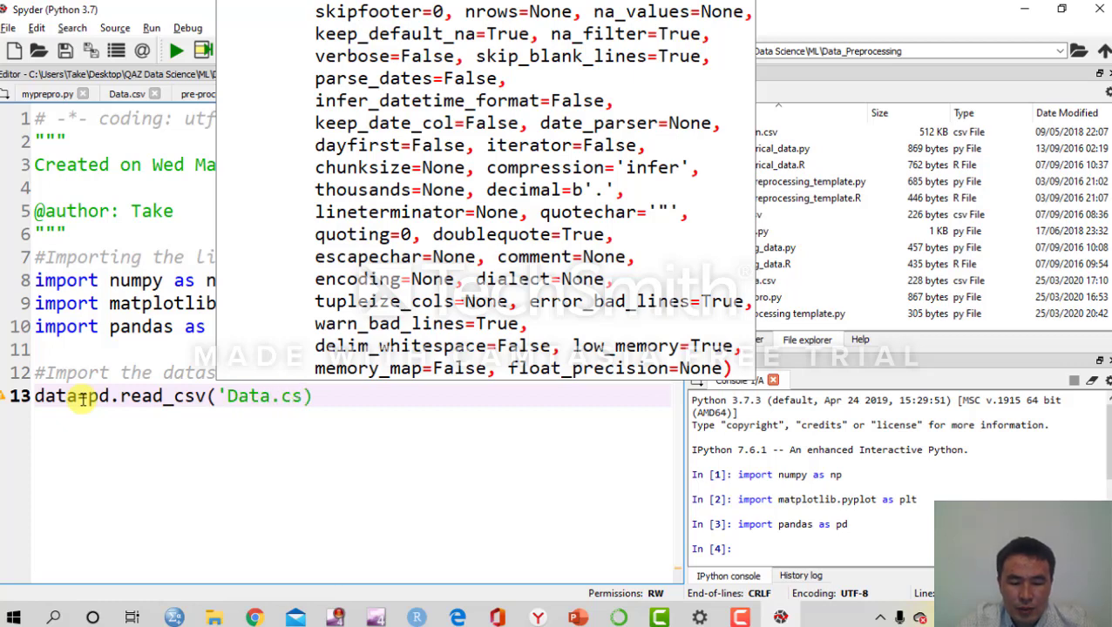
{"action": "type", "text": "v"}
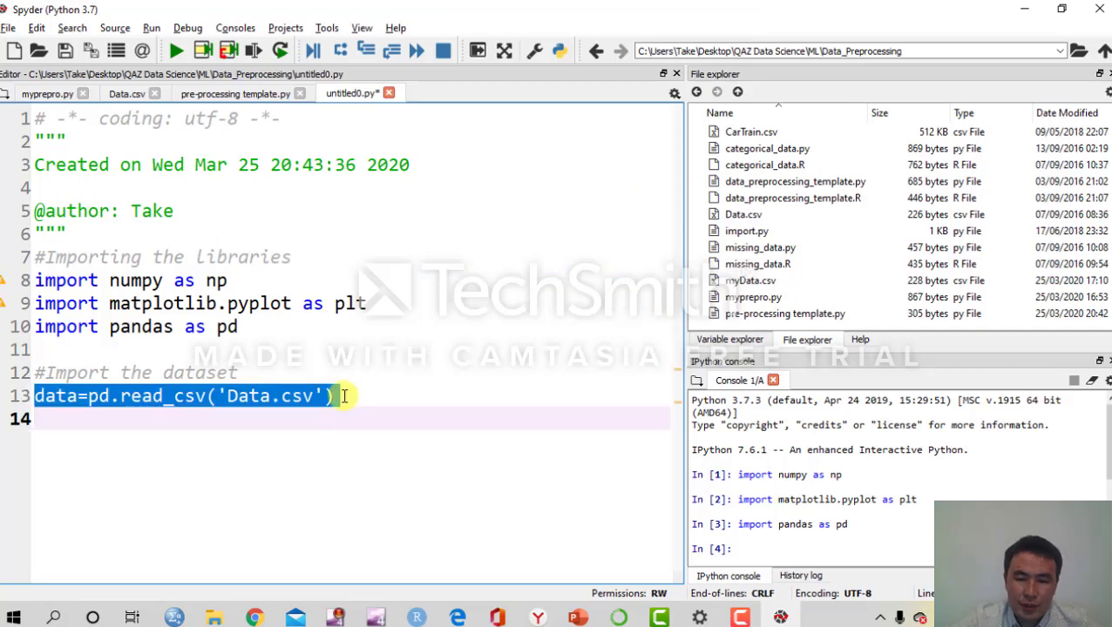
{"action": "key", "text": "f9"}
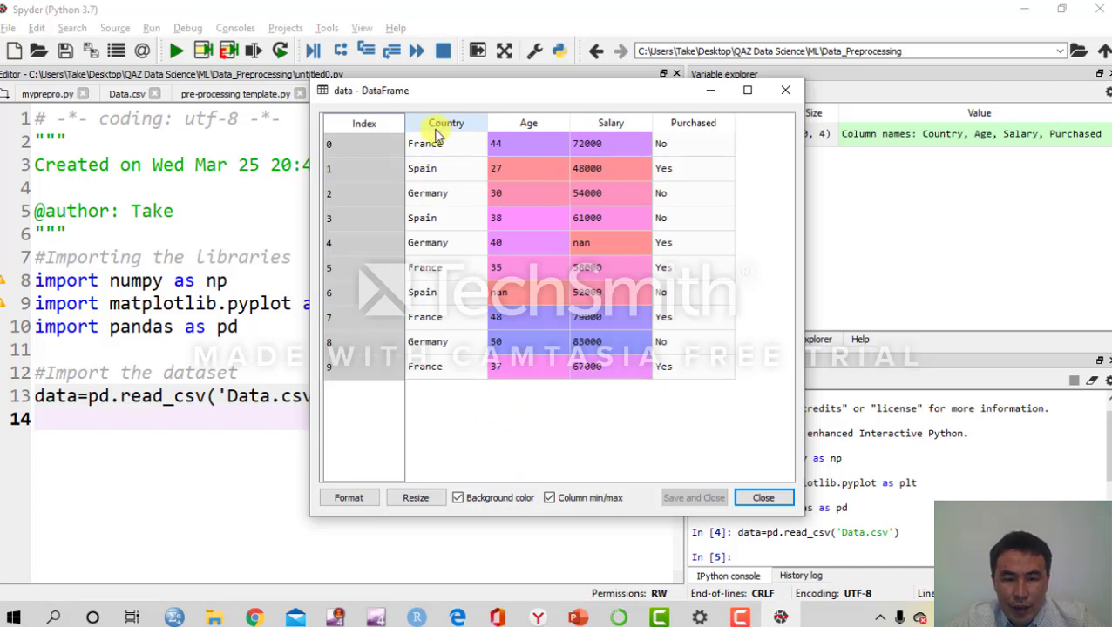
{"action": "mouse_move", "coordinate": [622, 242]}
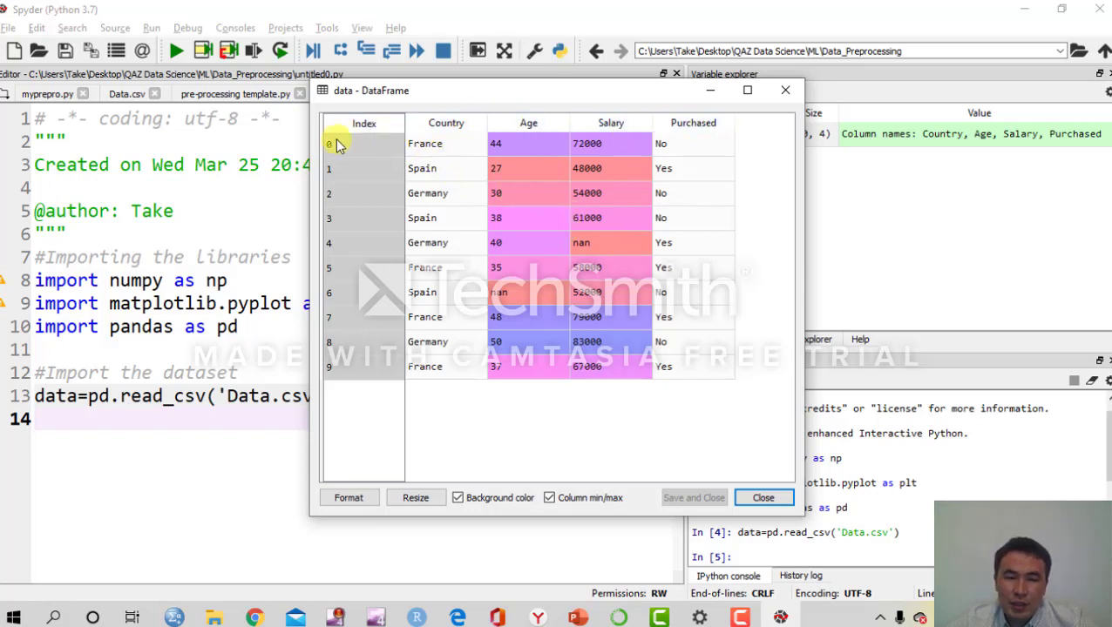
{"action": "mouse_move", "coordinate": [385, 168]}
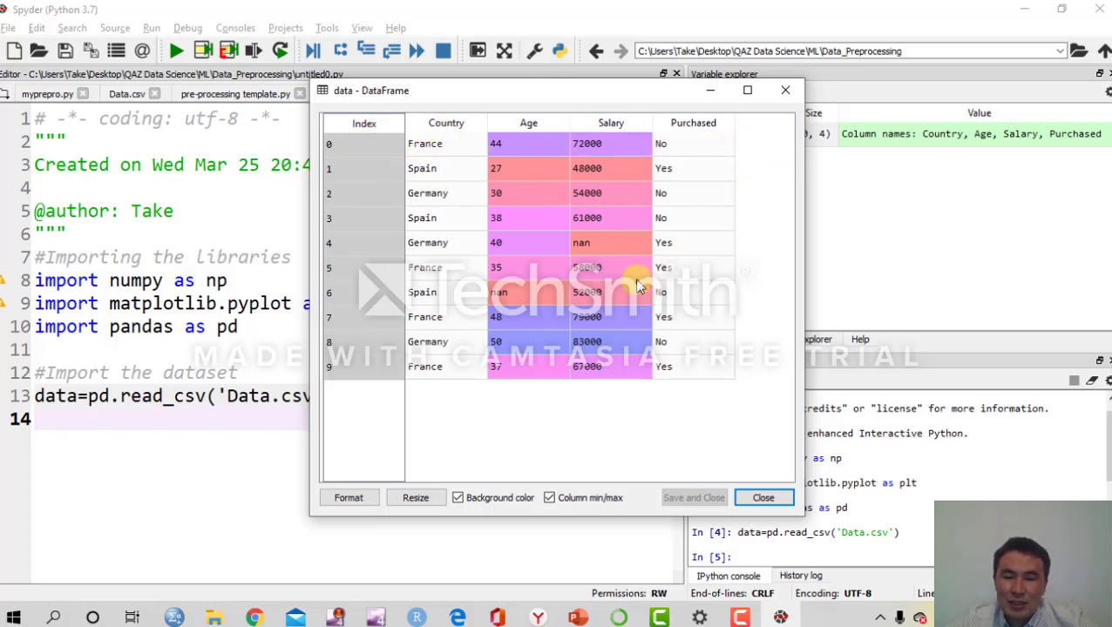
{"action": "mouse_move", "coordinate": [633, 265]}
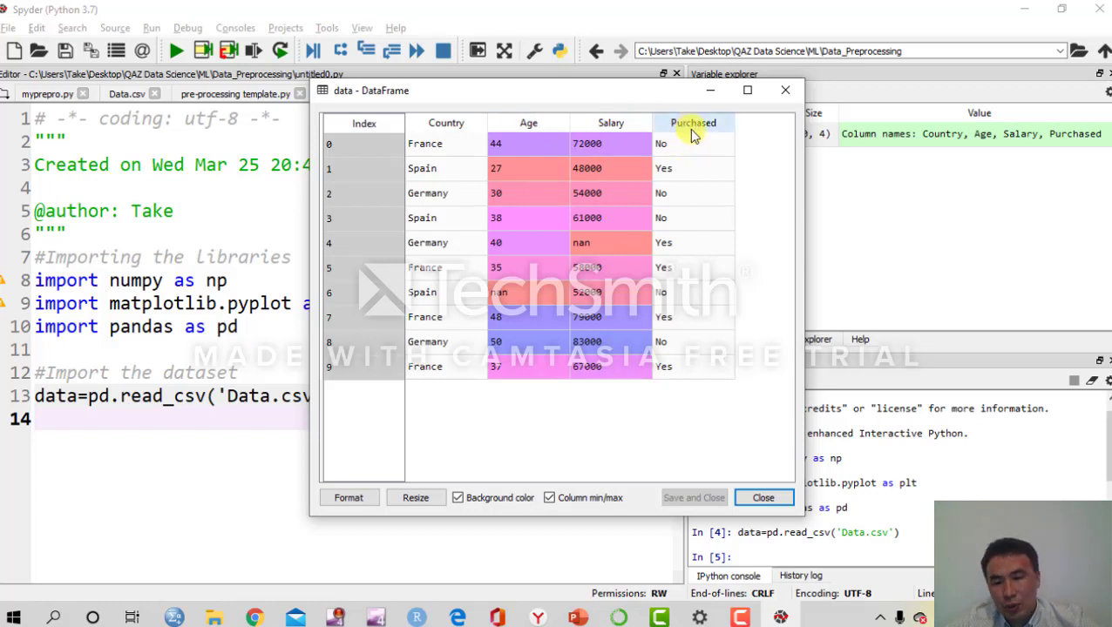
{"action": "mouse_move", "coordinate": [683, 217]}
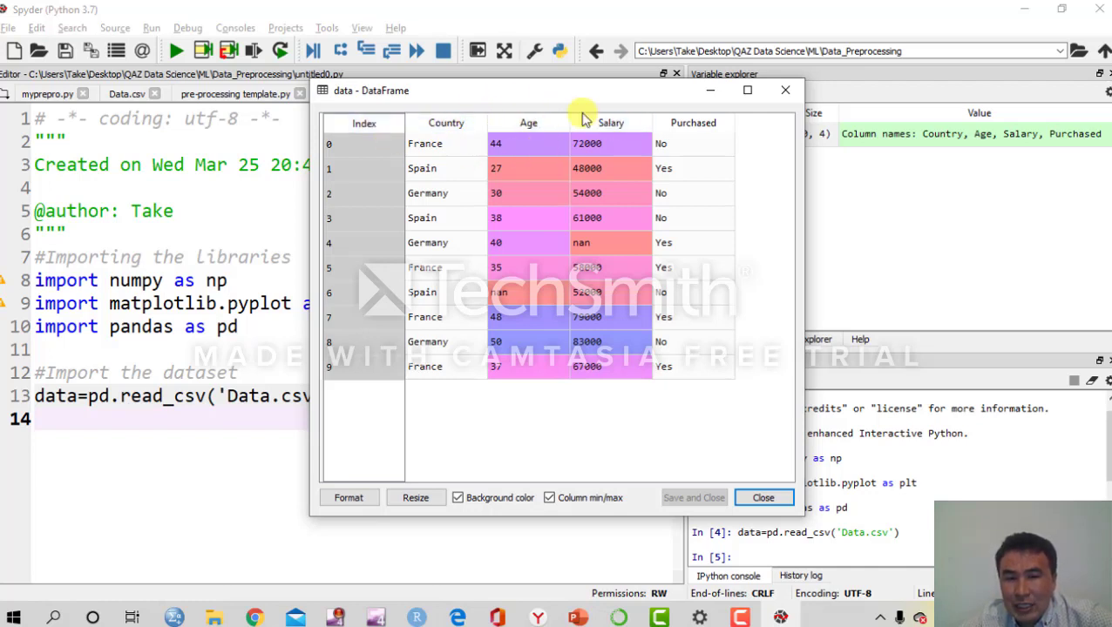
{"action": "mouse_move", "coordinate": [648, 108]}
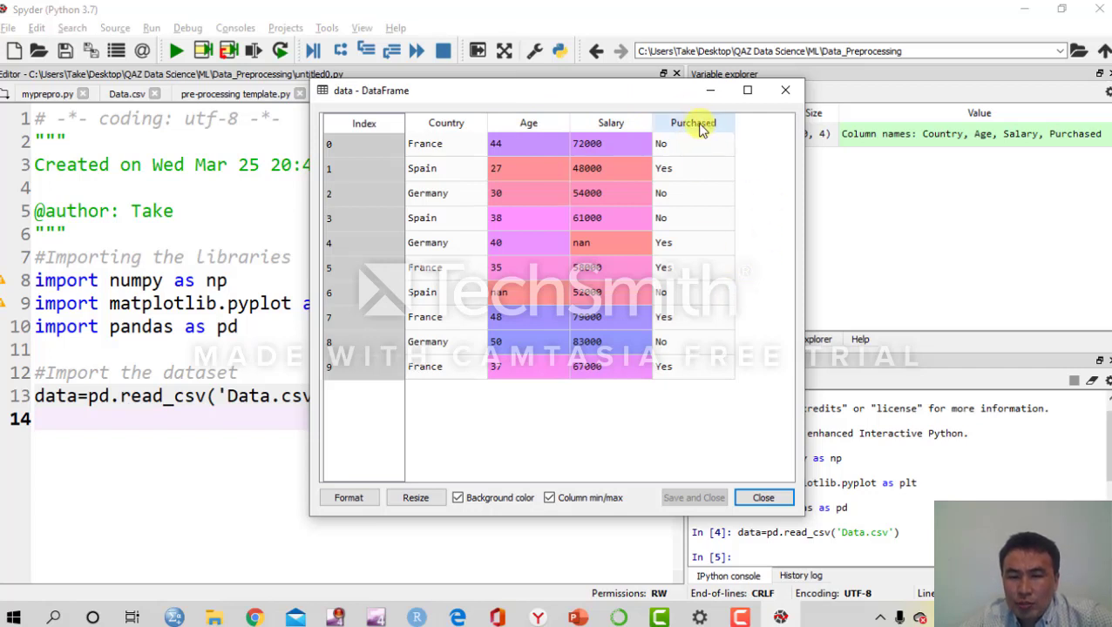
{"action": "mouse_move", "coordinate": [657, 213]}
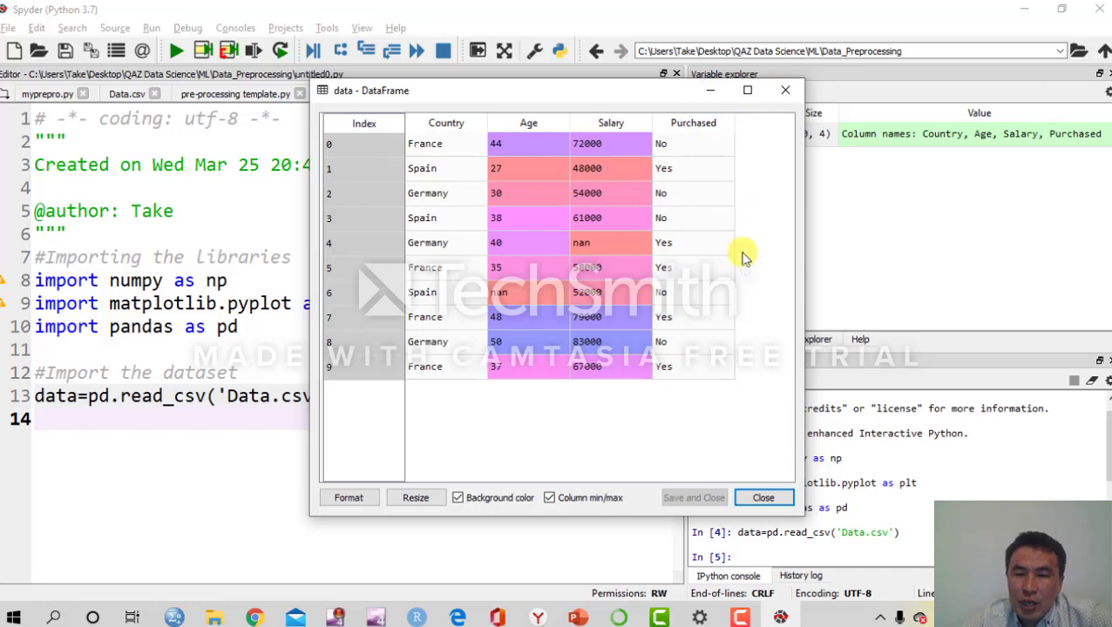
{"action": "mouse_move", "coordinate": [718, 200]}
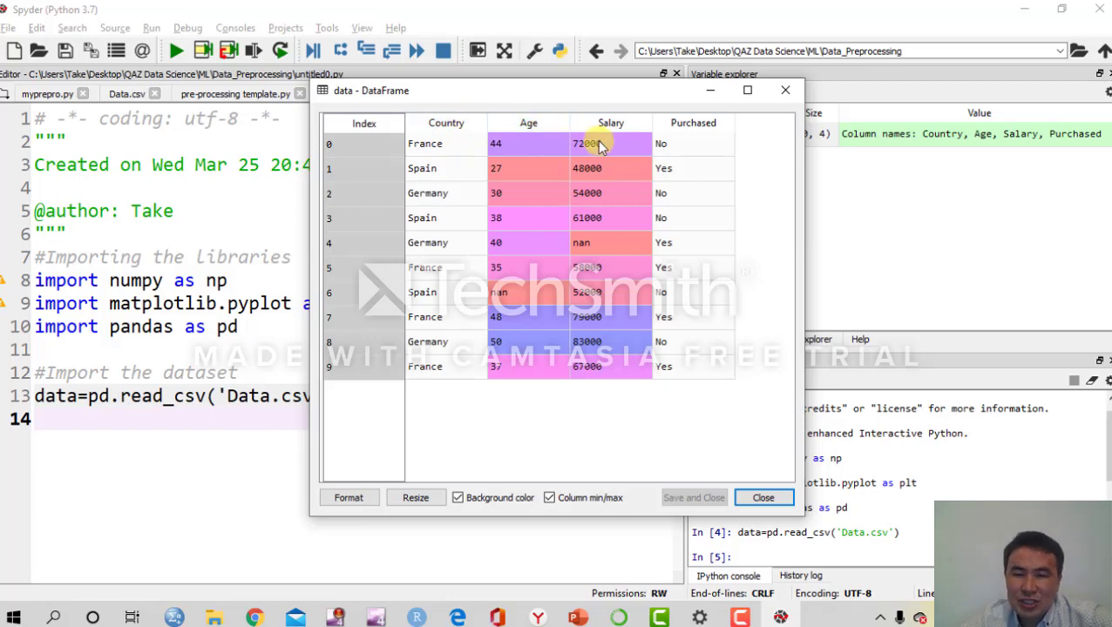
Close the data DataFrame viewer after reviewing its columns
{"action": "left_click", "coordinate": [763, 499]}
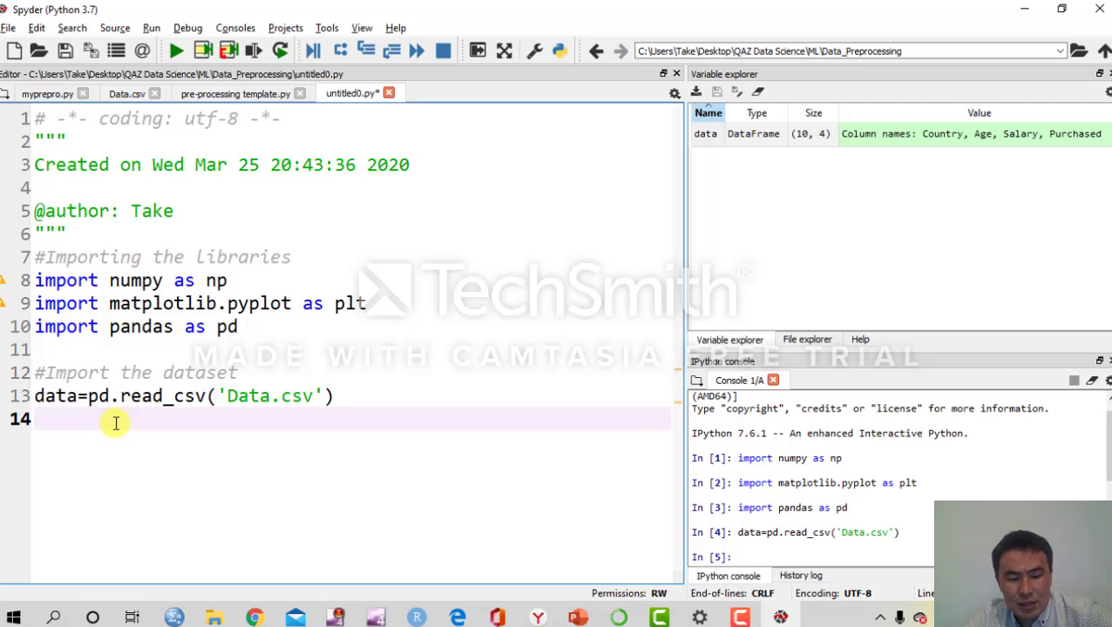
Start the x=data.iloc[: line and reopen the data table to check its columns
{"action": "type", "text": "x="}
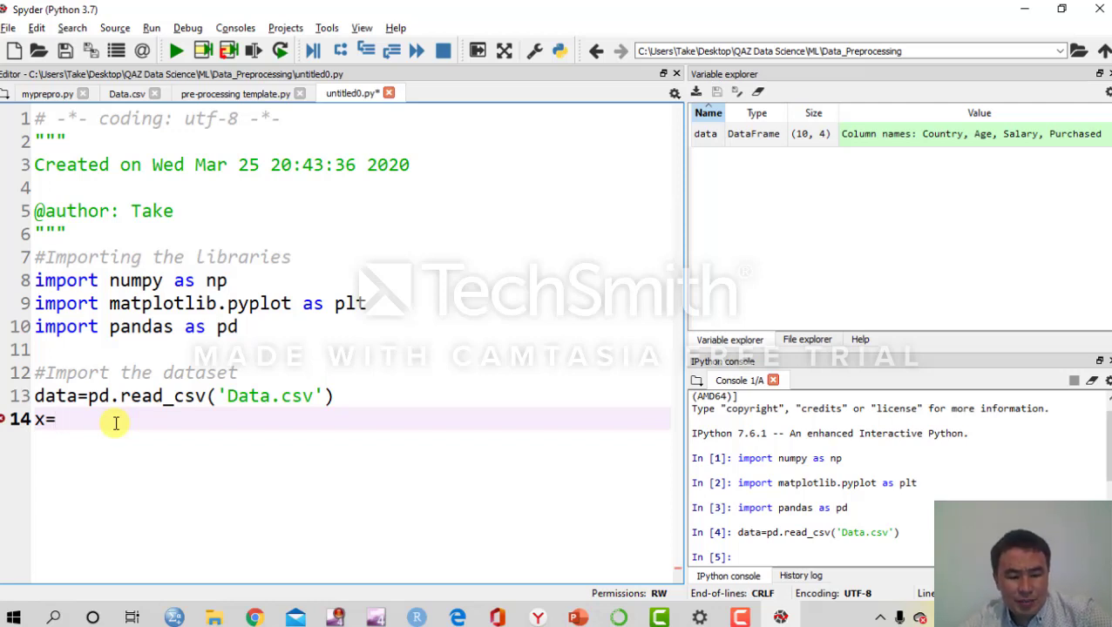
{"action": "type", "text": "data"}
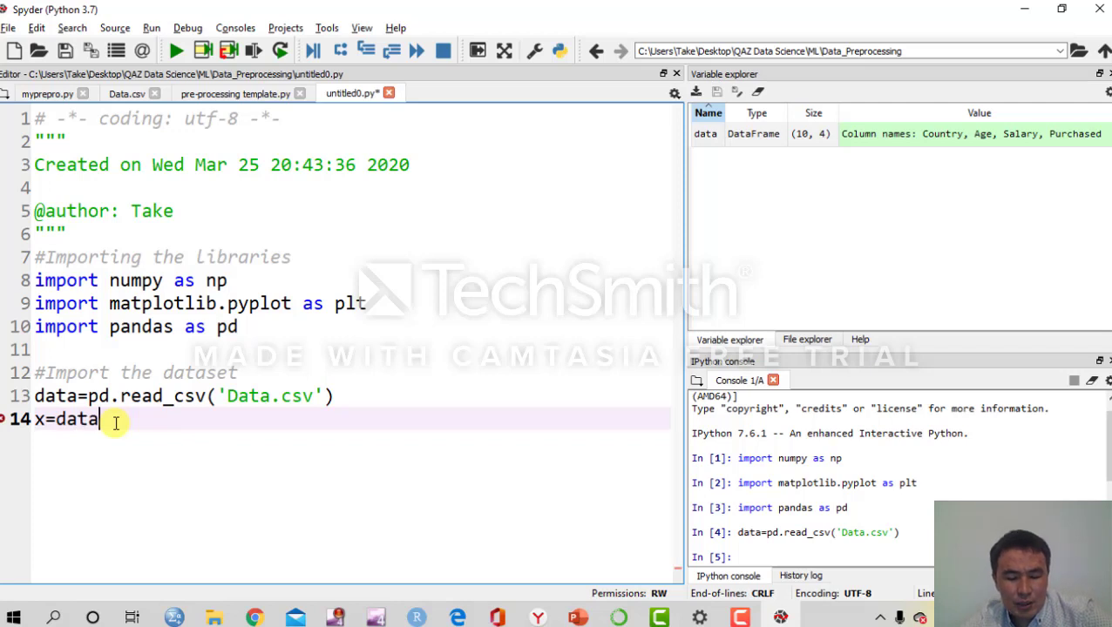
{"action": "type", "text": ".il"}
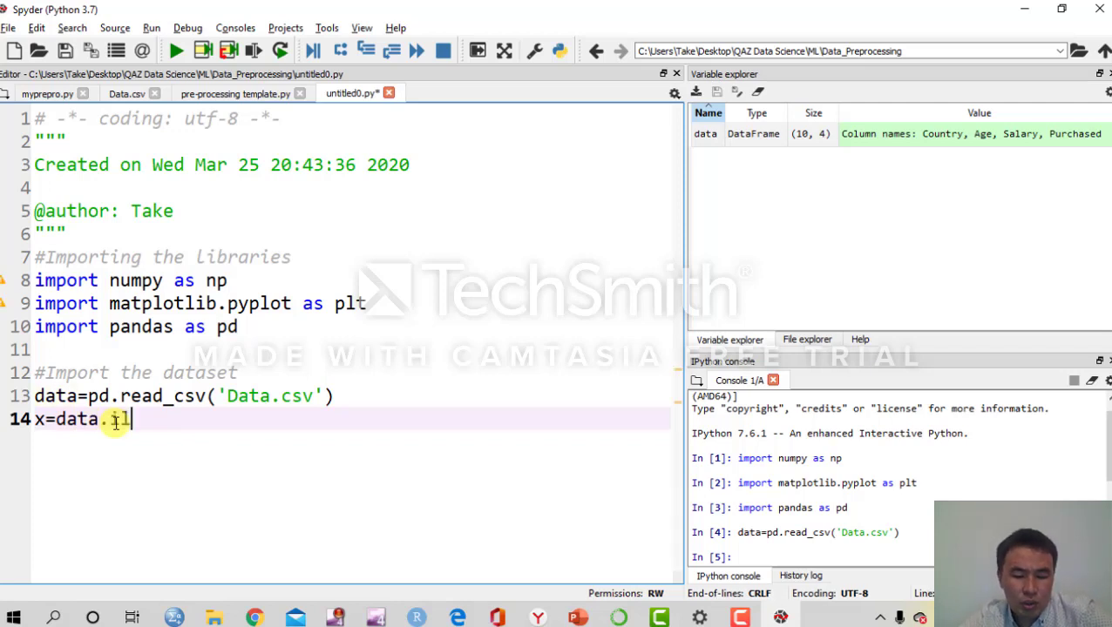
{"action": "type", "text": "oc"}
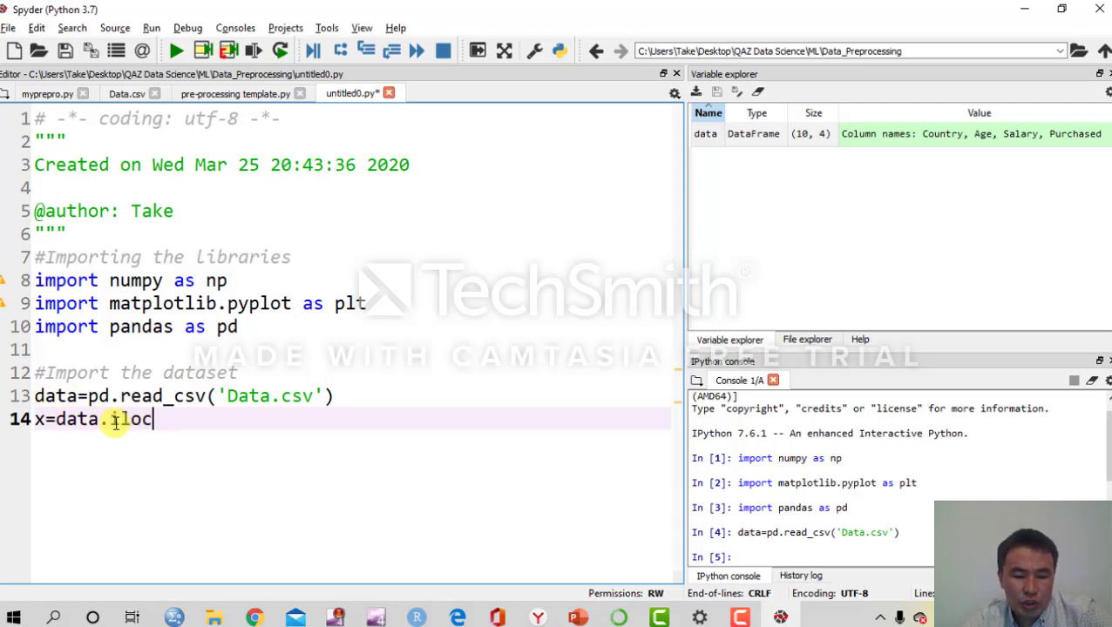
{"action": "type", "text": "[]"}
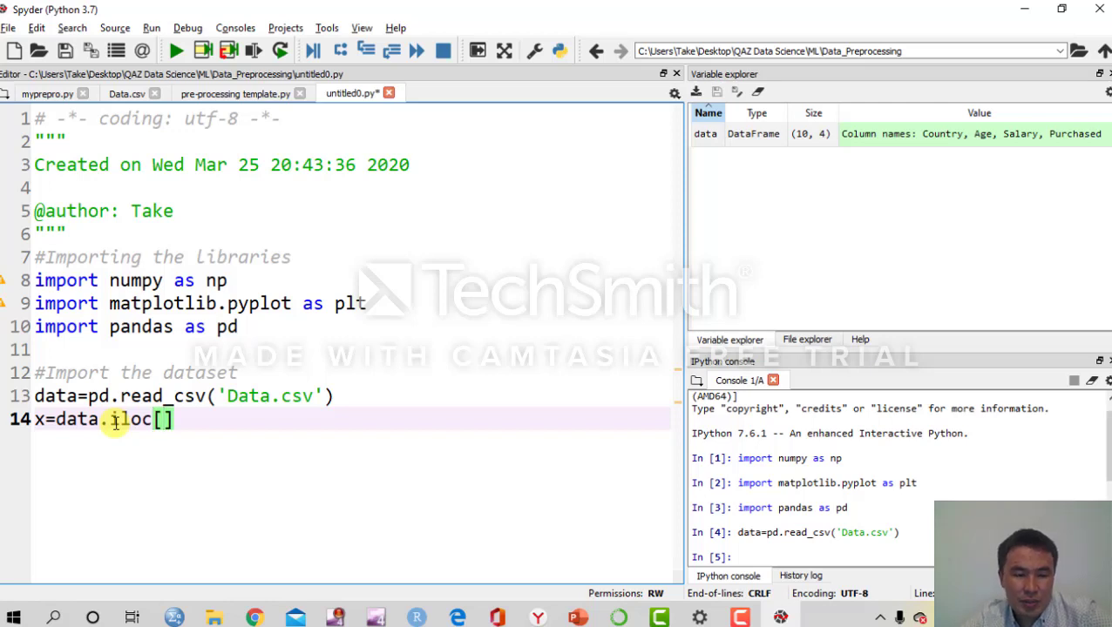
{"action": "type", "text": ":"}
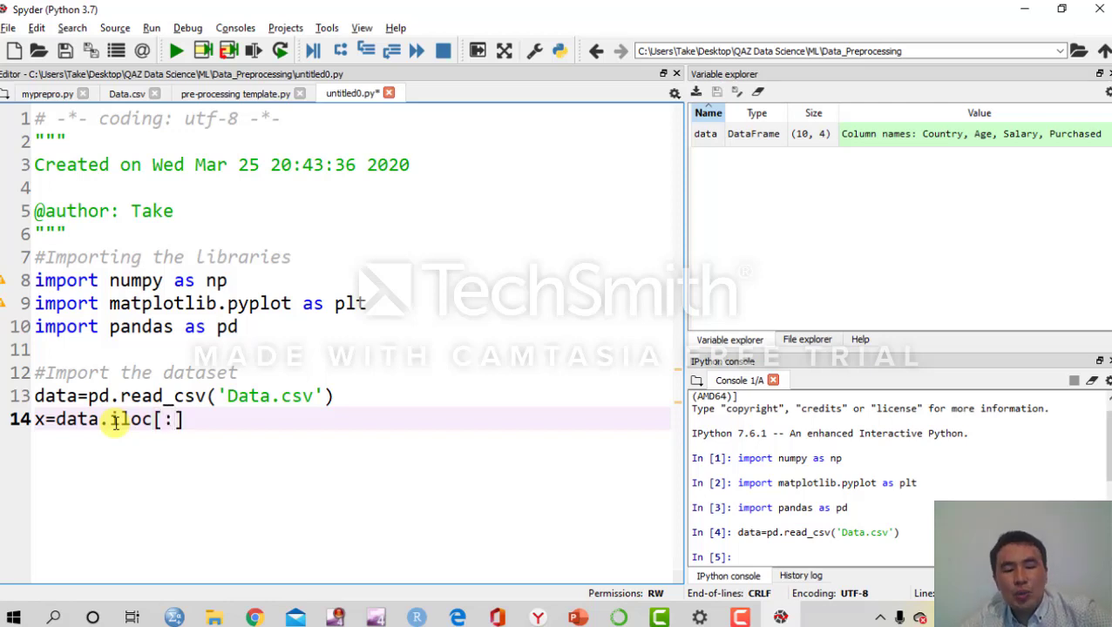
{"action": "double_click", "coordinate": [704, 133]}
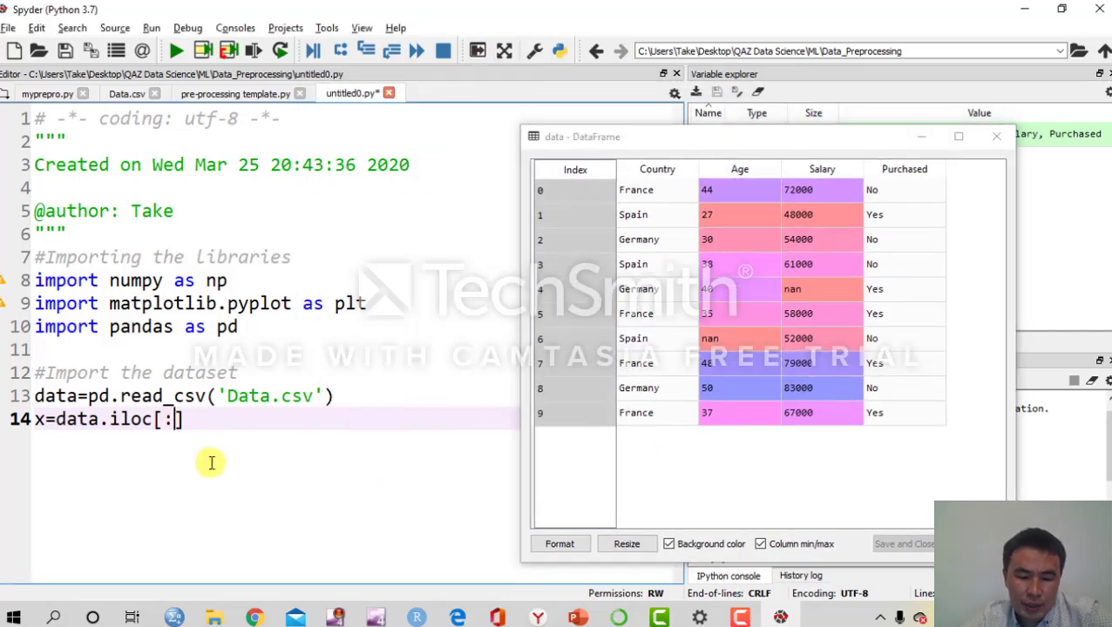
Complete the line as x=data.iloc[:,:-1].values and close the data viewer
{"action": "type", "text": ","}
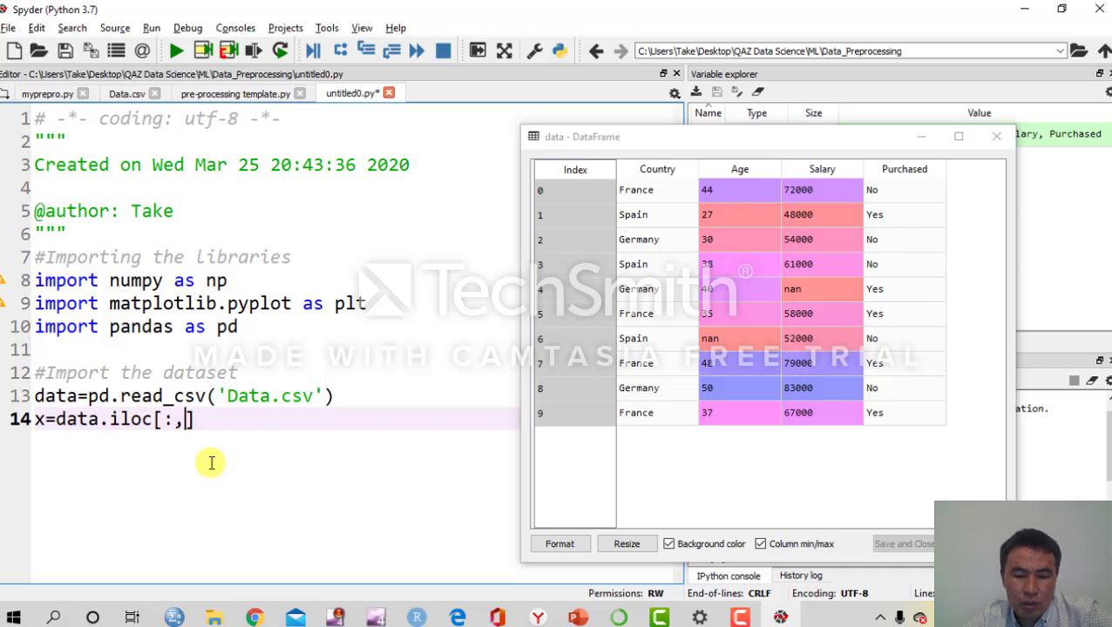
{"action": "type", "text": ":"}
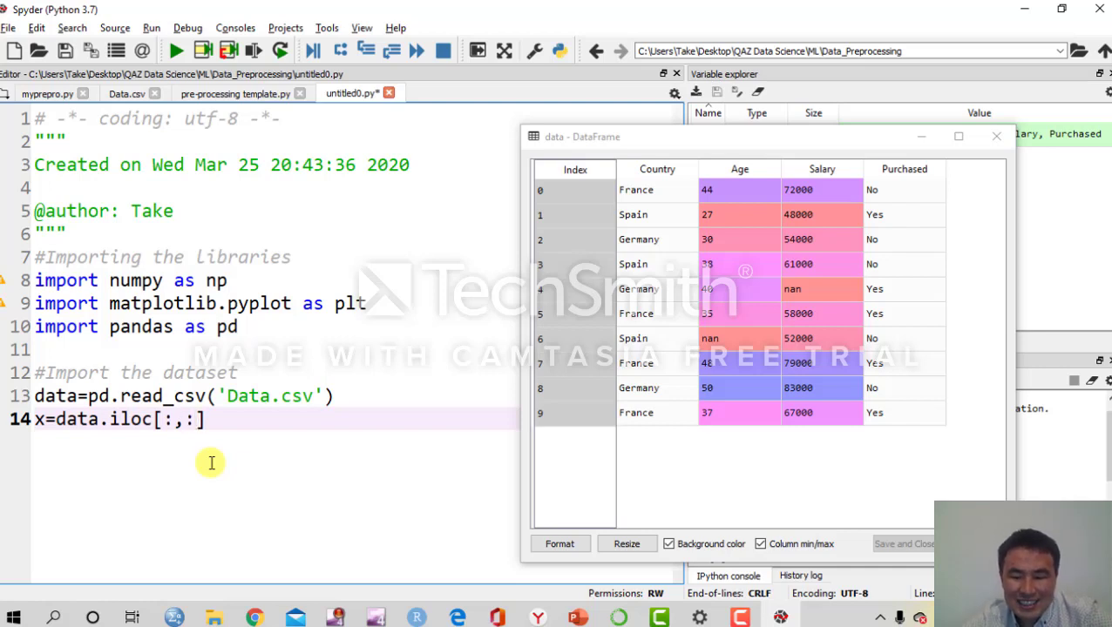
{"action": "type", "text": "-1"}
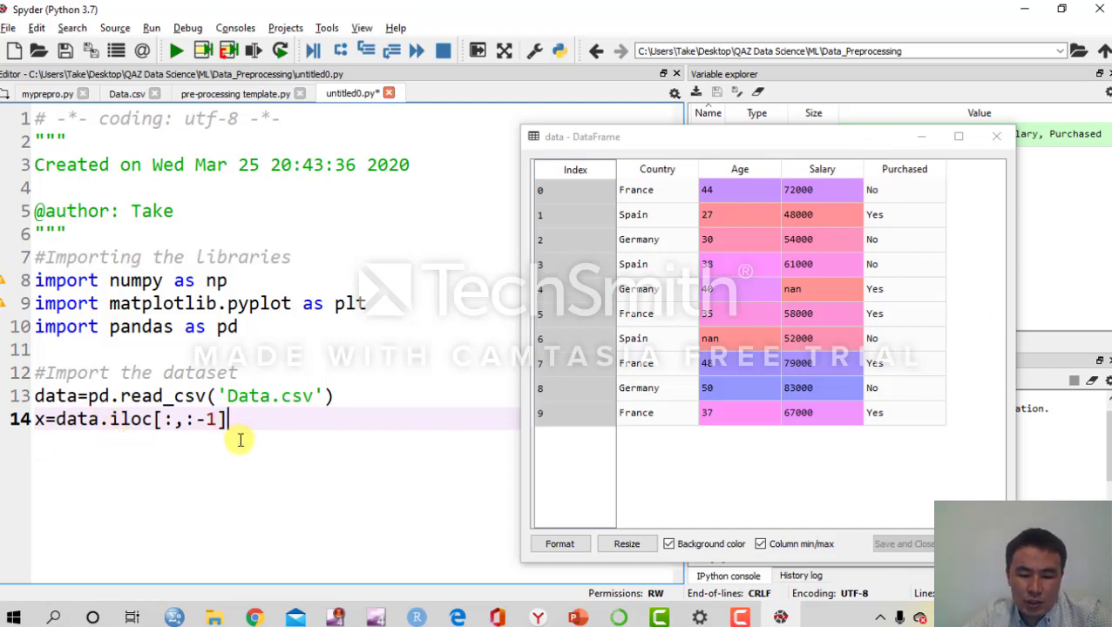
{"action": "type", "text": ".value"}
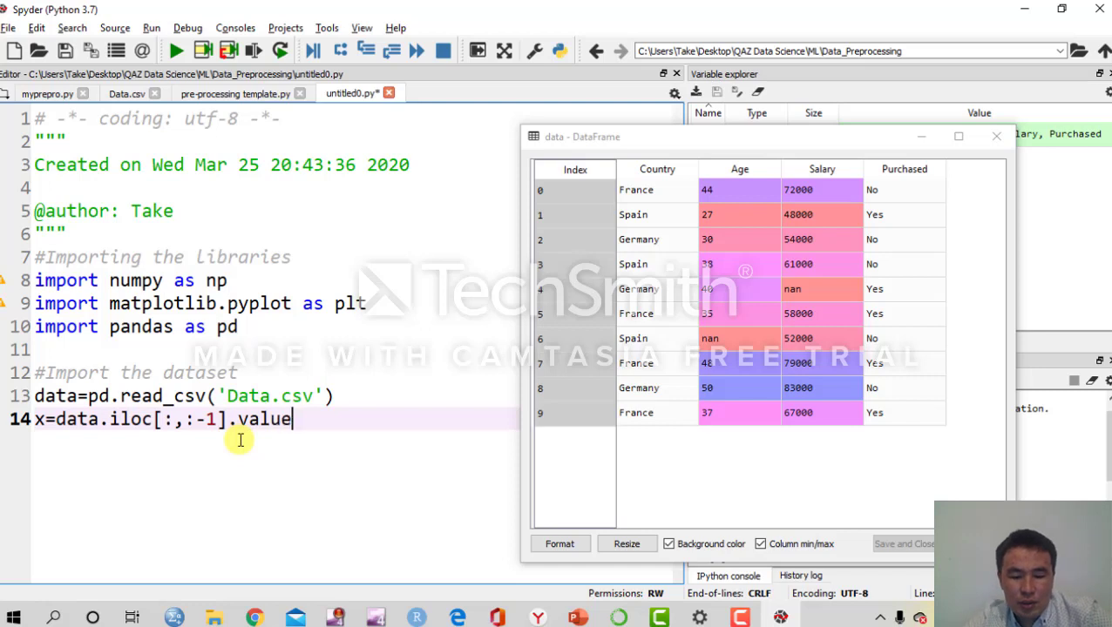
{"action": "type", "text": "s"}
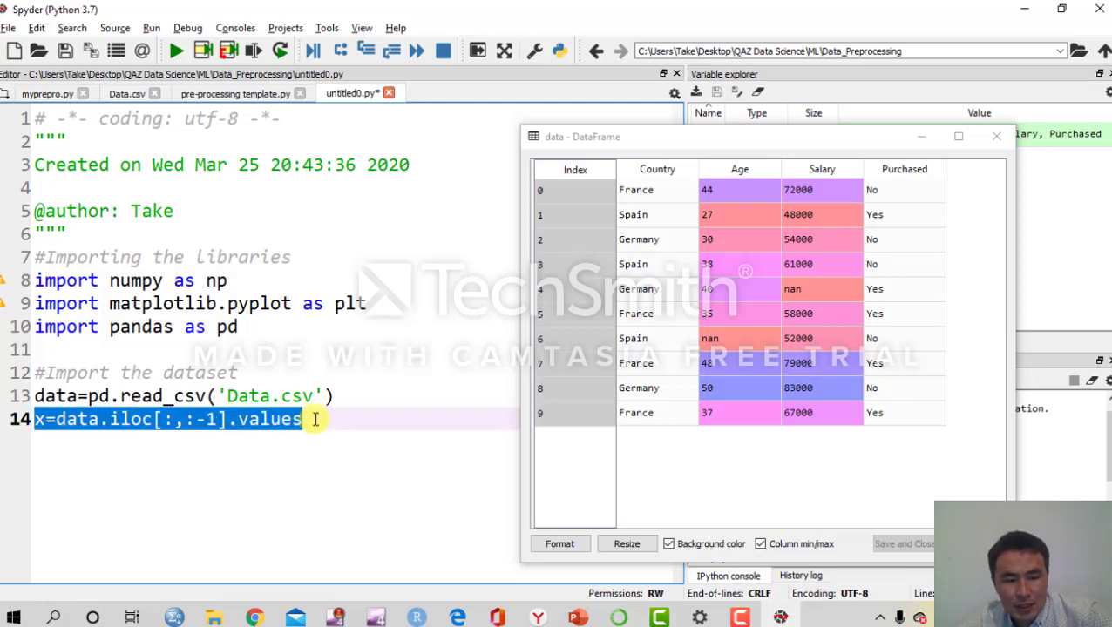
{"action": "mouse_move", "coordinate": [935, 141]}
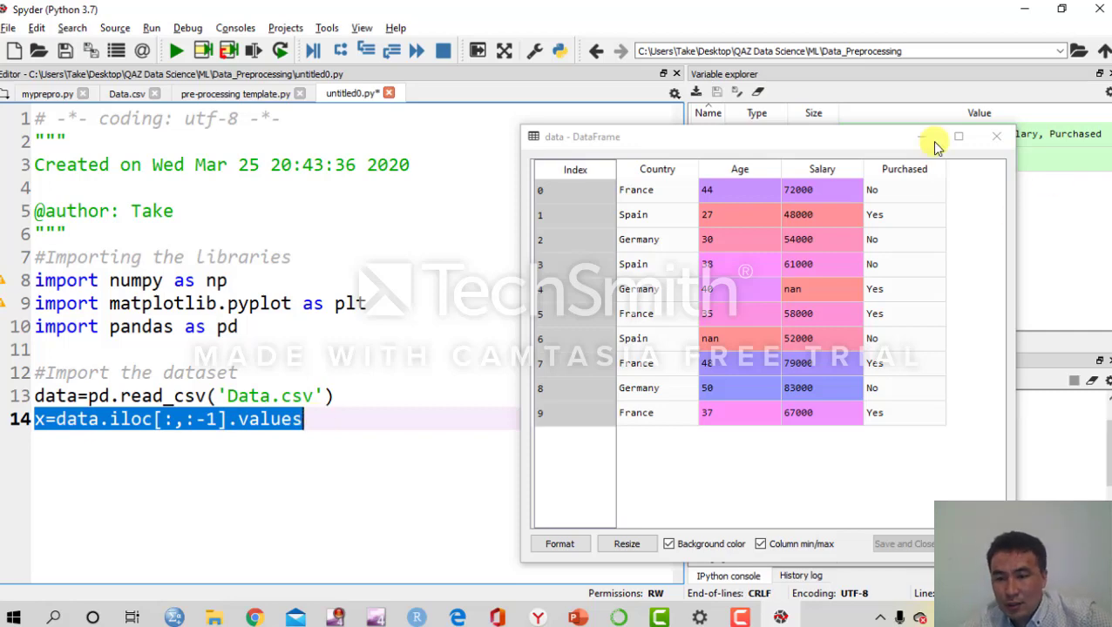
{"action": "left_click", "coordinate": [997, 135]}
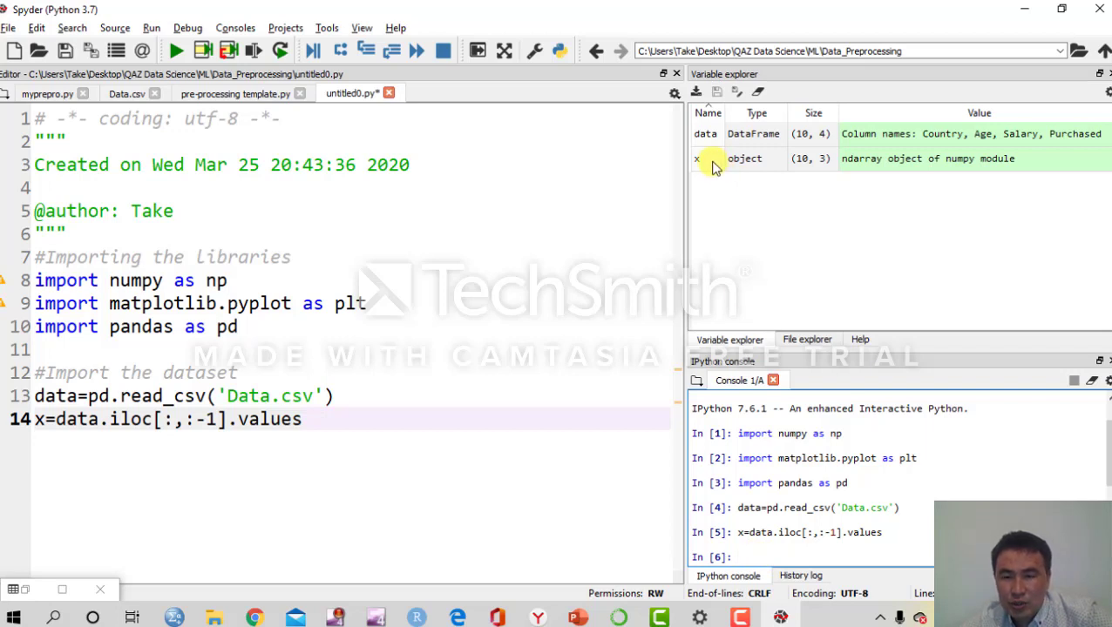
{"action": "mouse_move", "coordinate": [769, 217]}
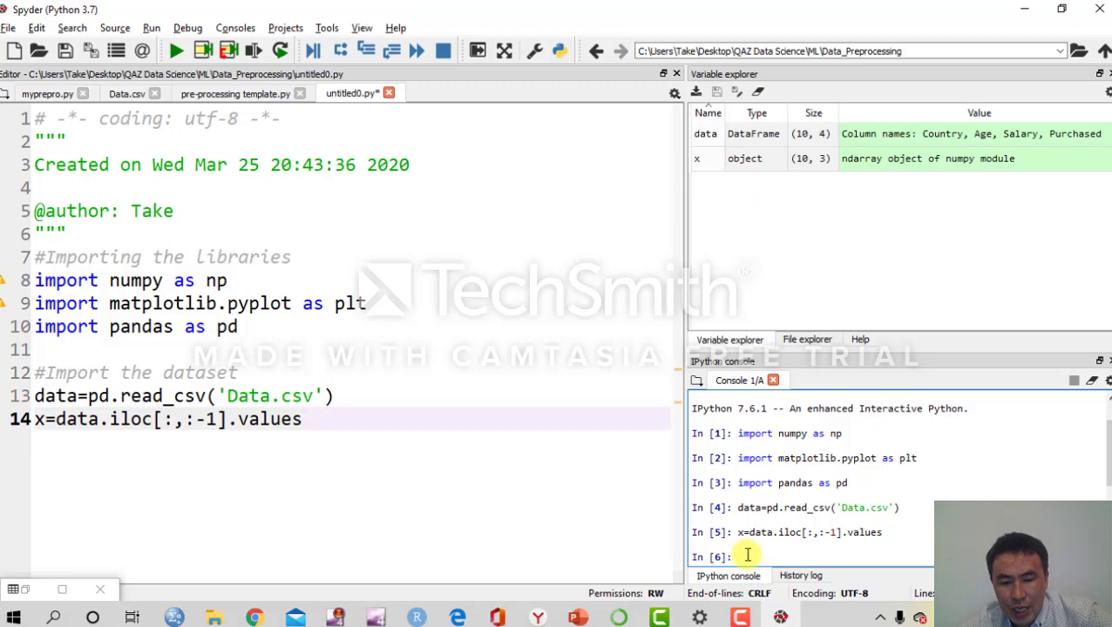
Add an x line to print the feature array and close the data table preview
{"action": "type", "text": "x"}
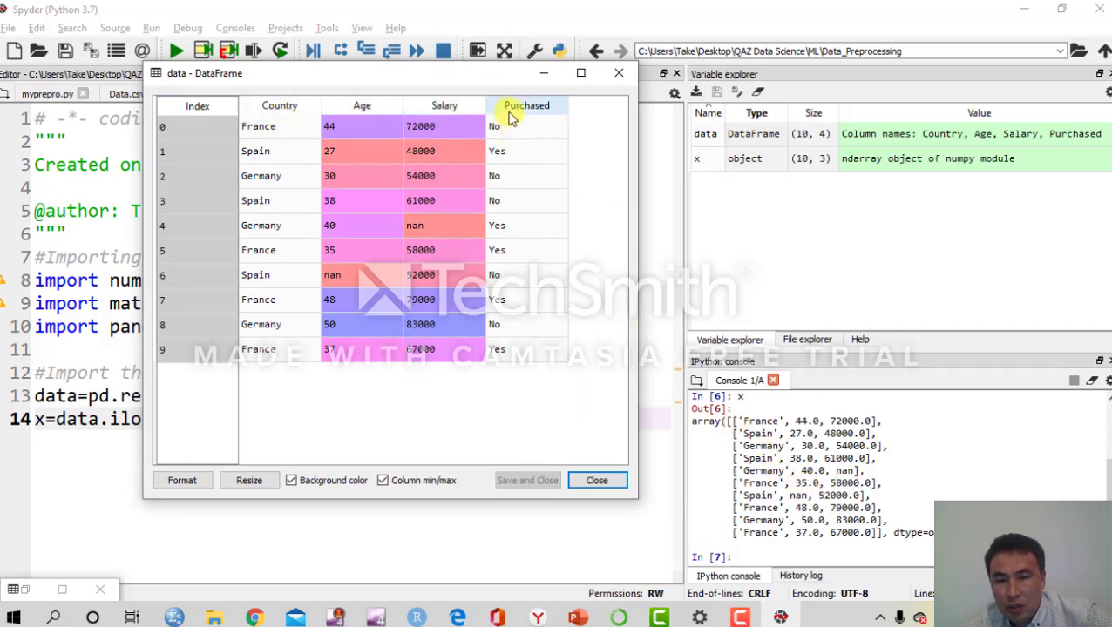
{"action": "mouse_move", "coordinate": [558, 252]}
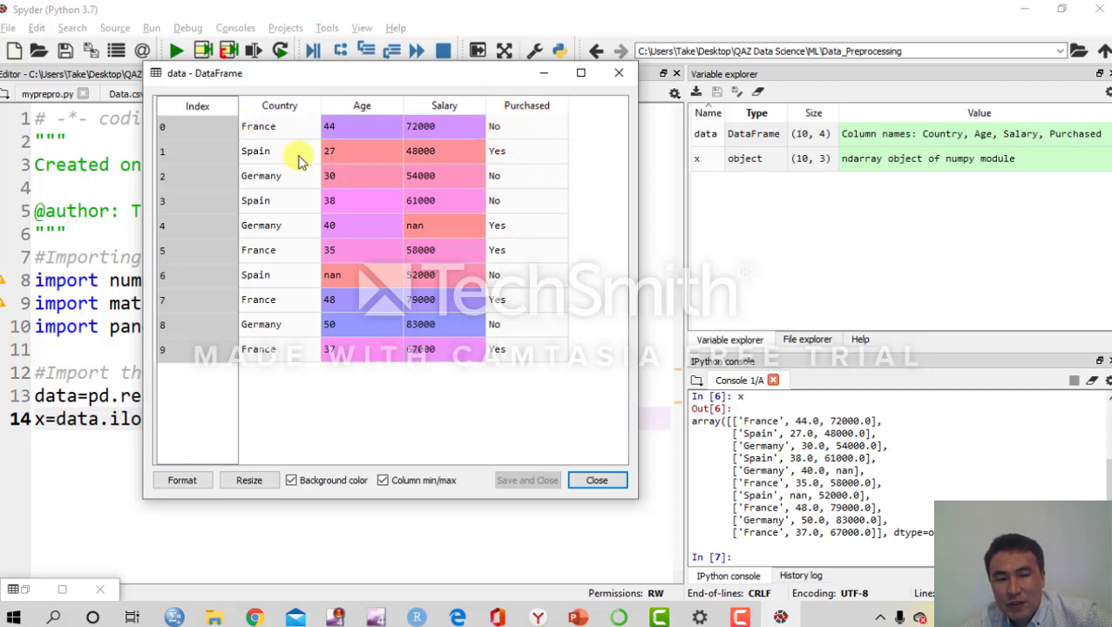
{"action": "left_click", "coordinate": [596, 481]}
{"action": "type", "text": "x"}
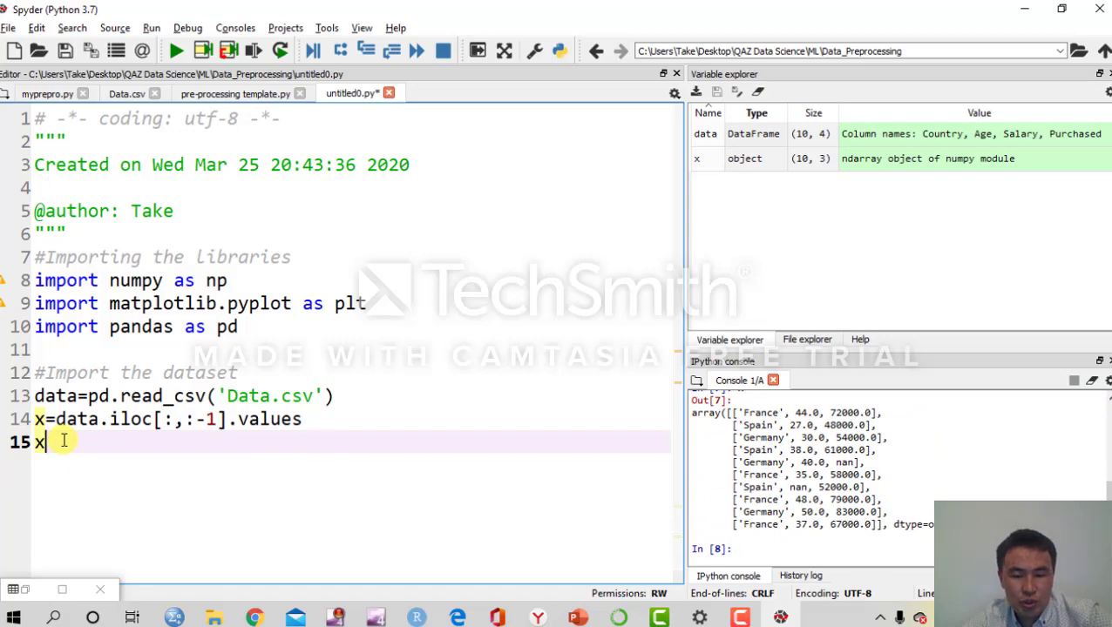
Write y=data.iloc[:,-1].values on line 16 and select it for running
{"action": "key", "text": "enter"}
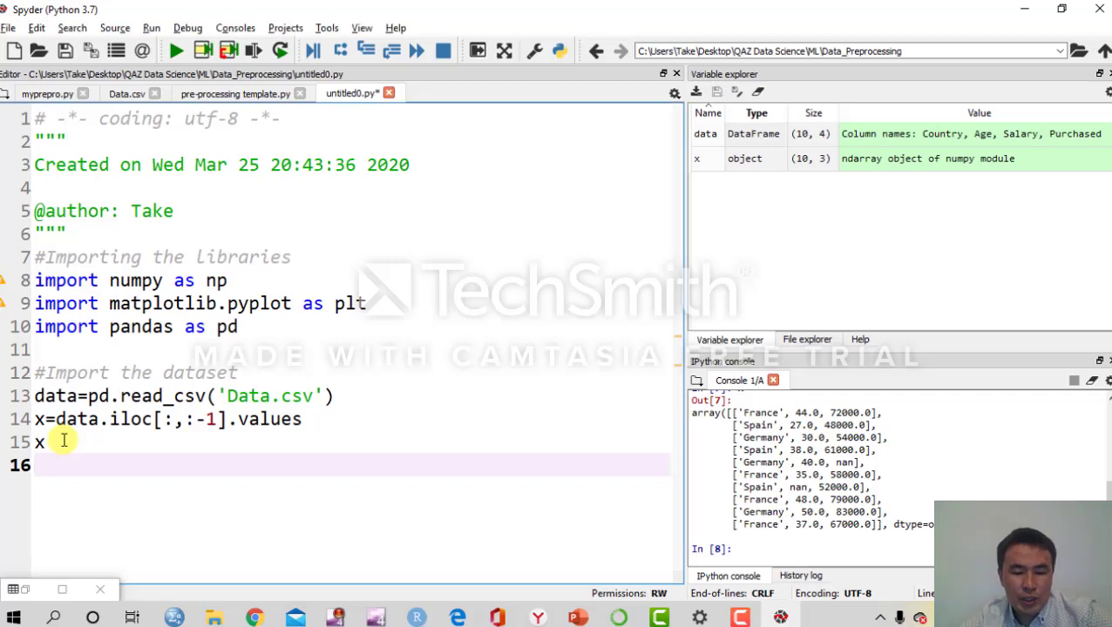
{"action": "type", "text": "y"}
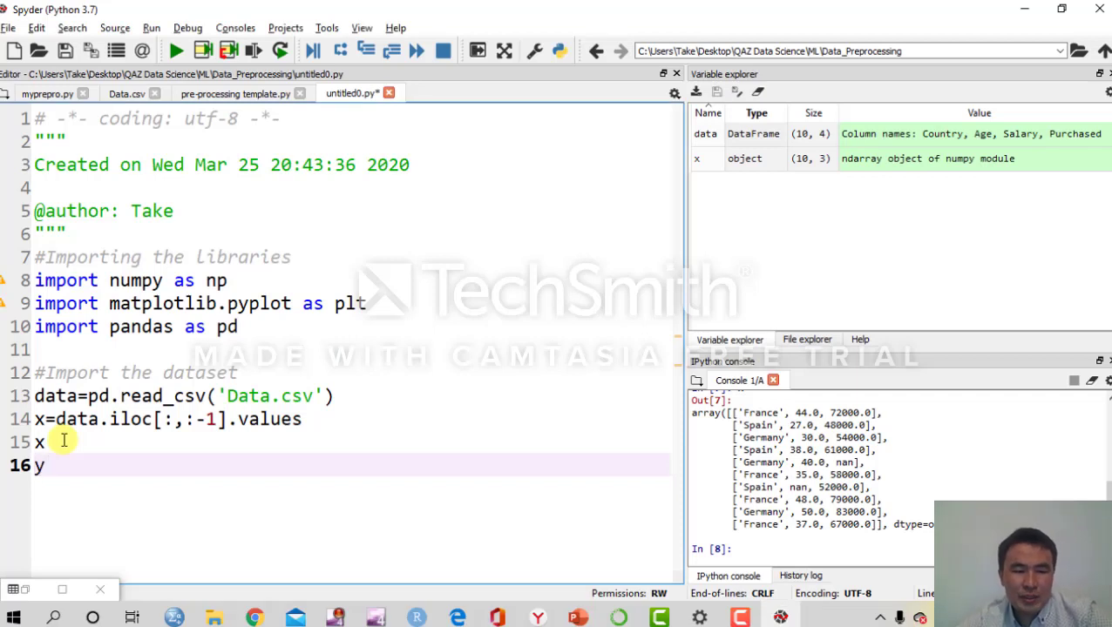
{"action": "type", "text": "="}
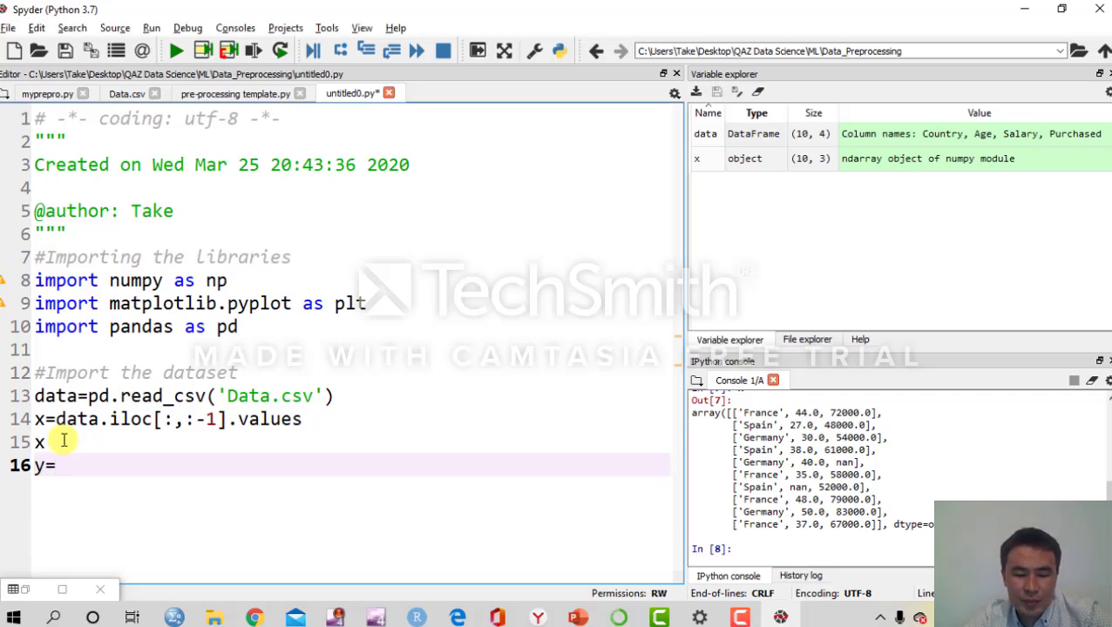
{"action": "type", "text": "data."}
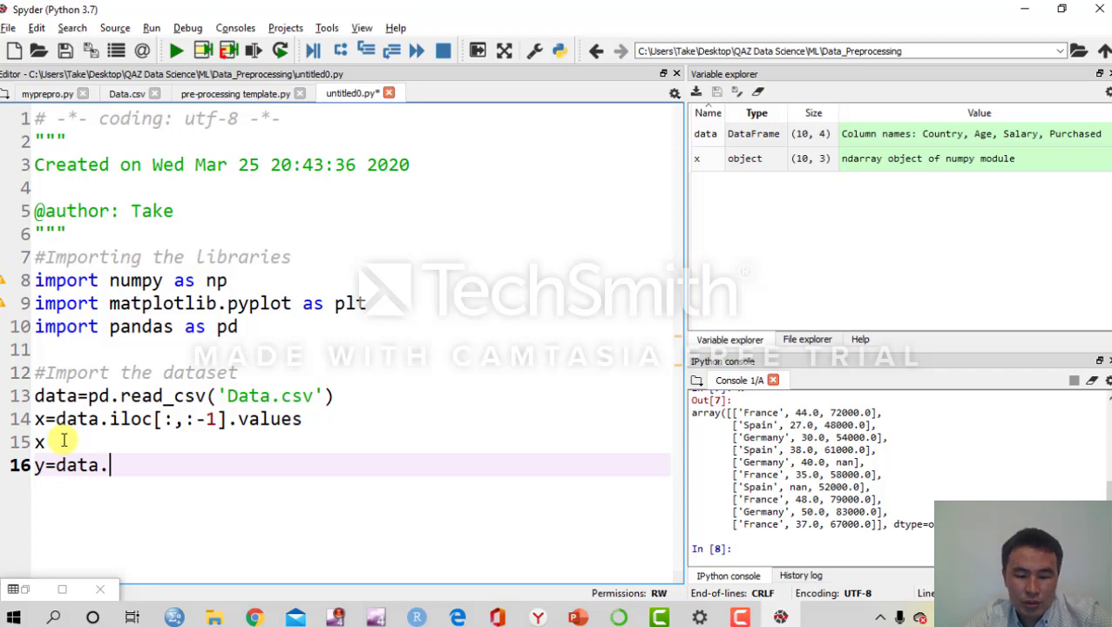
{"action": "type", "text": "iloc"}
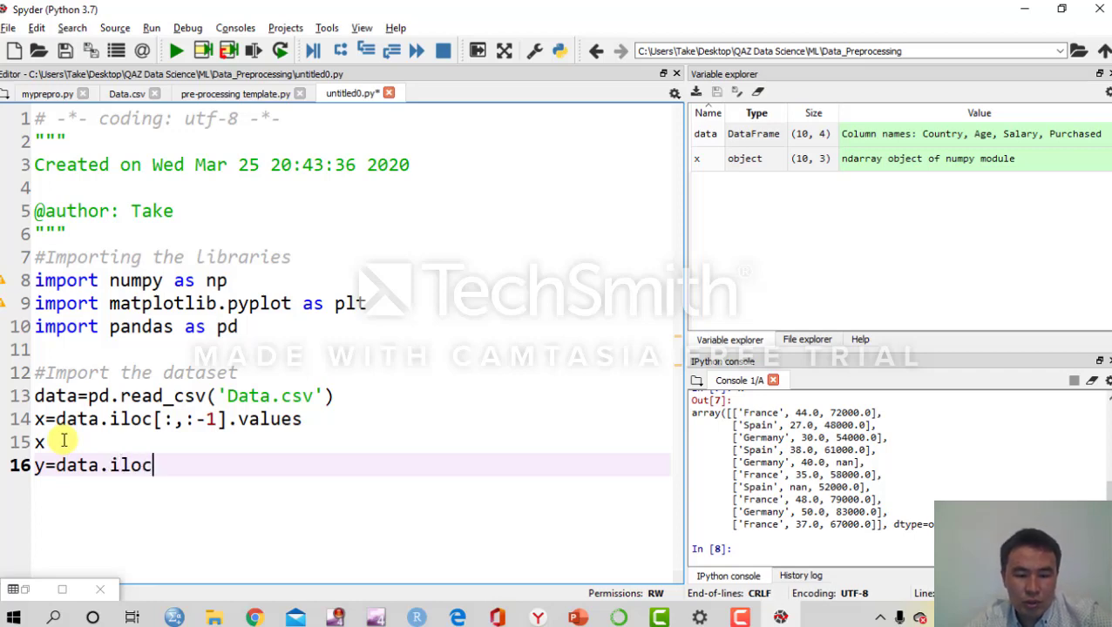
{"action": "type", "text": "[:]"}
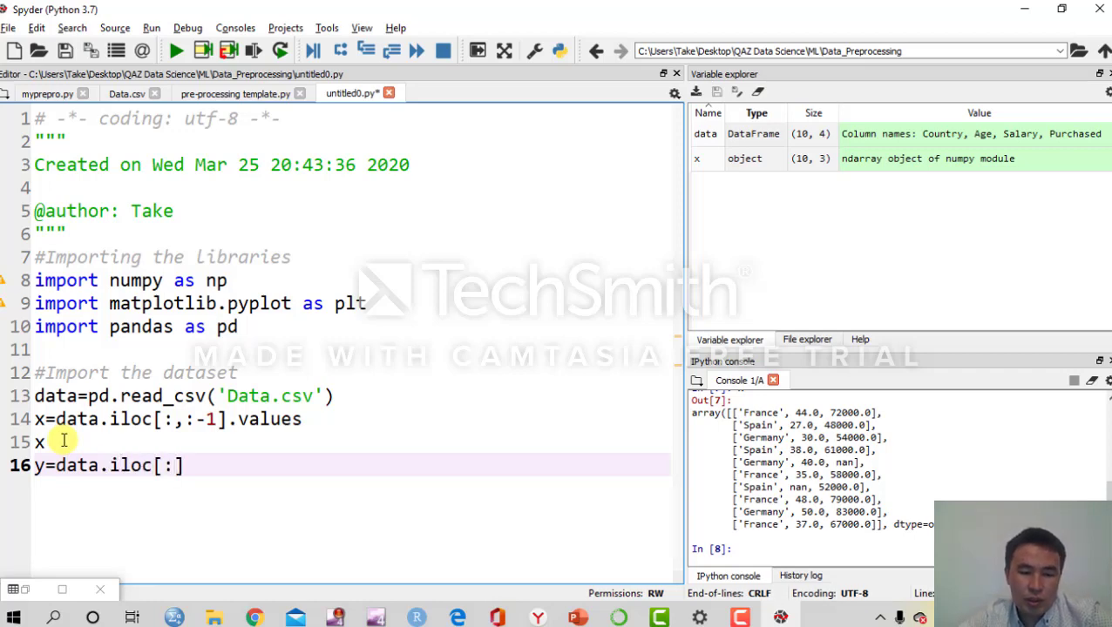
{"action": "type", "text": ","}
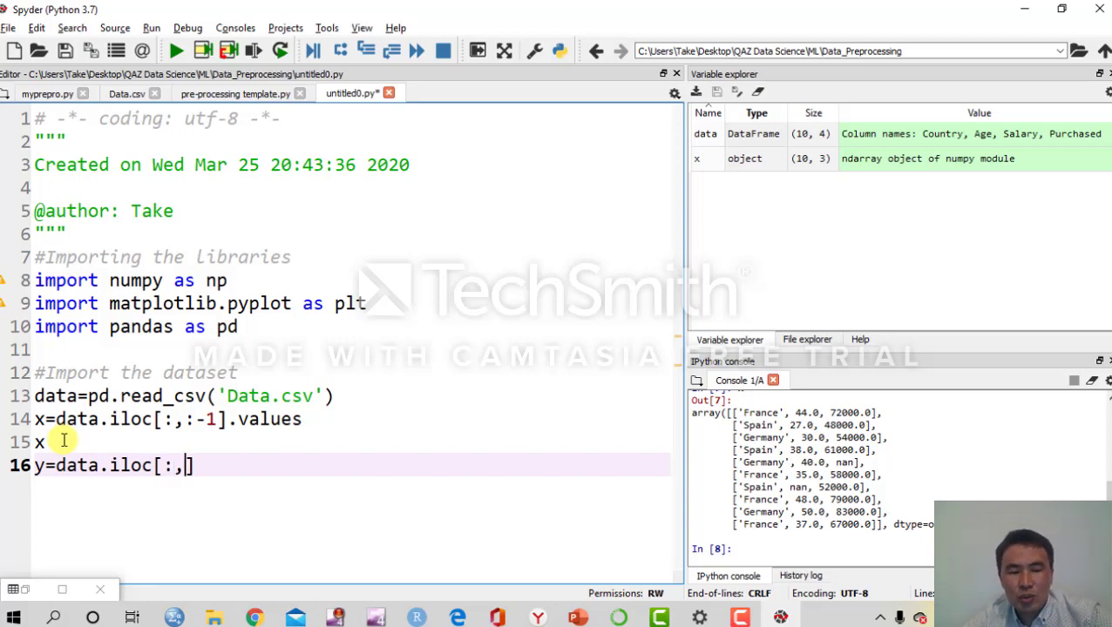
{"action": "type", "text": "-1"}
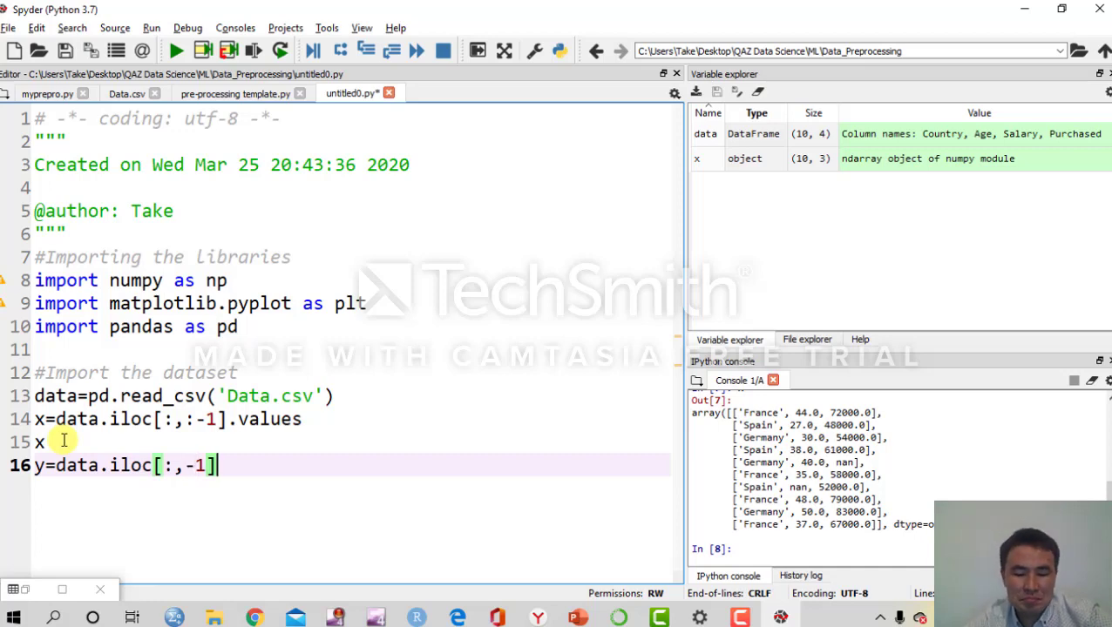
{"action": "type", "text": "."}
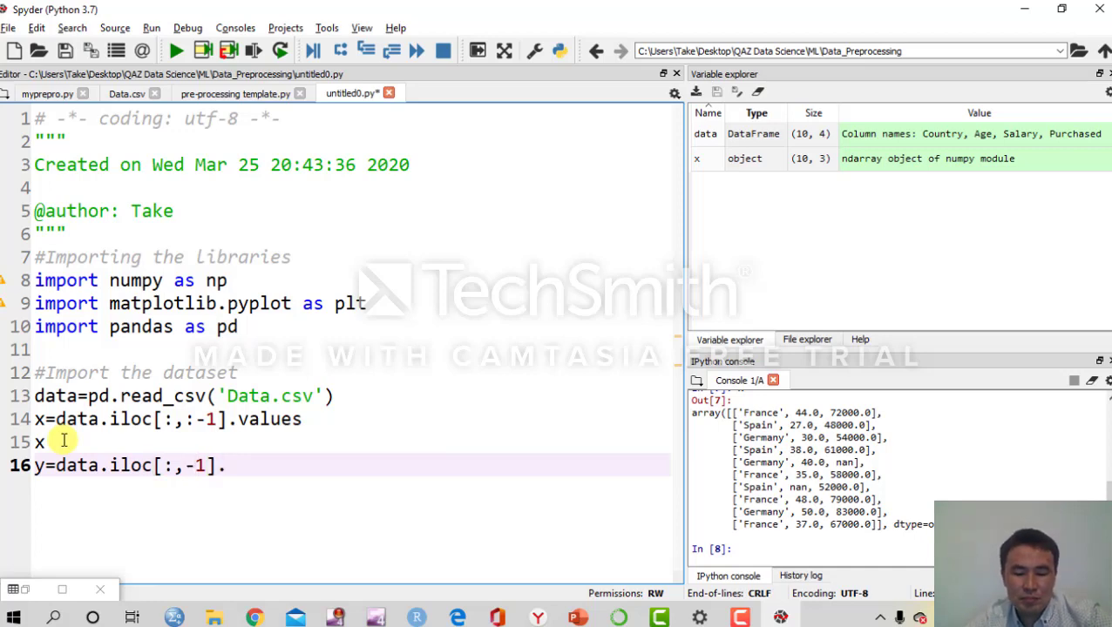
{"action": "type", "text": "values"}
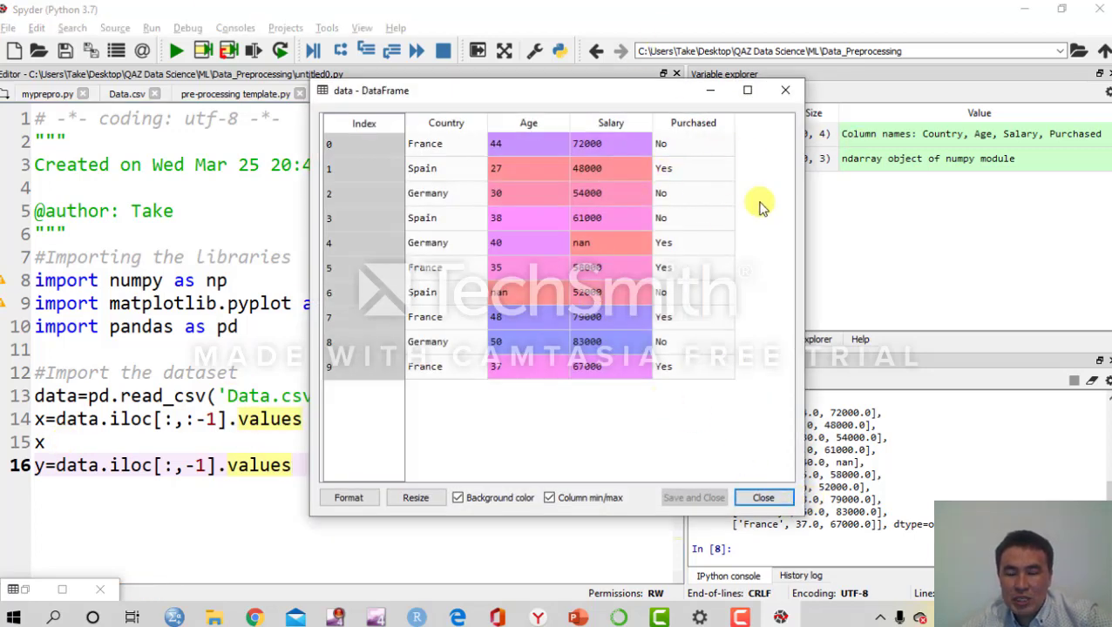
{"action": "mouse_move", "coordinate": [776, 105]}
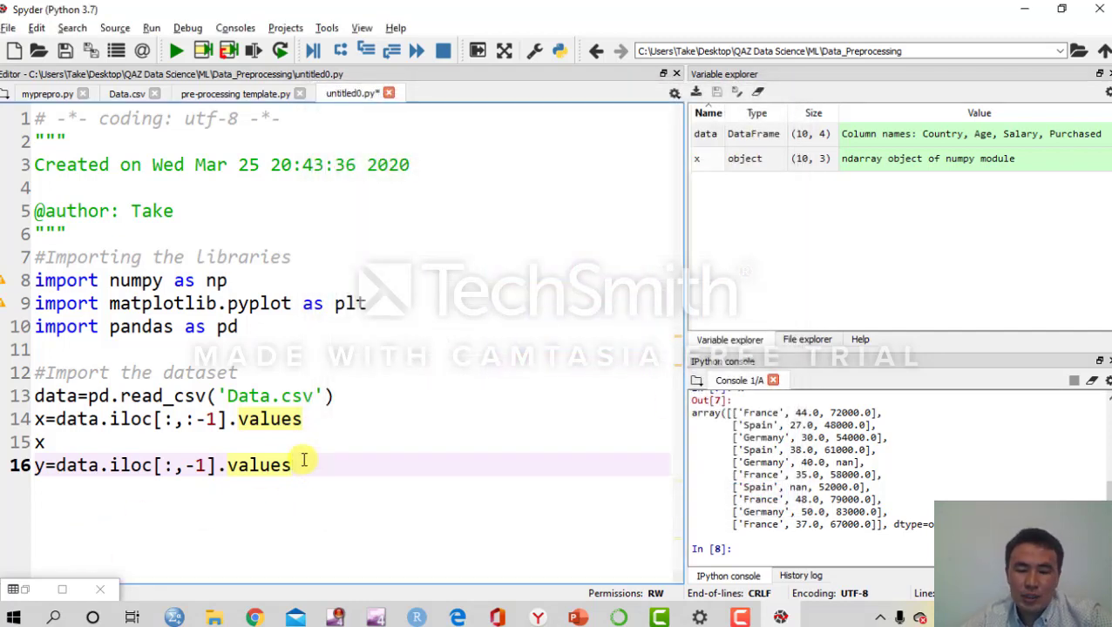
{"action": "double_click", "coordinate": [258, 464]}
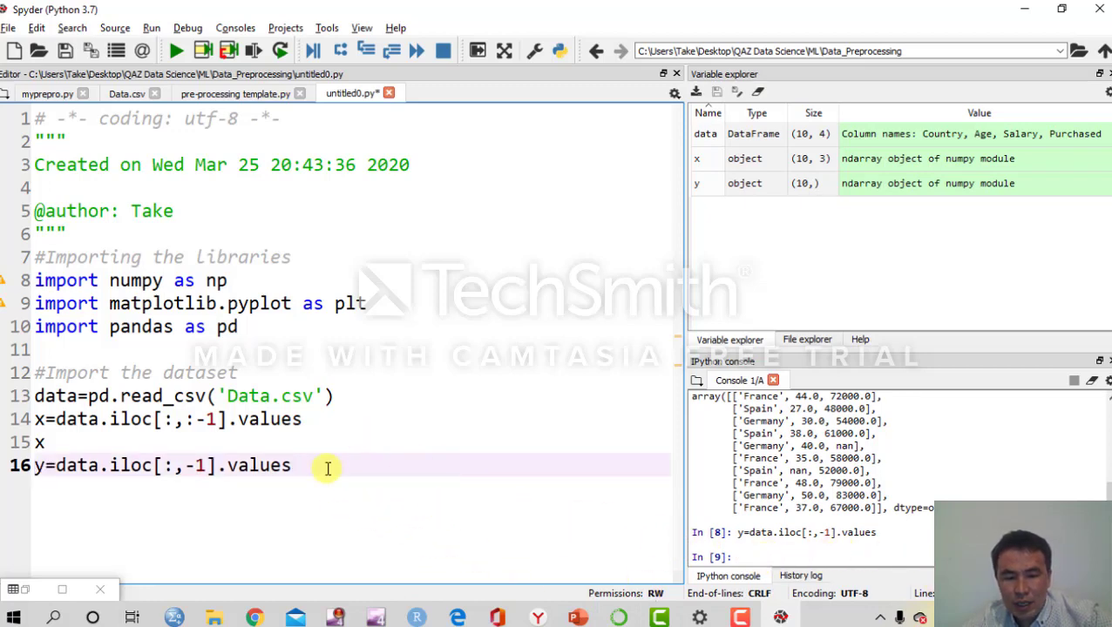
Add a y line to print the Purchased outcomes and reopen data to compare
{"action": "type", "text": "y"}
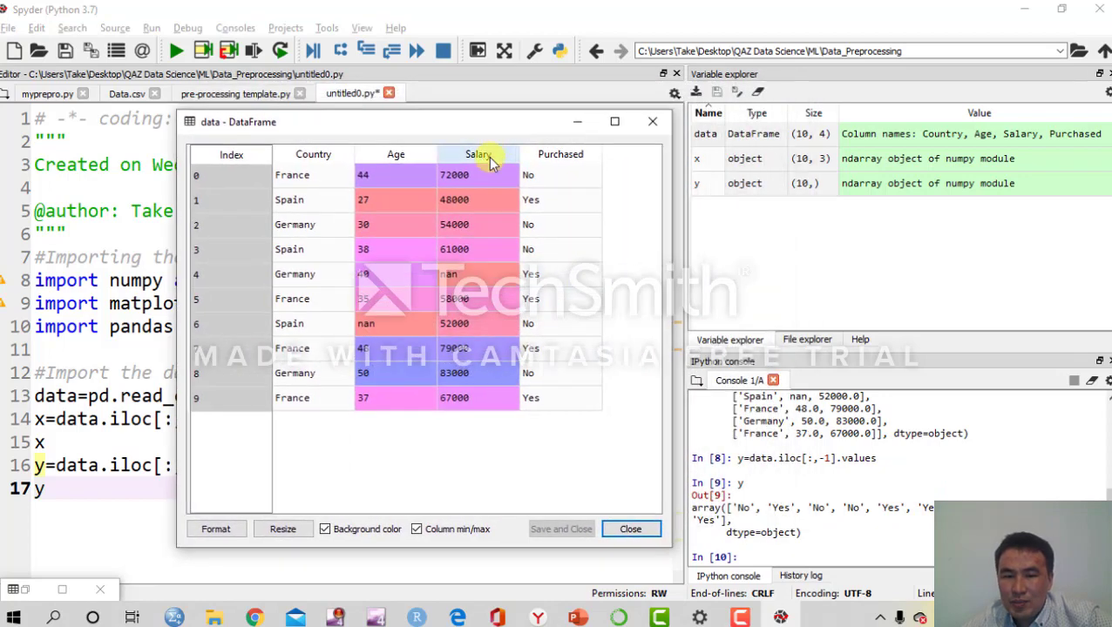
{"action": "mouse_move", "coordinate": [610, 178]}
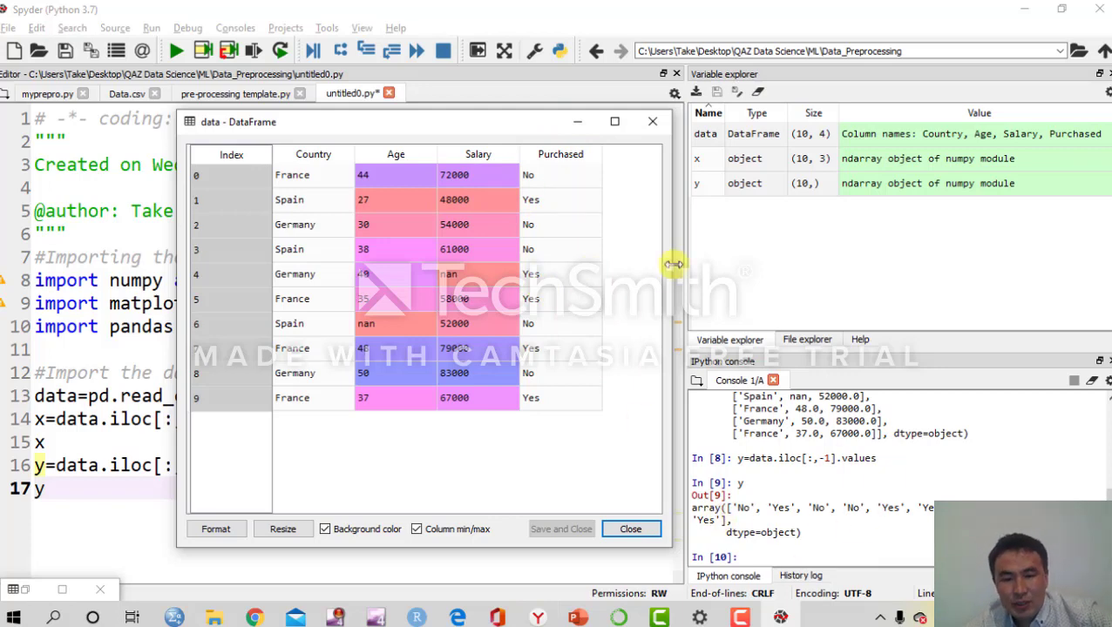
{"action": "left_click", "coordinate": [631, 530]}
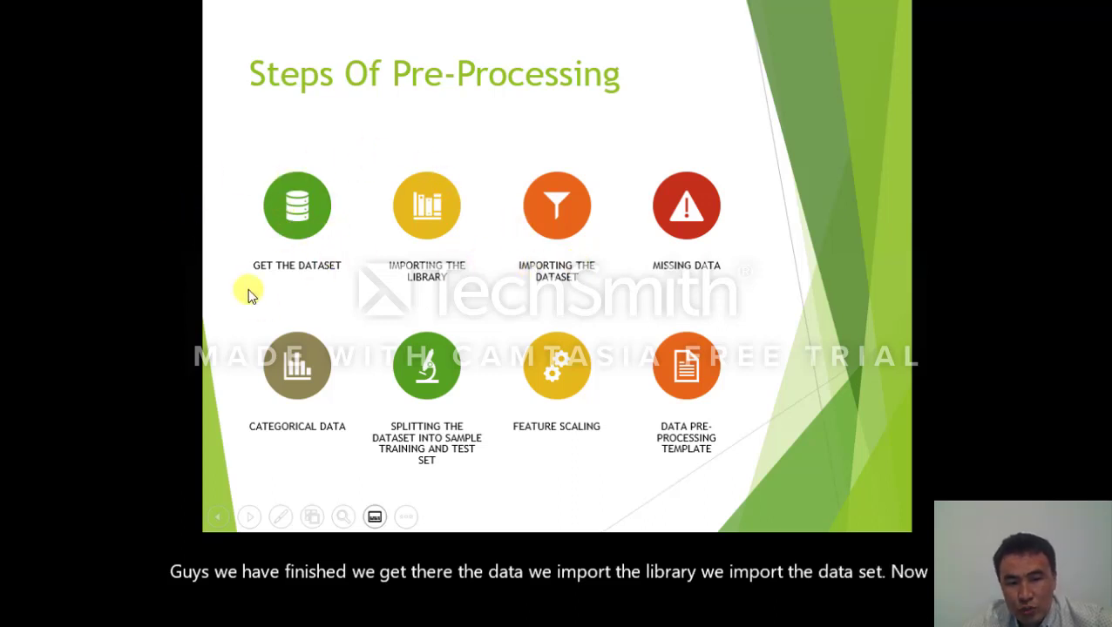
{"action": "mouse_move", "coordinate": [659, 275]}
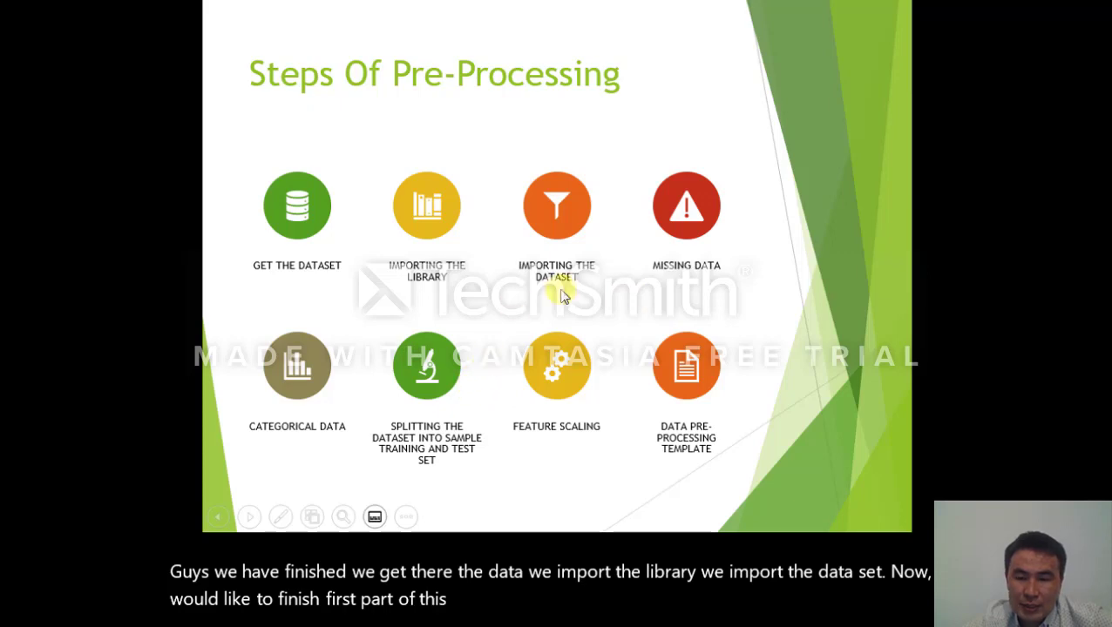
{"action": "mouse_move", "coordinate": [497, 293]}
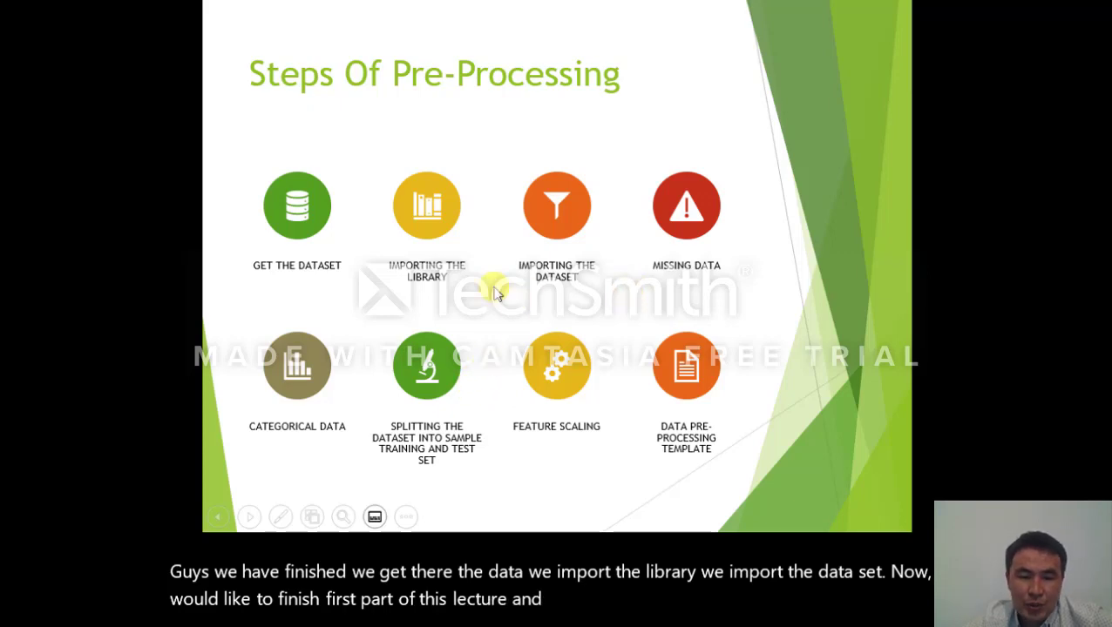